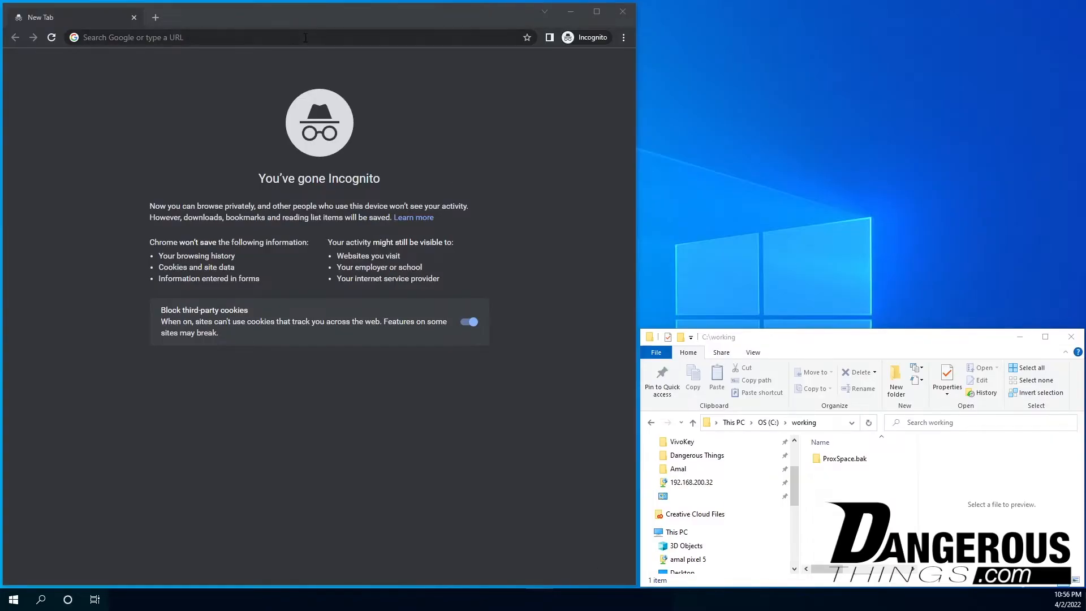
Load the dngr.us/pme-guide short link in the address bar
left_click(298, 37)
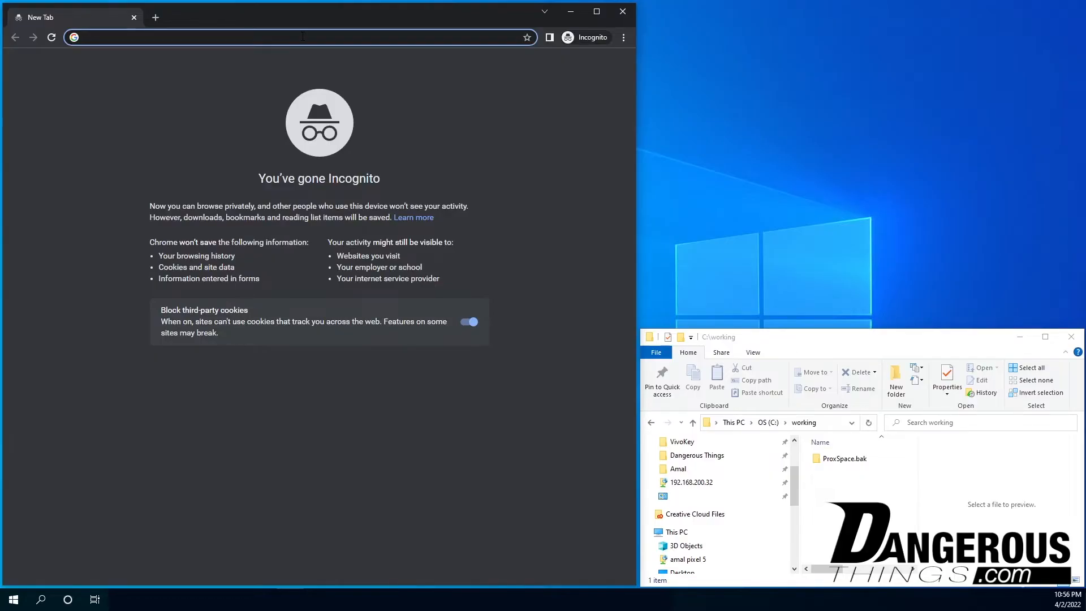
left_click(208, 36)
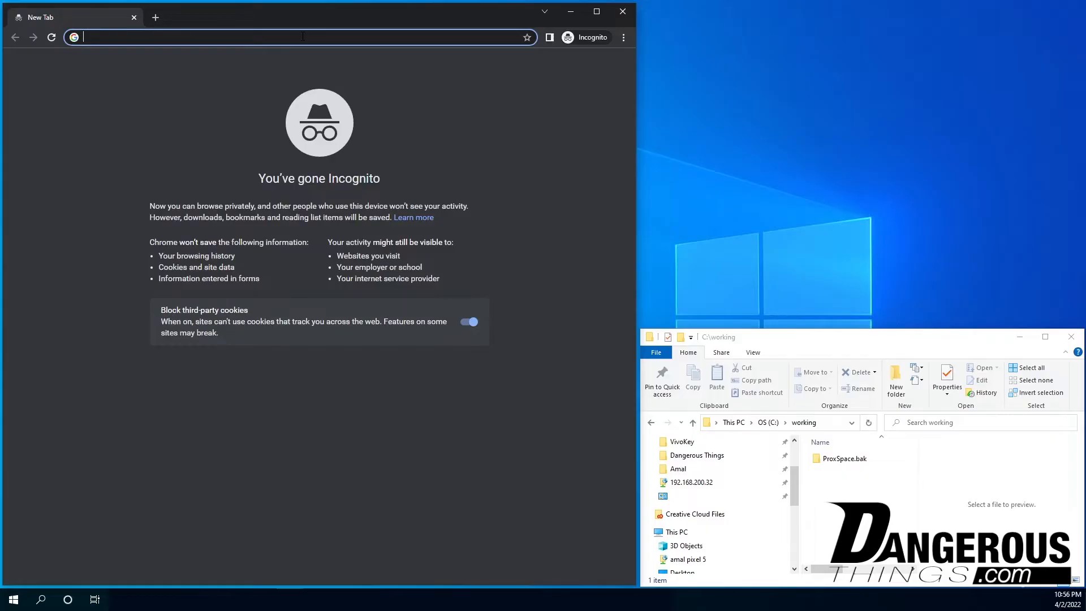
type("dngr.us")
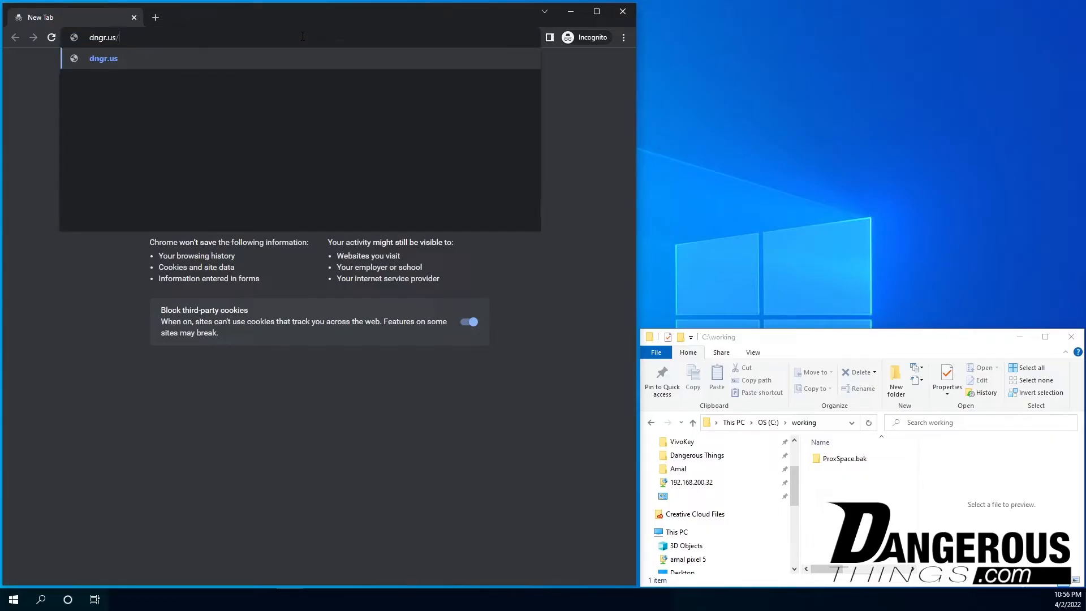
type("/pme-guide")
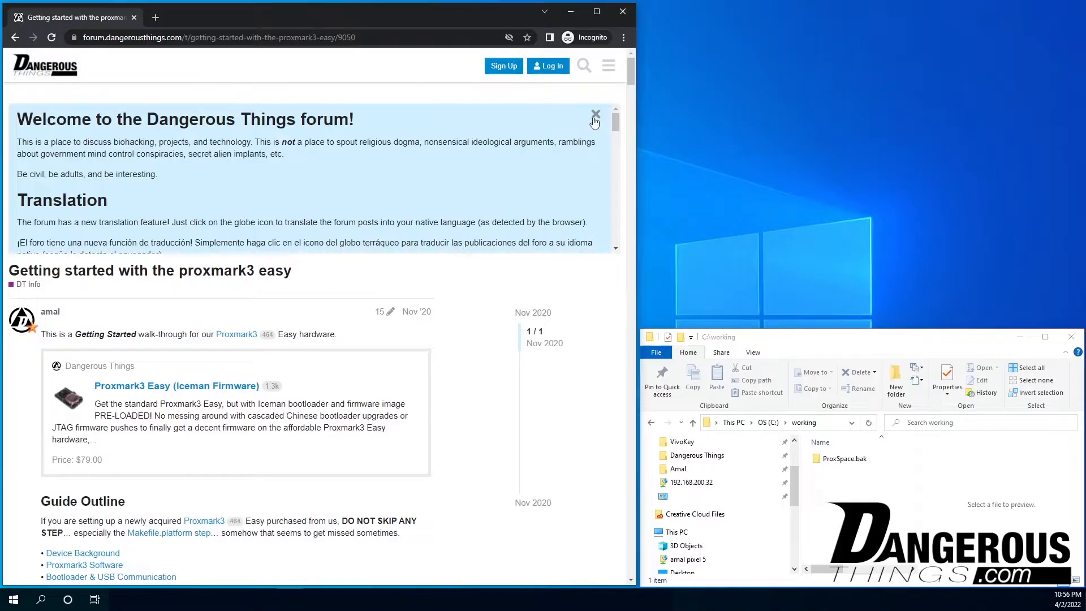
Close the welcome banner and scroll to the 'Preparing the ground' section with the ProxSpace links
left_click(595, 113)
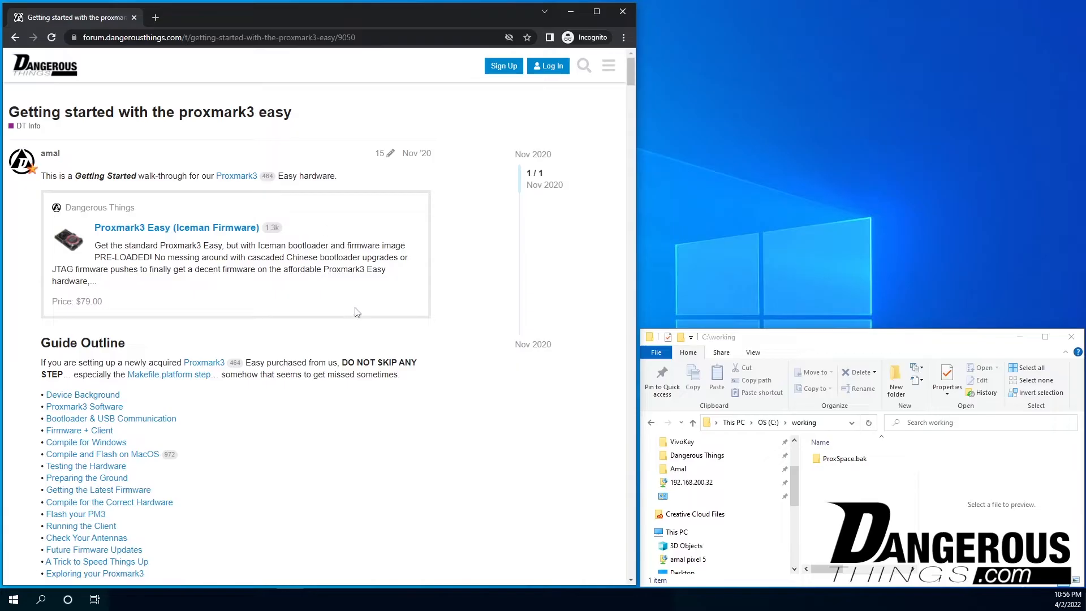
mouse_move(307, 233)
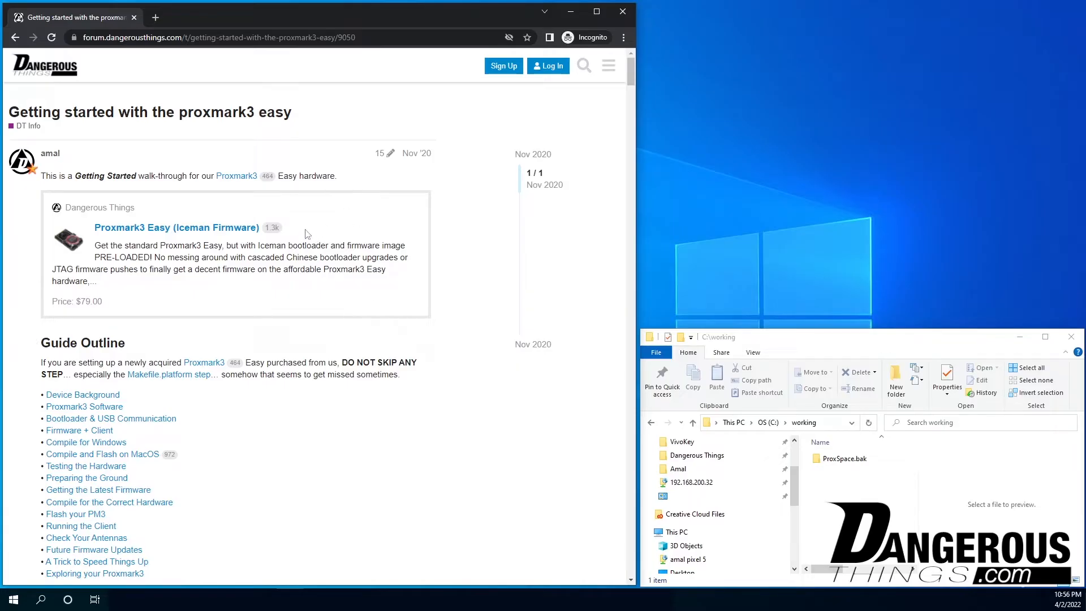
mouse_move(282, 331)
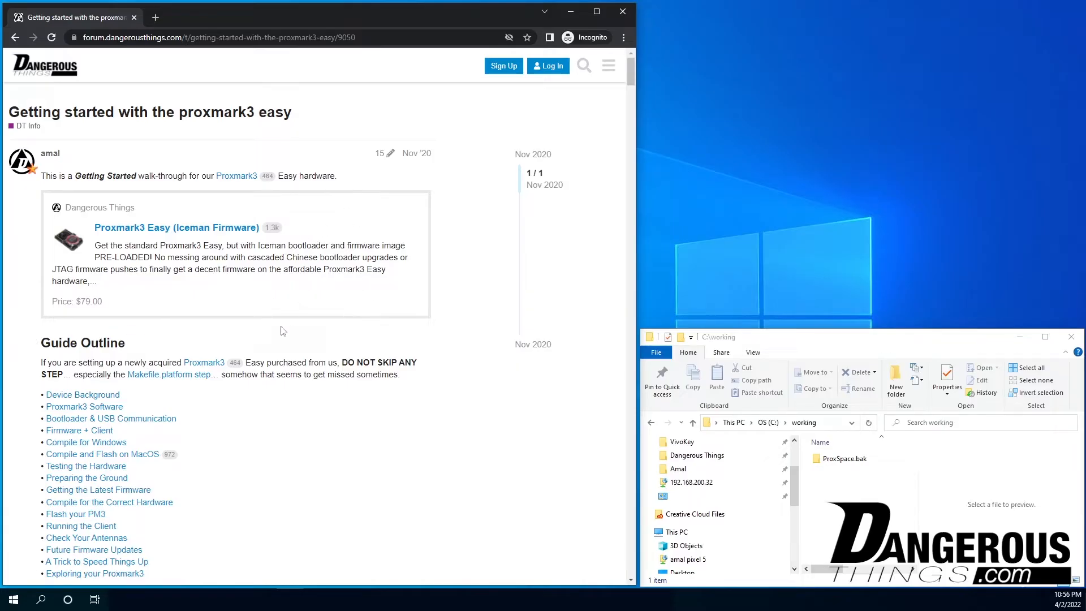
mouse_move(211, 251)
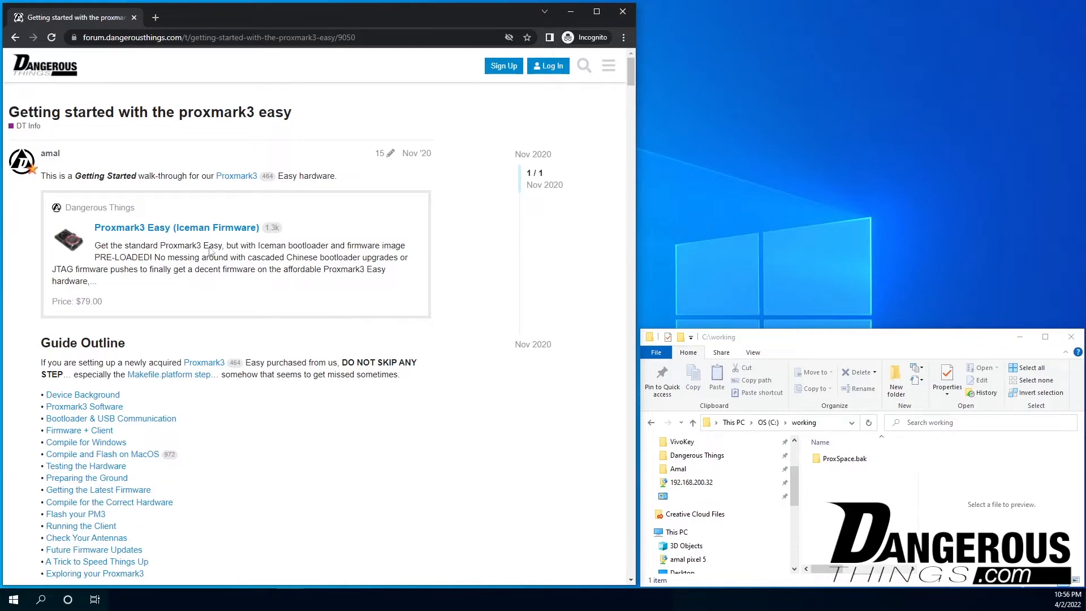
scroll("down", 3)
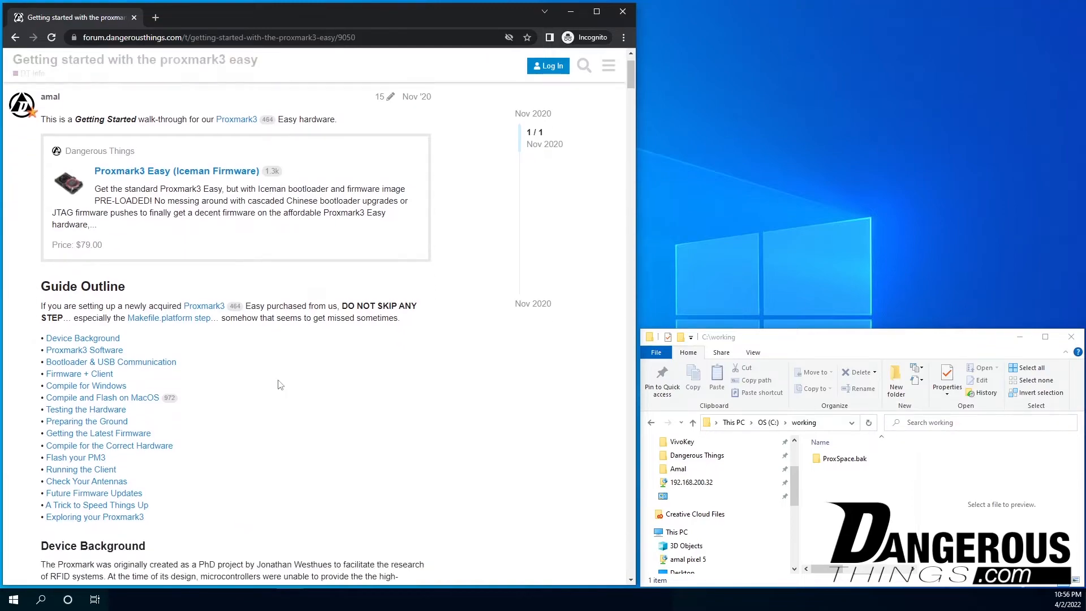
scroll("down", 3)
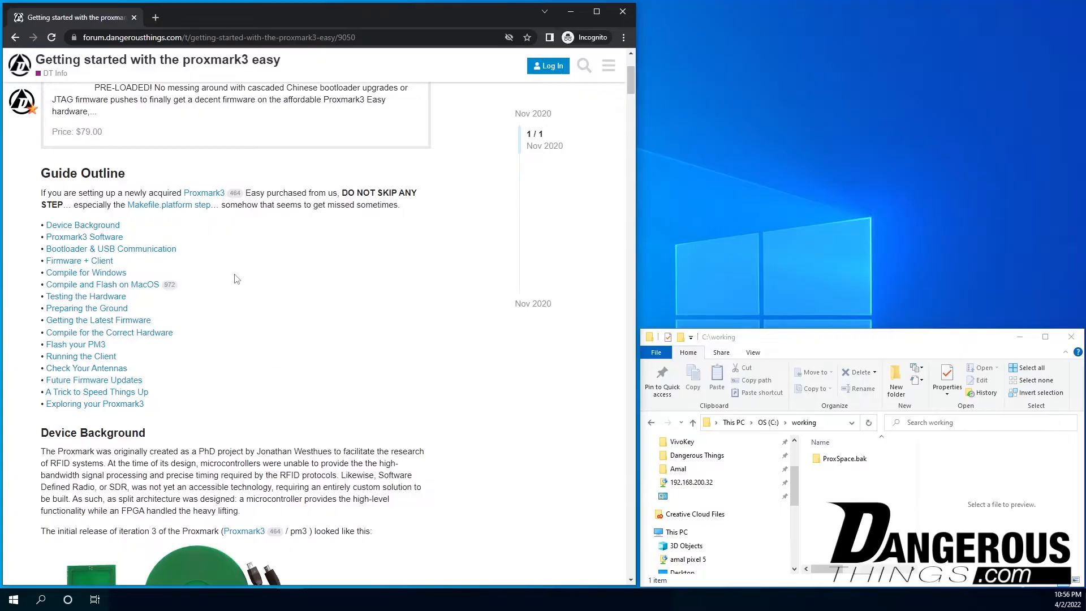
scroll("down", 3)
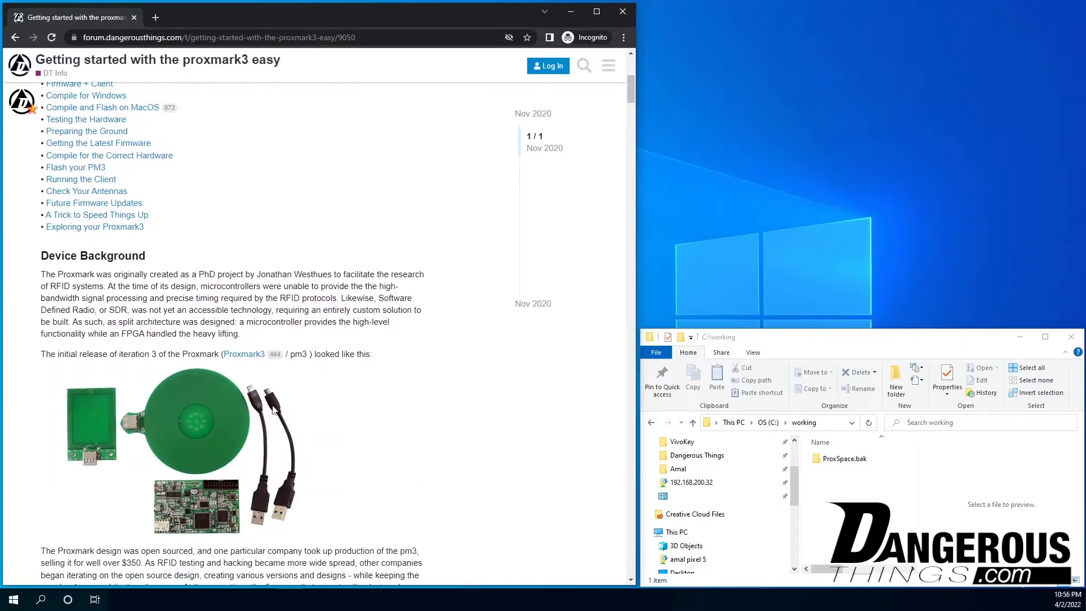
scroll("down", 3)
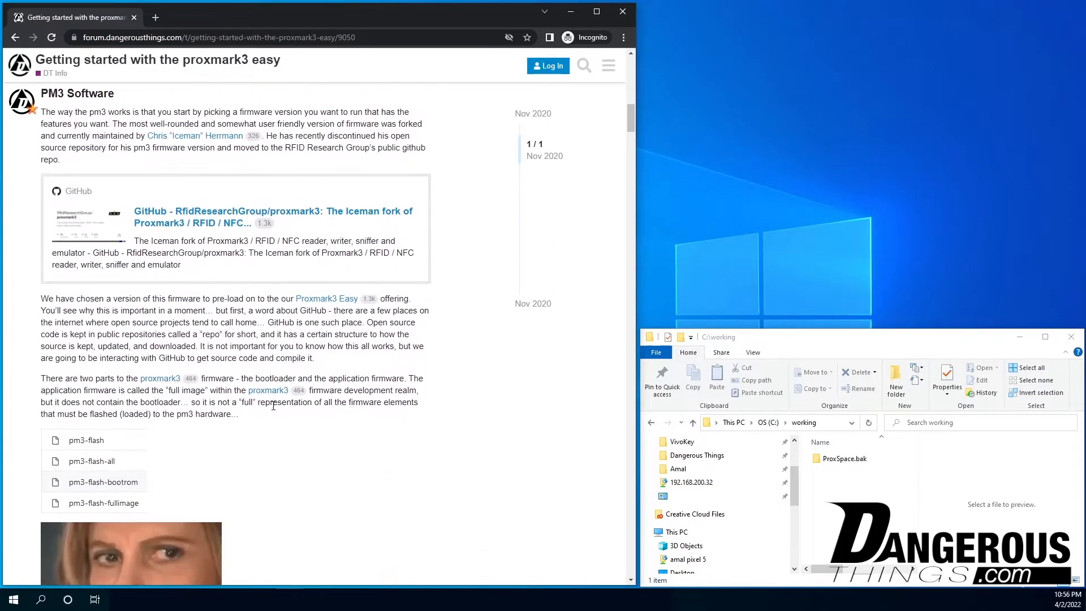
scroll("down", 3)
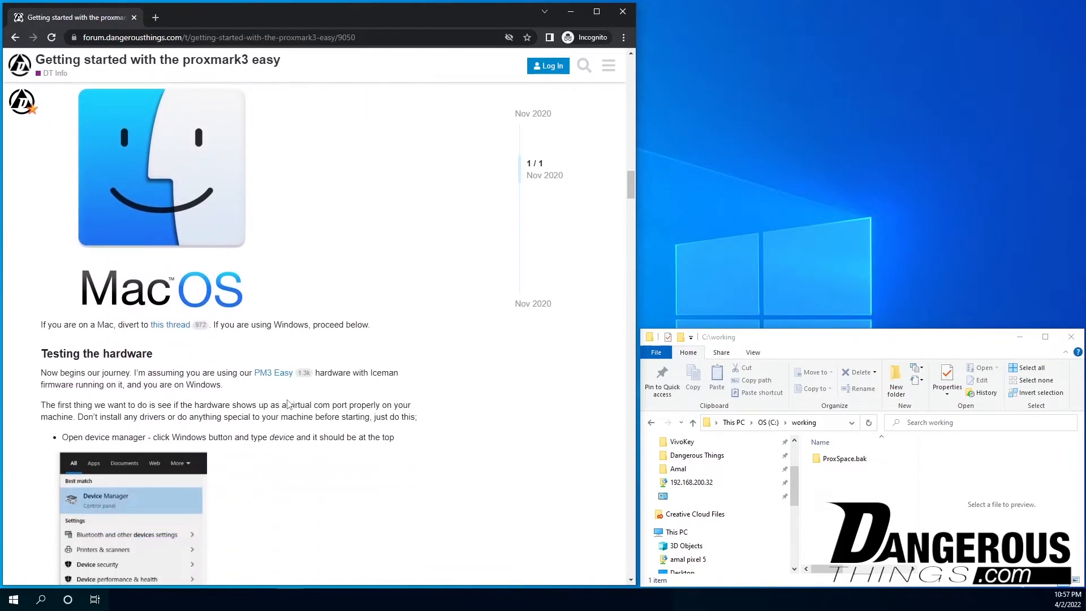
scroll("down", 3)
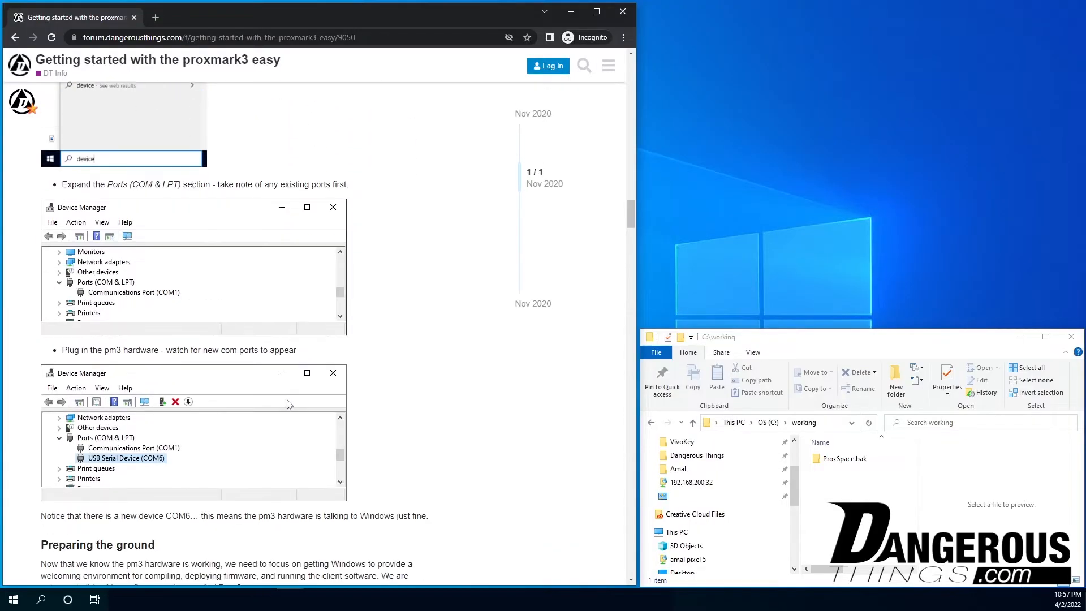
scroll("down", 3)
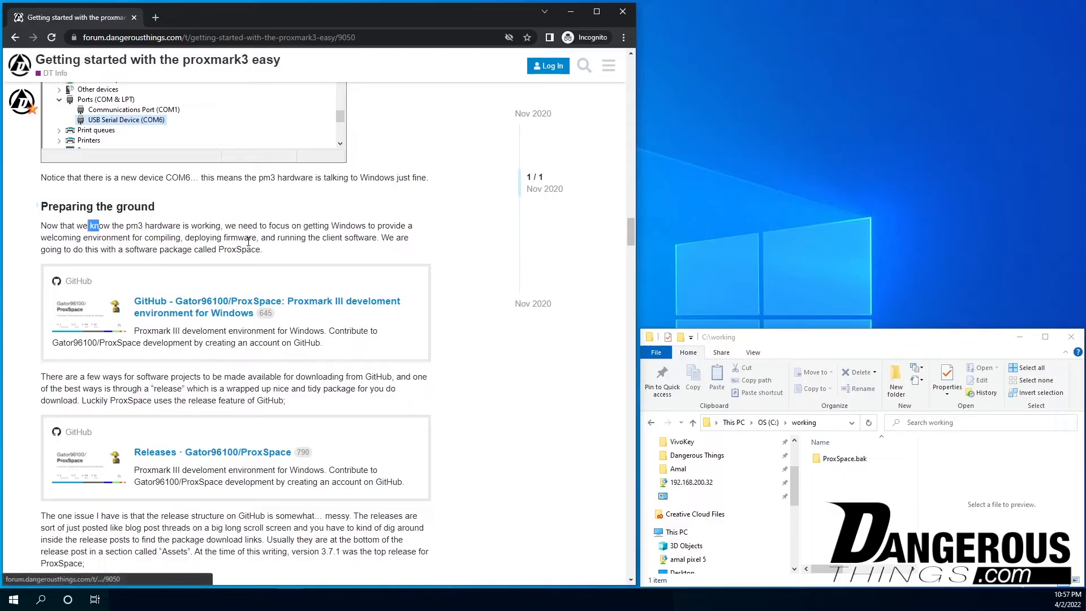
scroll("down", 3)
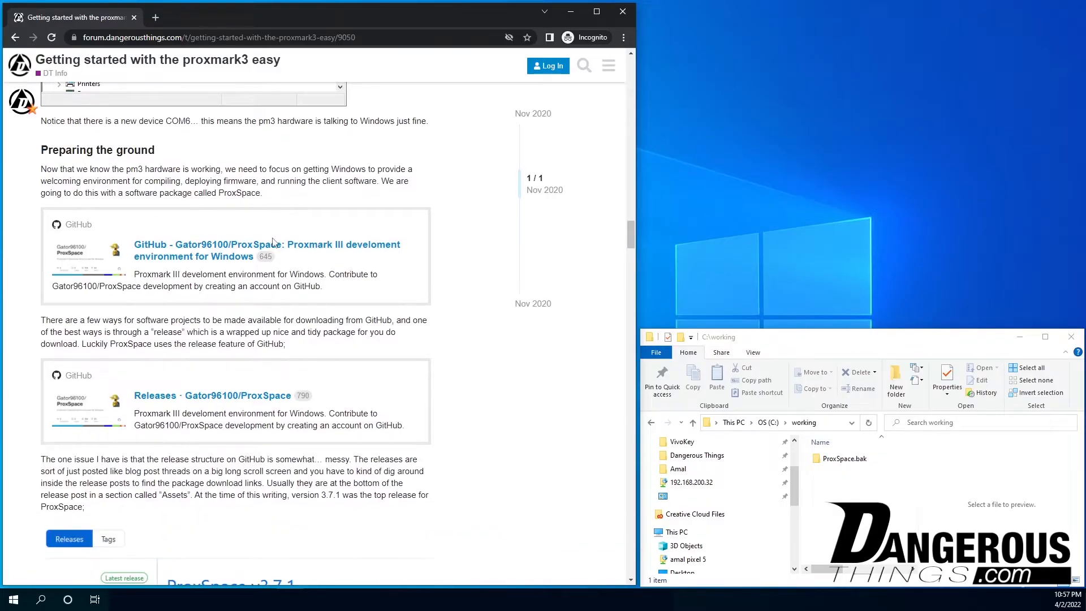
mouse_move(239, 329)
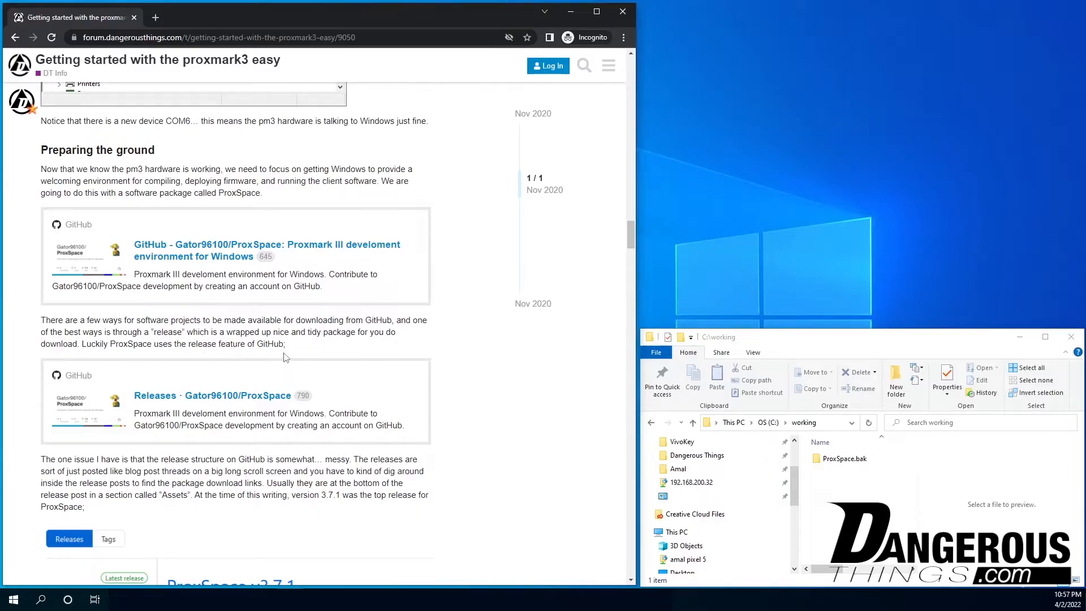
mouse_move(249, 401)
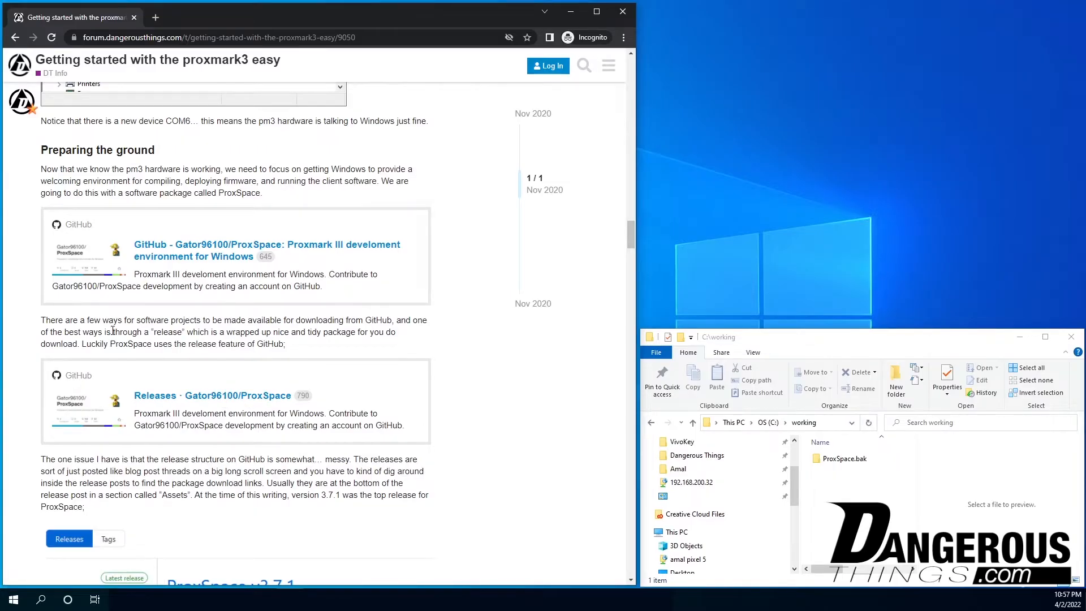
scroll("down", 3)
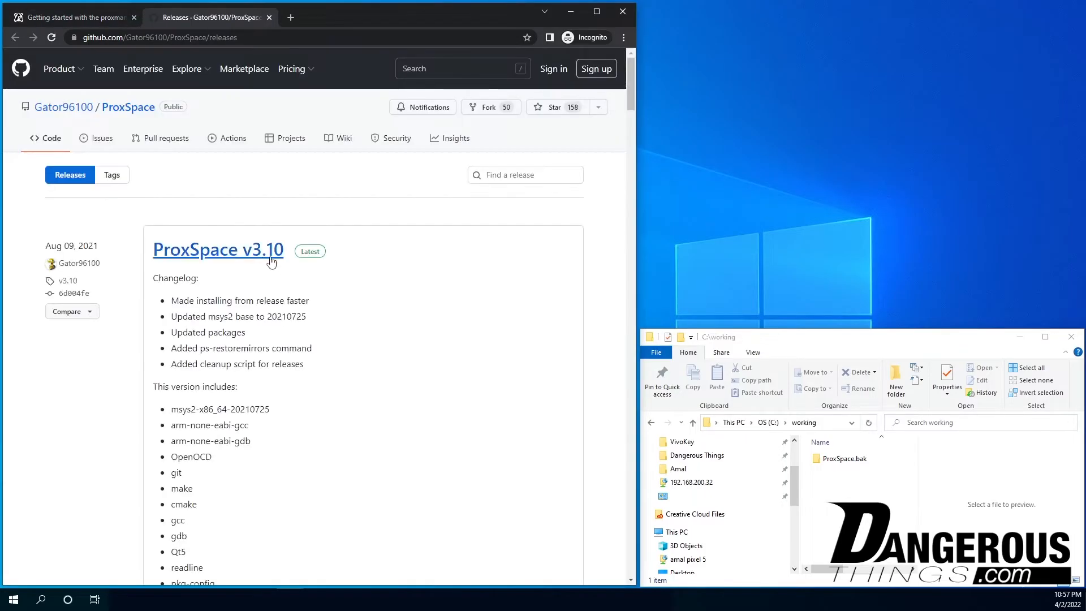
mouse_move(261, 258)
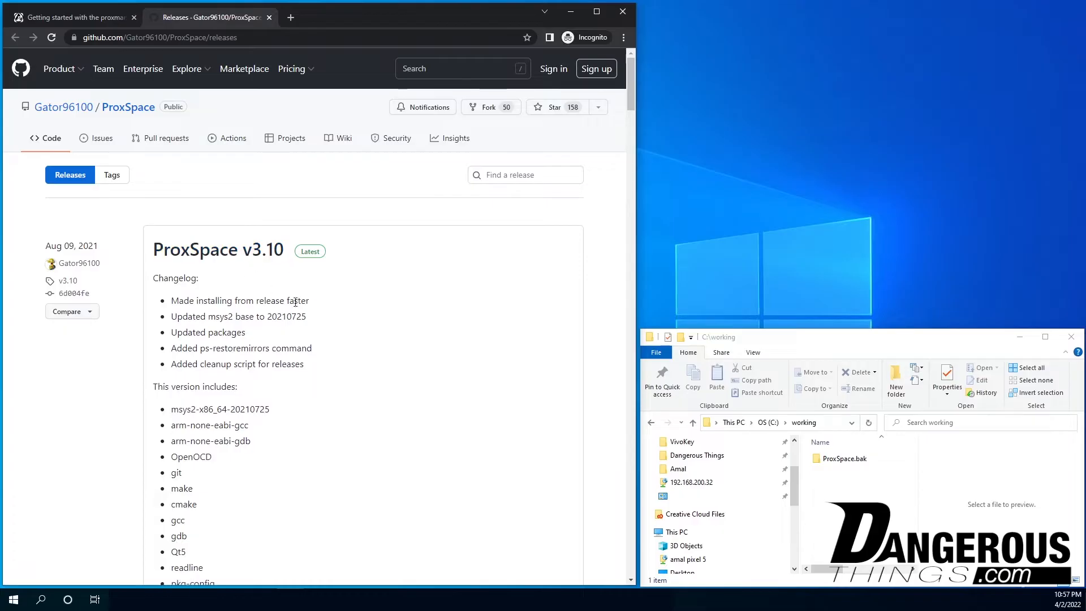
Download the ProxSpace.7z asset from the v3.10 release Assets list
scroll("down", 3)
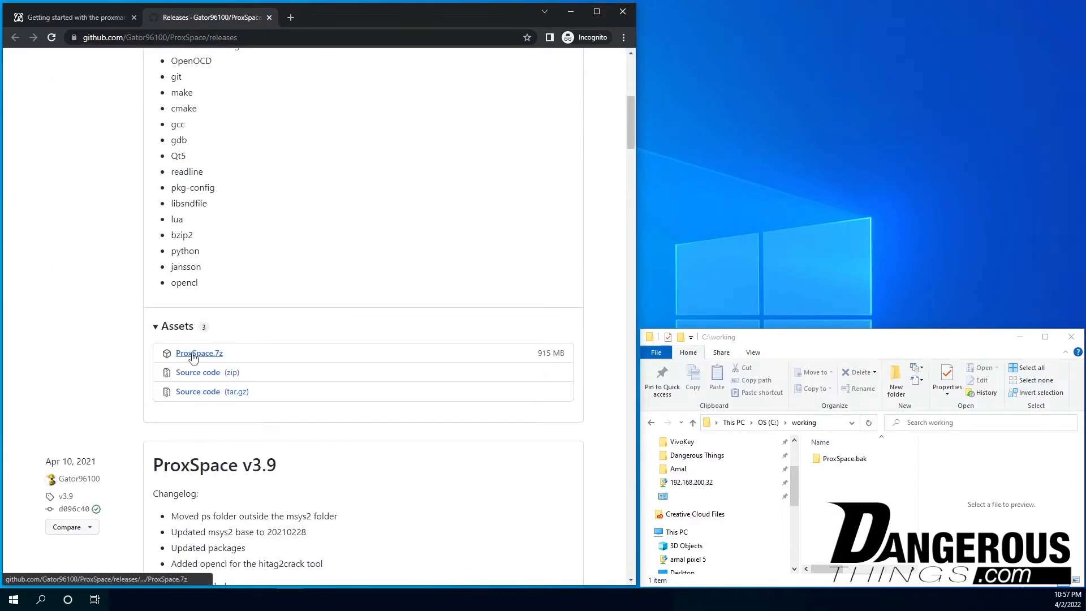
left_click(199, 353)
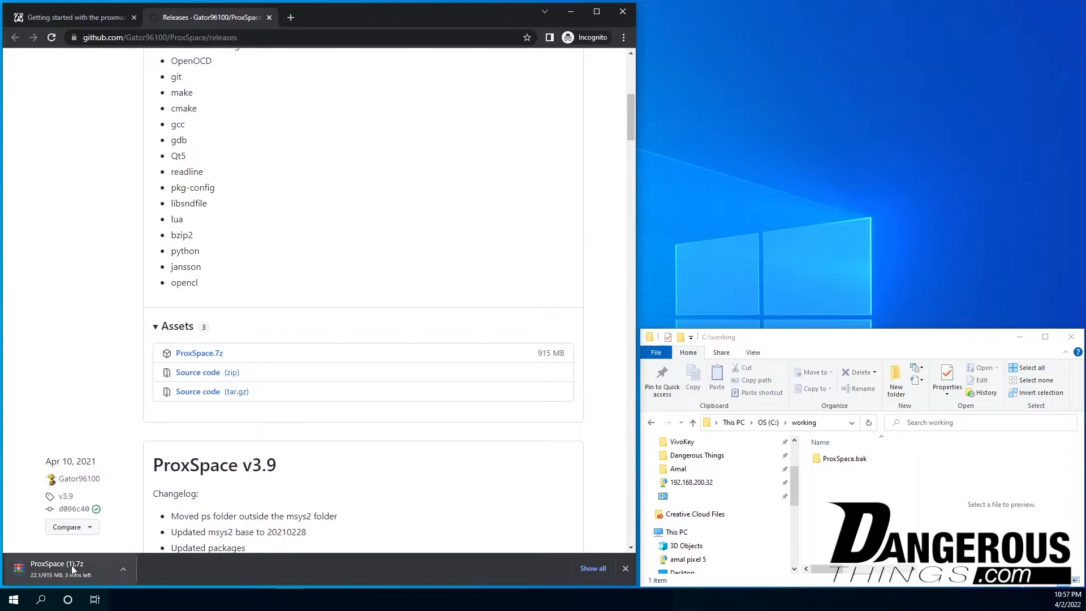
mouse_move(89, 574)
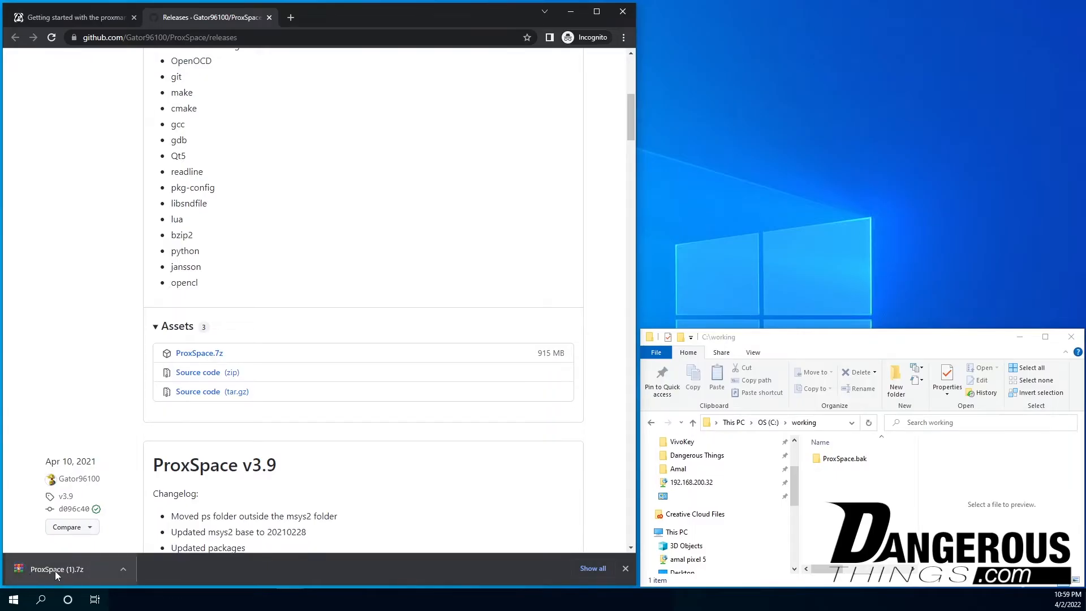
mouse_move(55, 575)
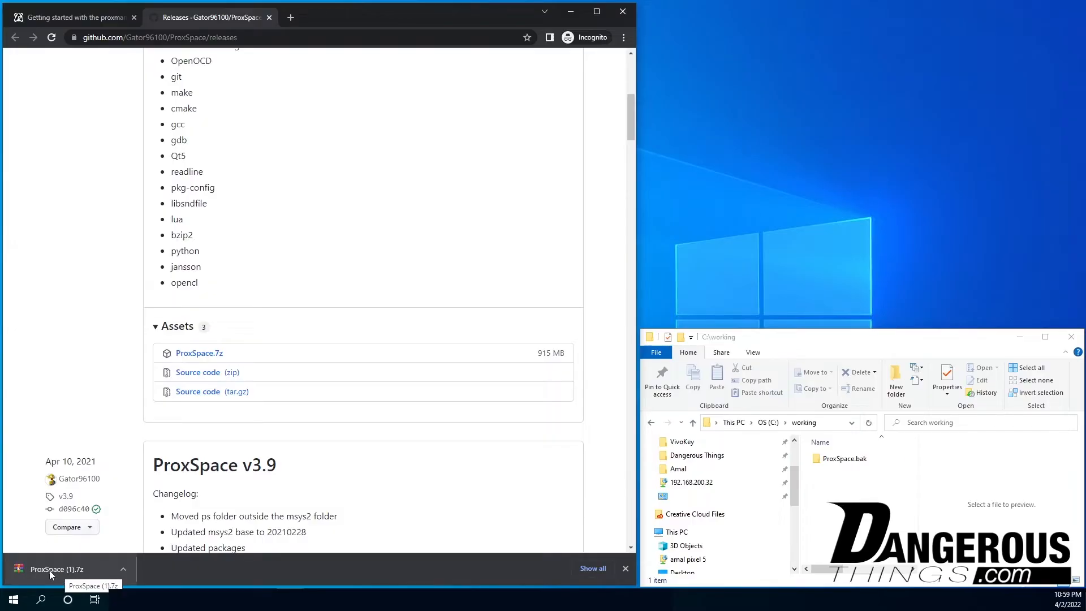
left_click(54, 569)
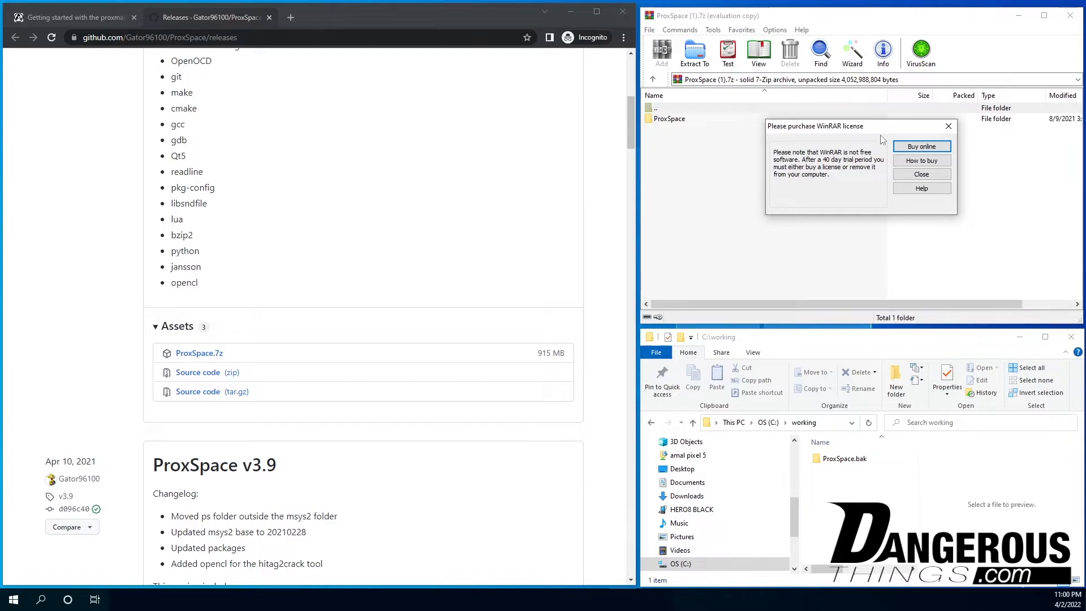
mouse_move(891, 181)
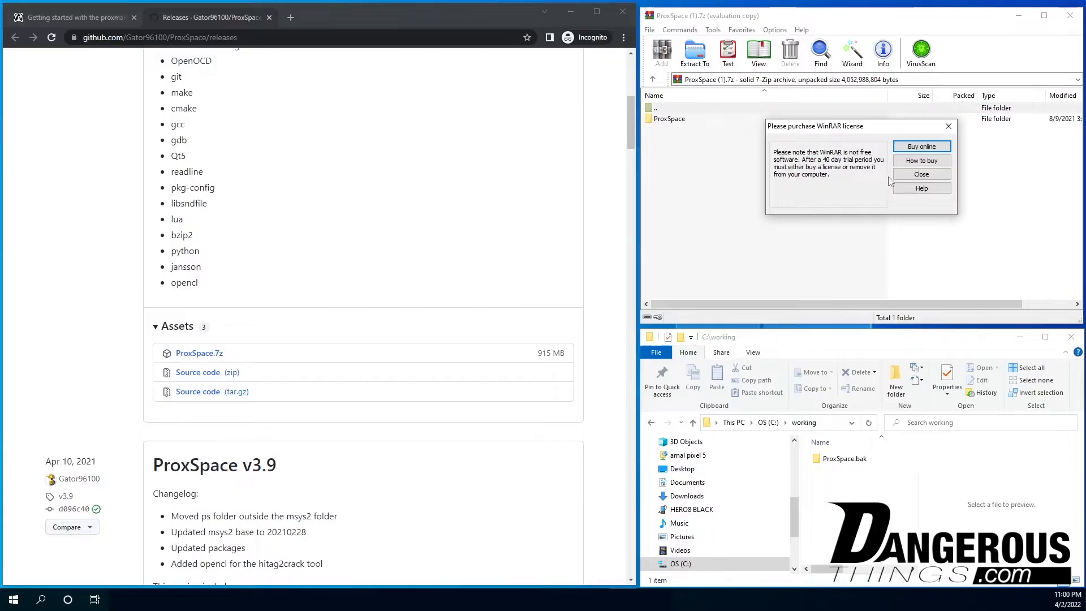
left_click(921, 175)
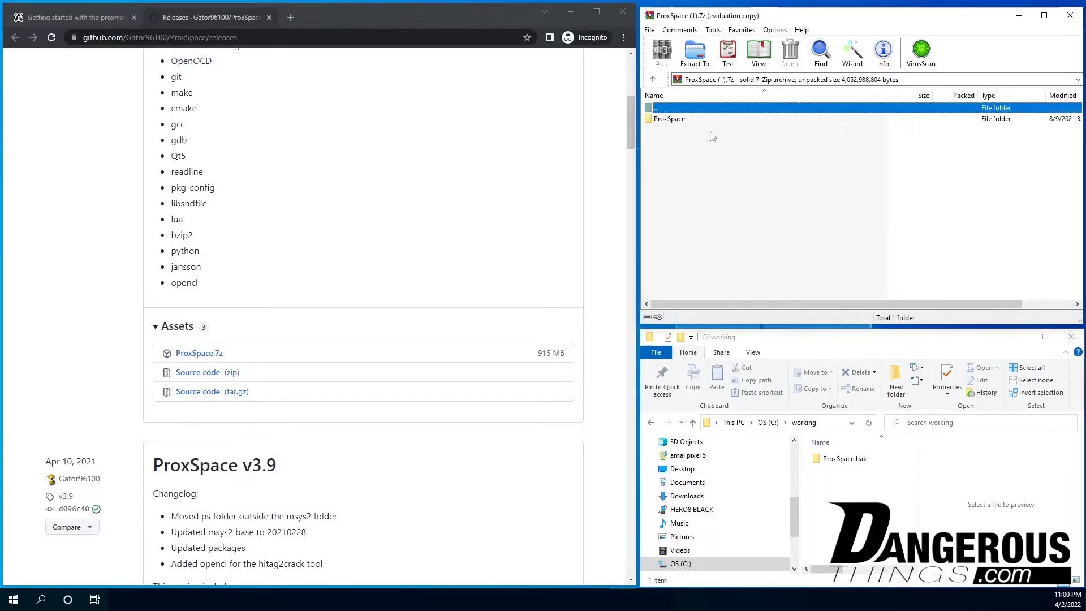
left_click(669, 119)
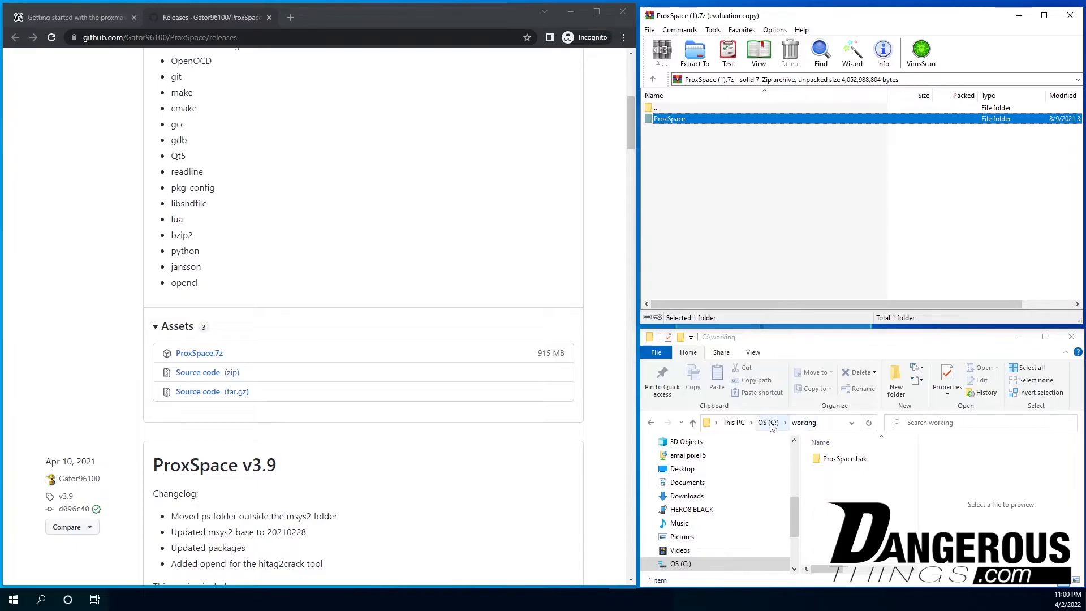
mouse_move(771, 428)
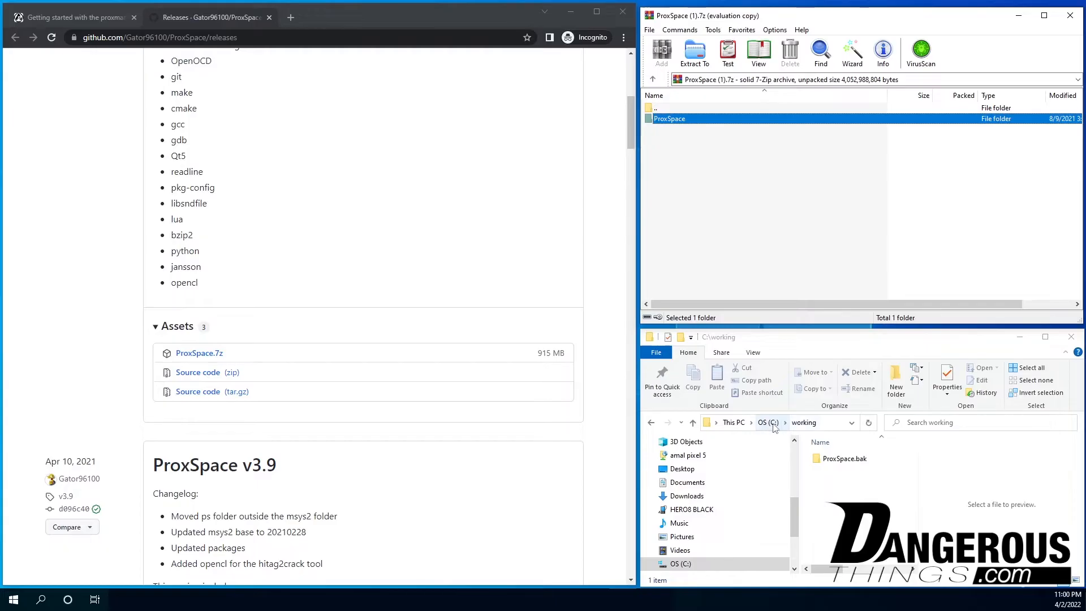
mouse_move(819, 428)
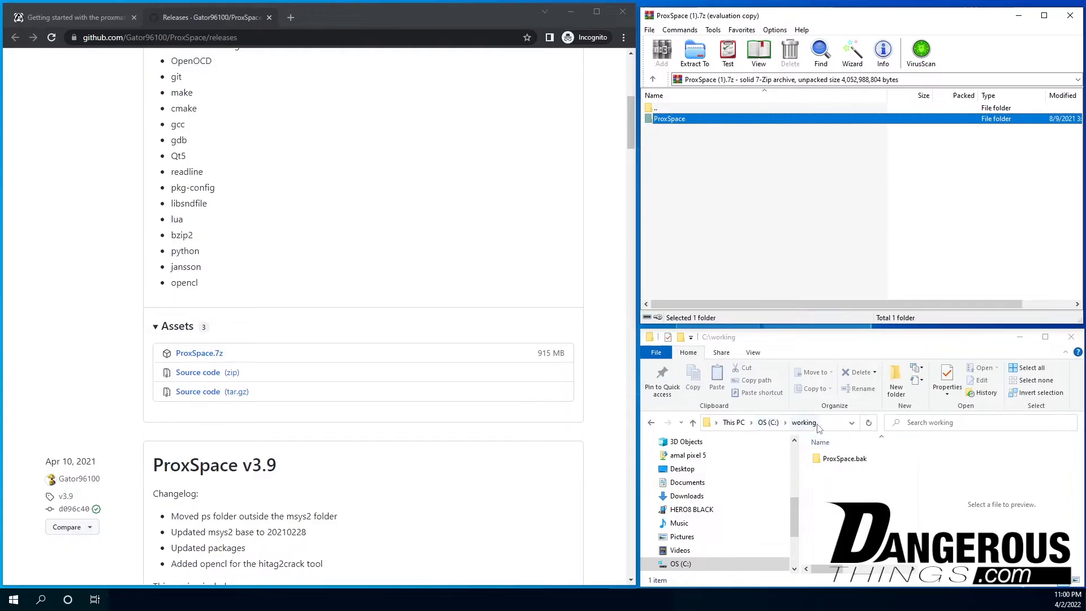
mouse_move(802, 422)
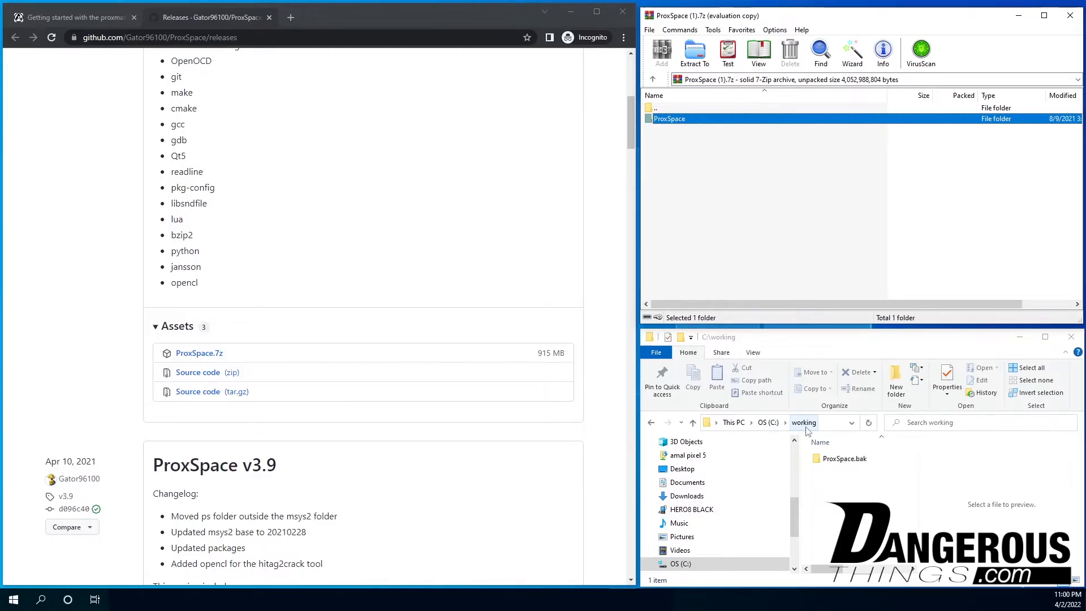
mouse_move(806, 430)
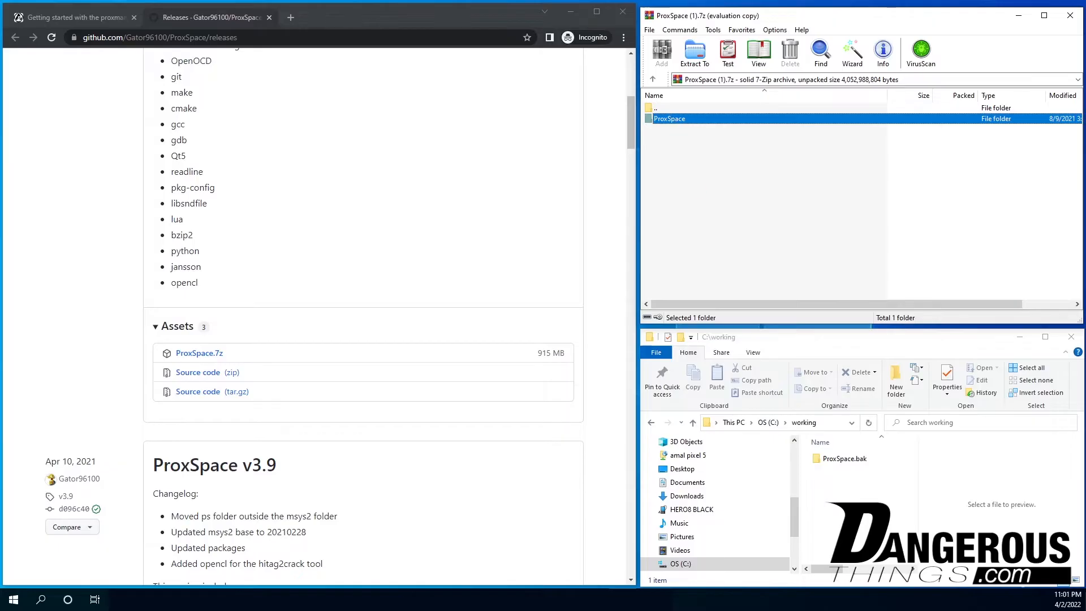
Extract ProxSpace into C:\working and return to the guide's runme64.bat step
left_click(694, 52)
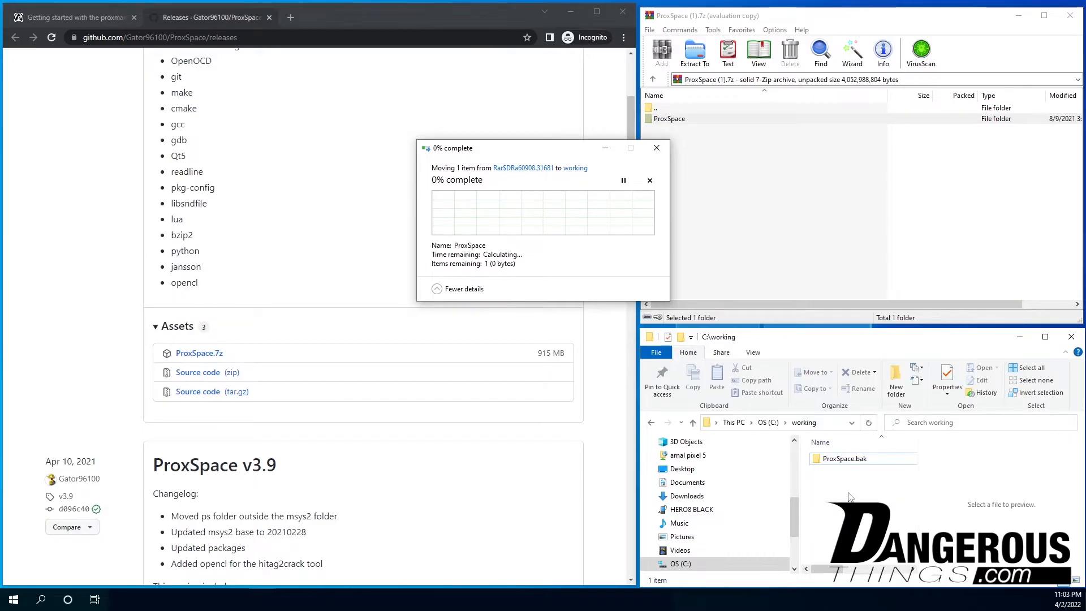
mouse_move(820, 261)
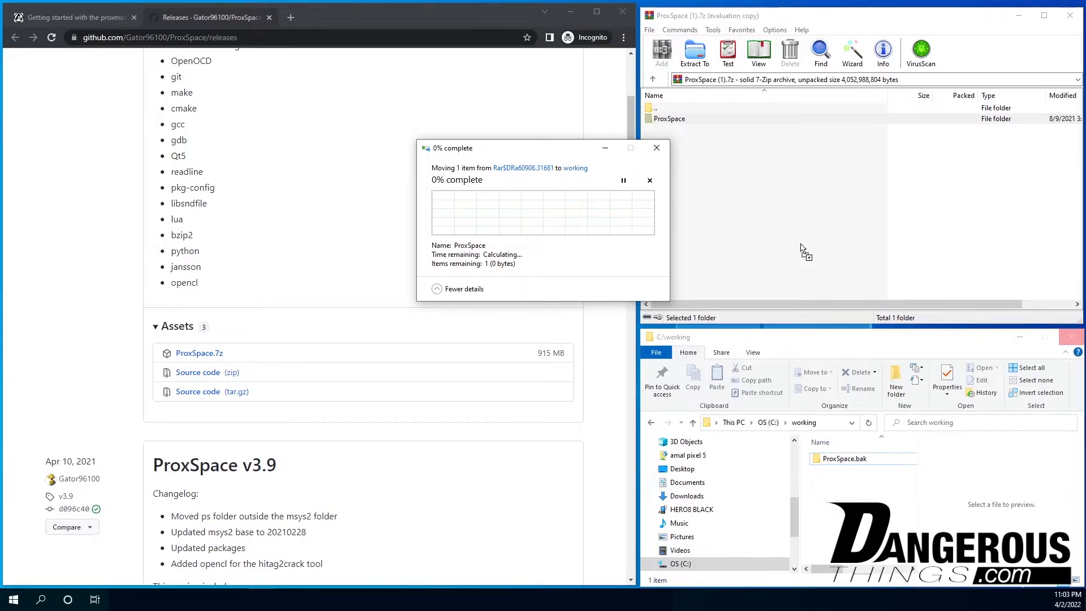
mouse_move(807, 234)
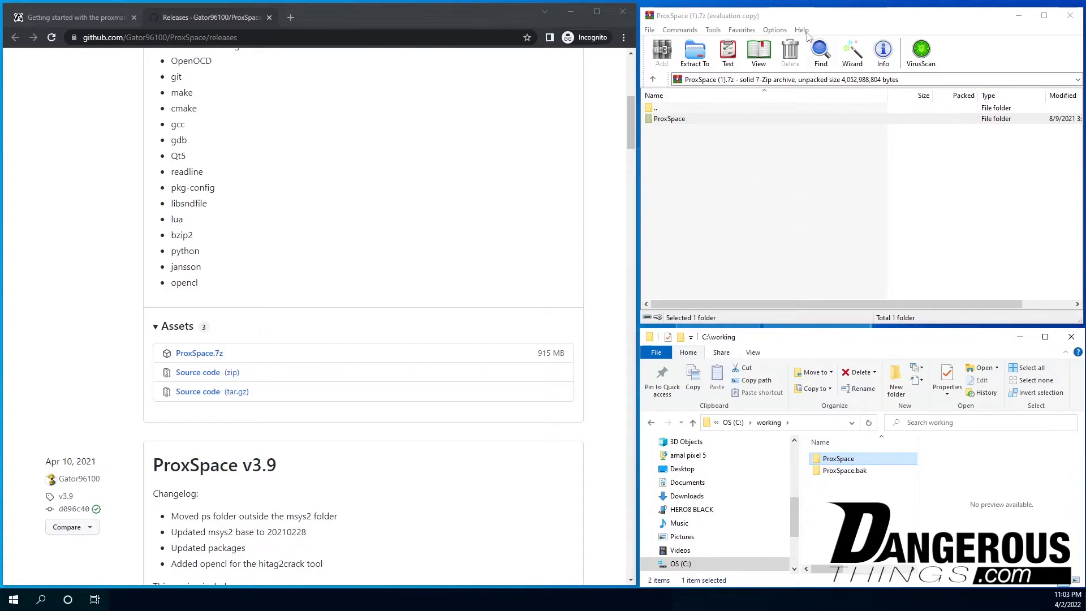
mouse_move(780, 158)
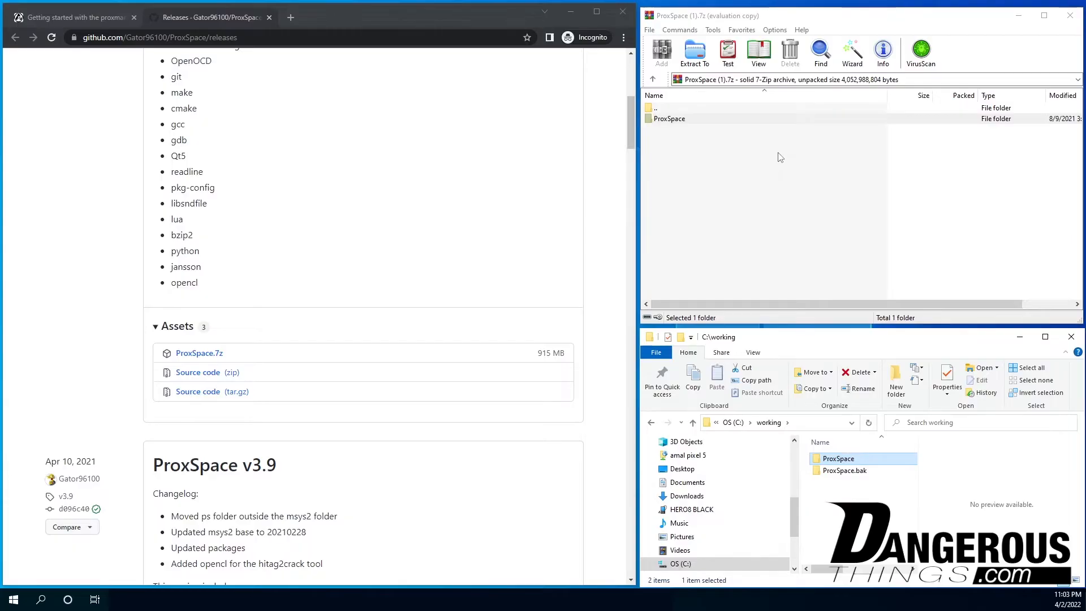
mouse_move(782, 192)
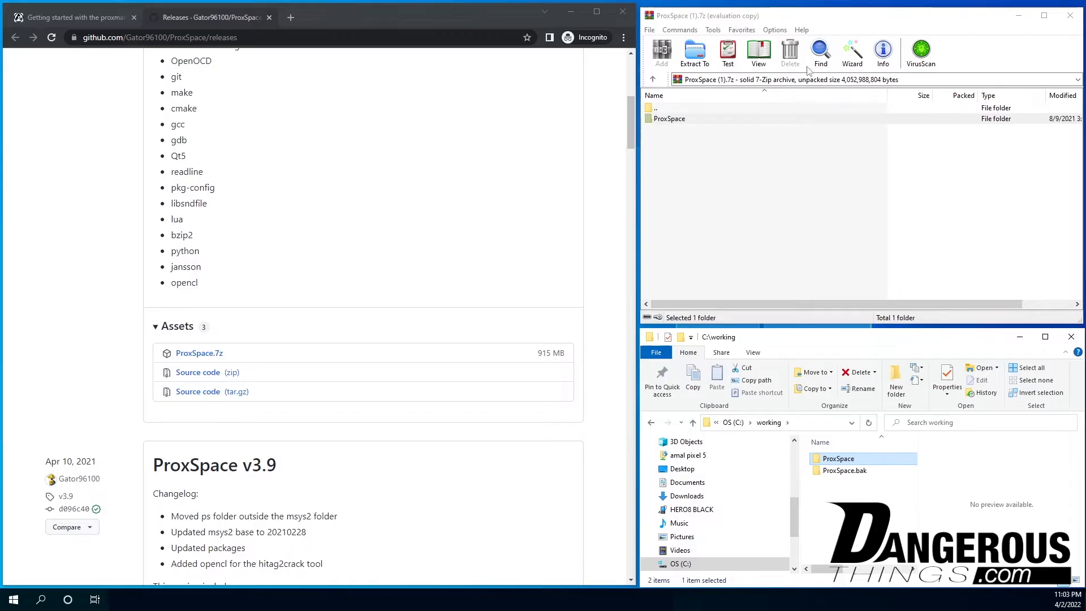
mouse_move(771, 247)
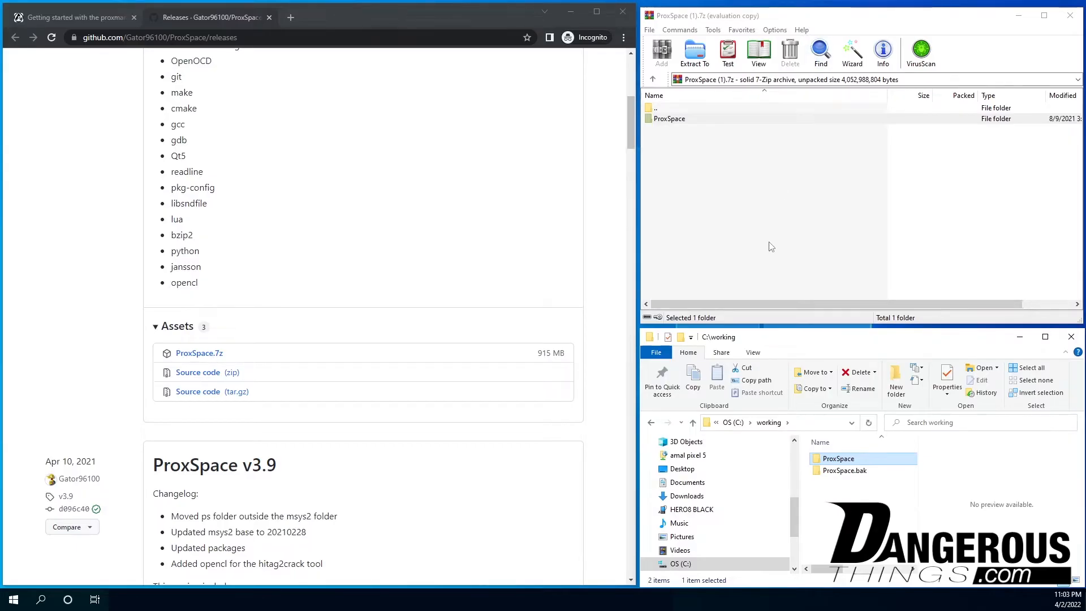
mouse_move(856, 546)
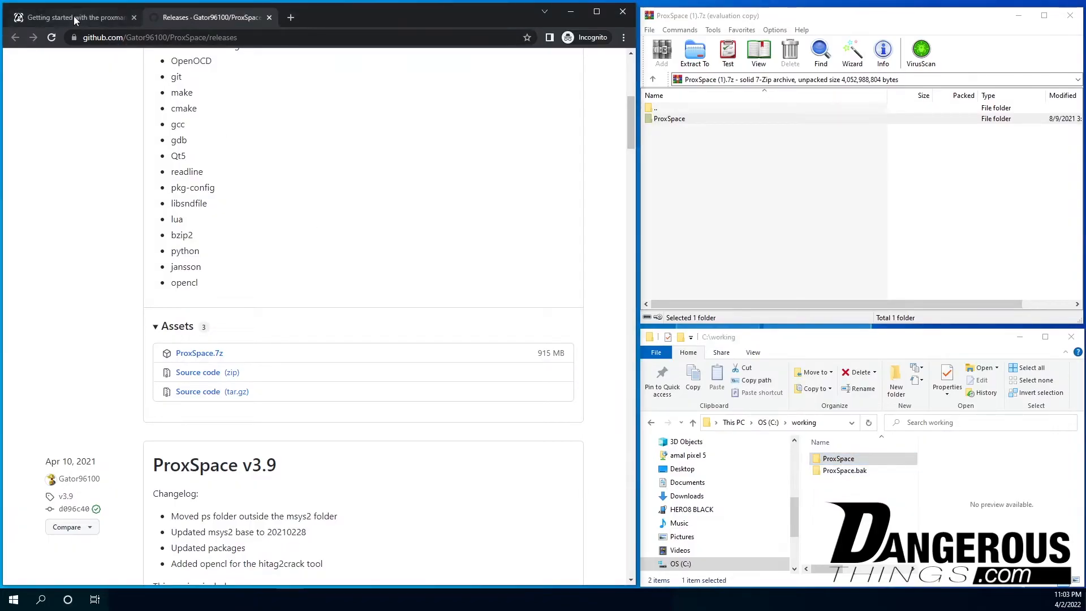
left_click(69, 17)
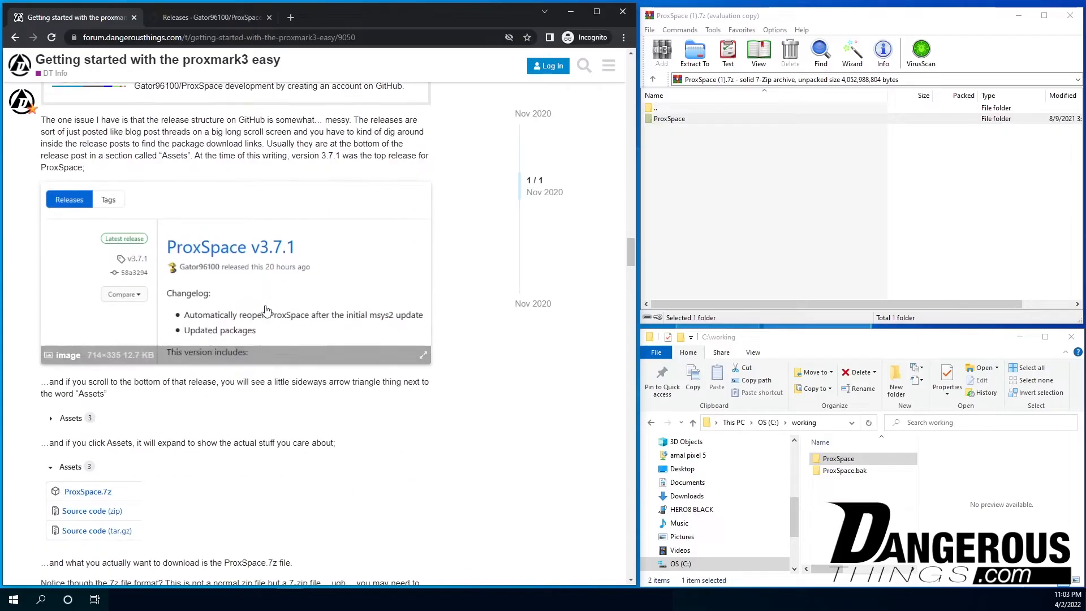
scroll("down", 3)
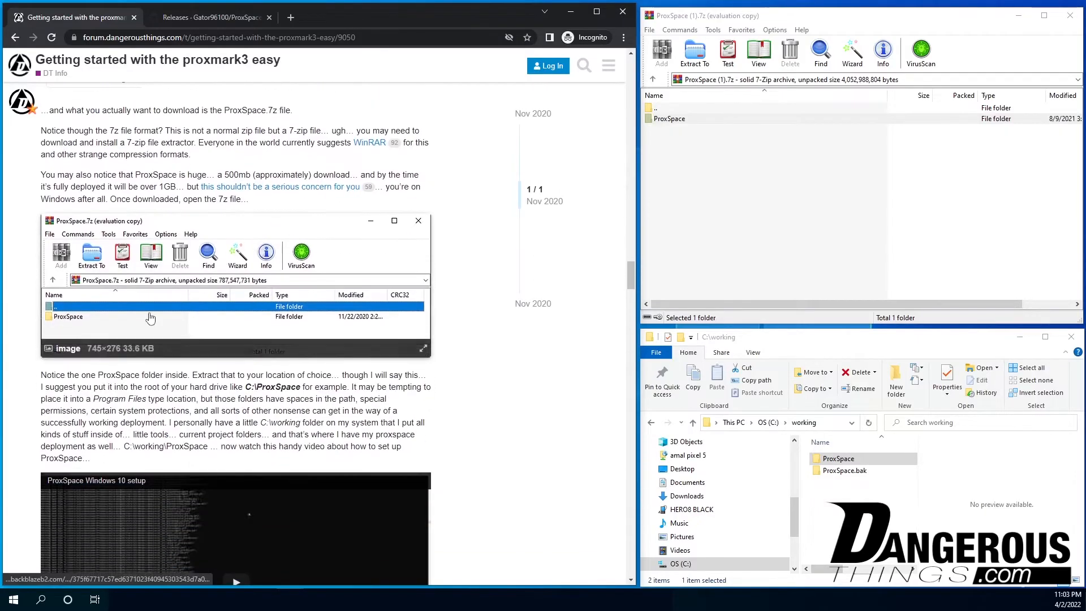
scroll("down", 3)
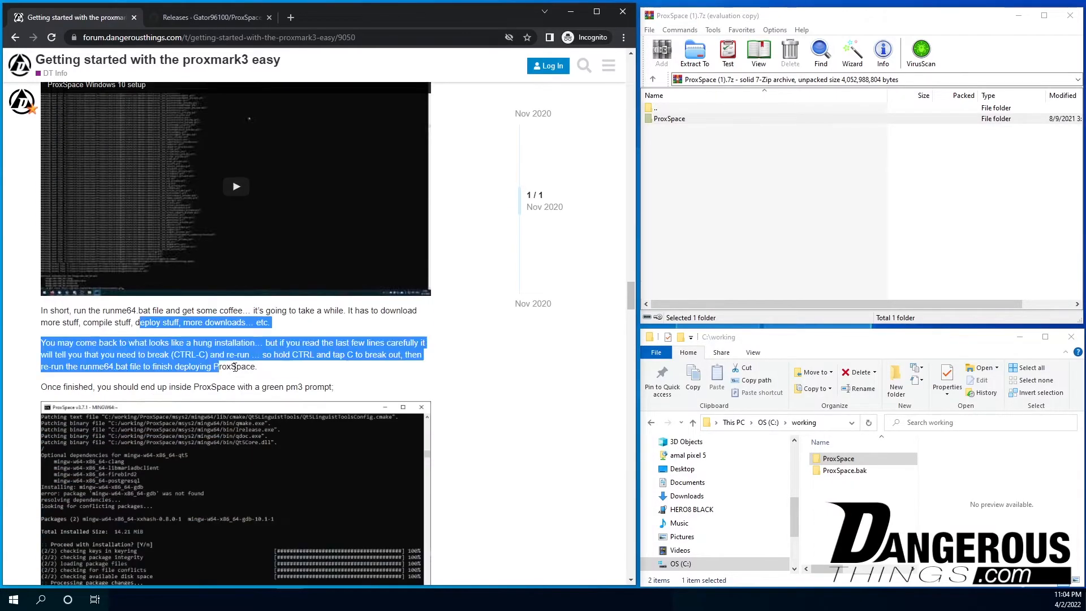
Start a Command Prompt, change to \working\ProxSpace and launch runme64.bat
left_click(363, 366)
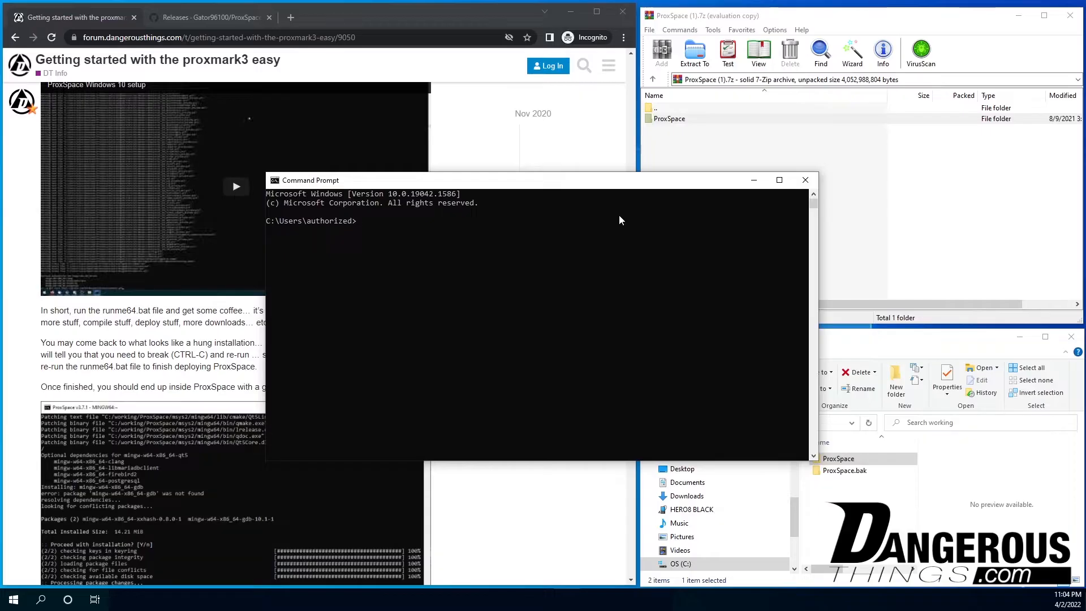
type("cd \\working\\ProxSpace")
type("di")
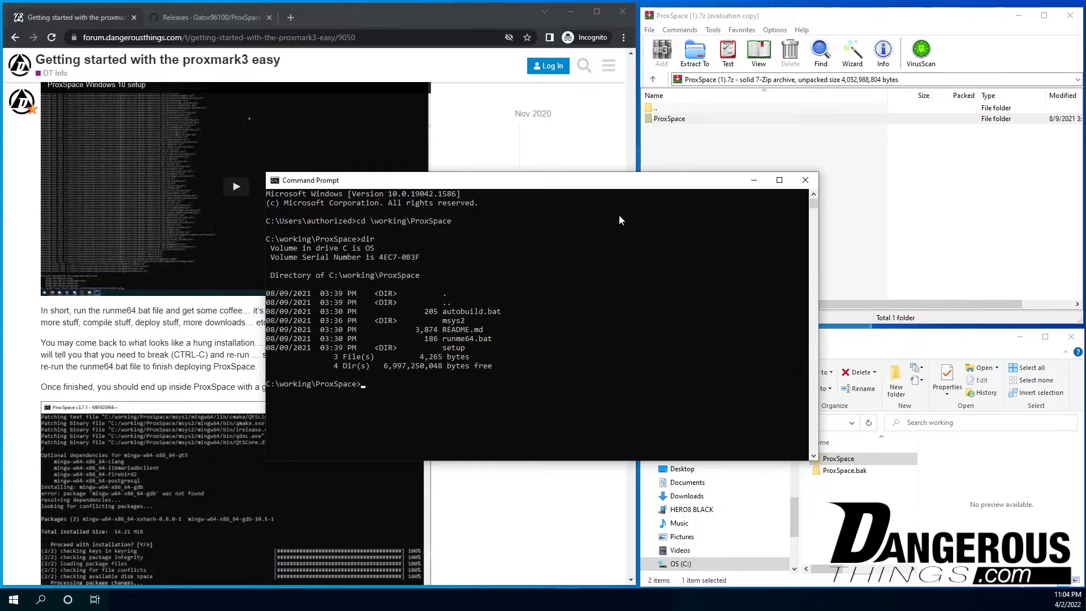
type("run")
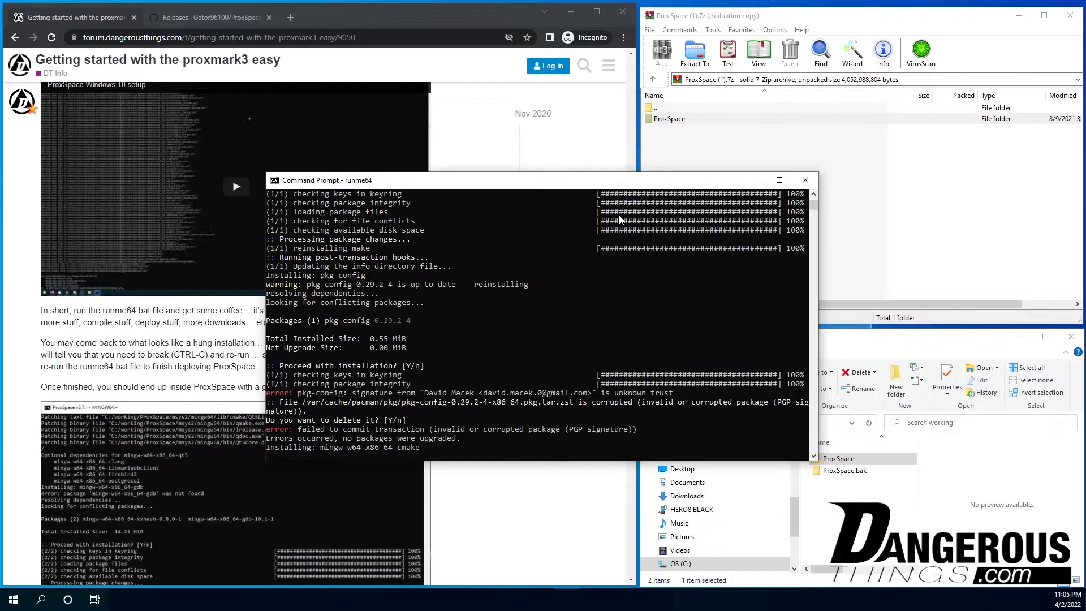
mouse_move(350, 359)
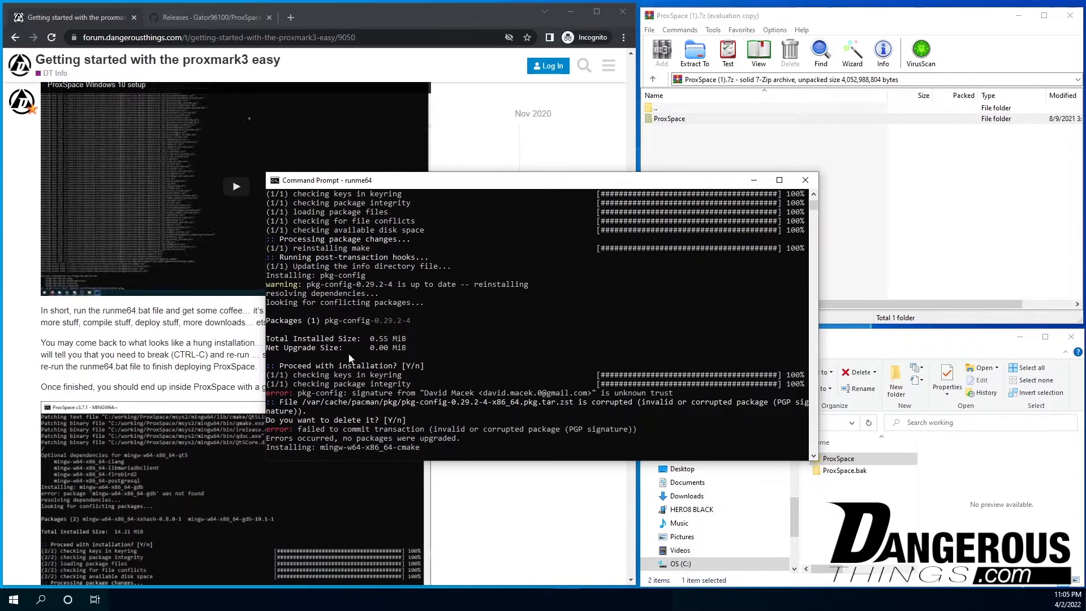
mouse_move(652, 402)
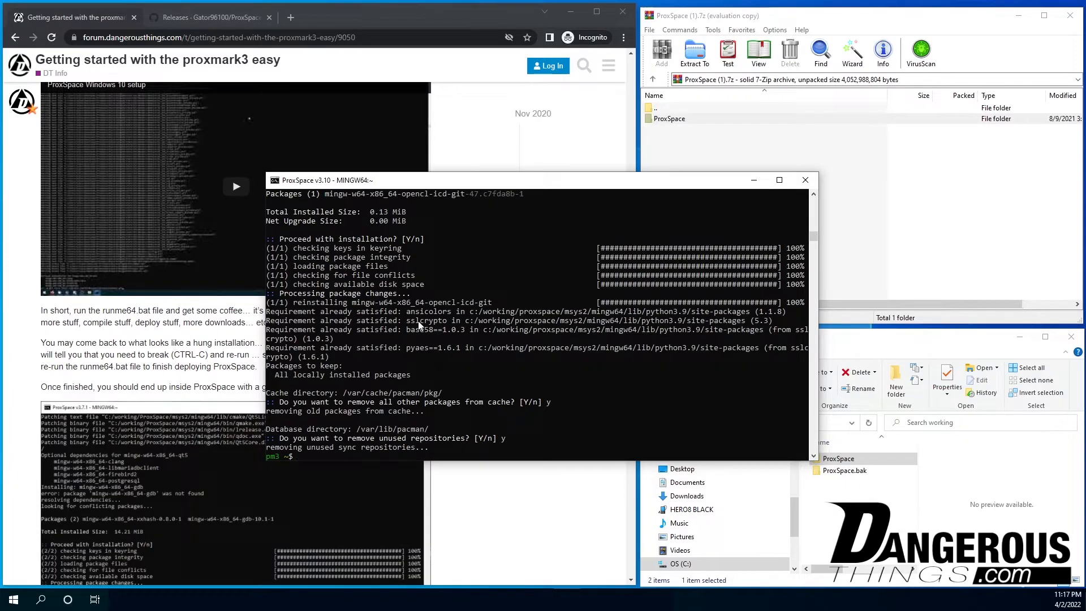
mouse_move(550, 378)
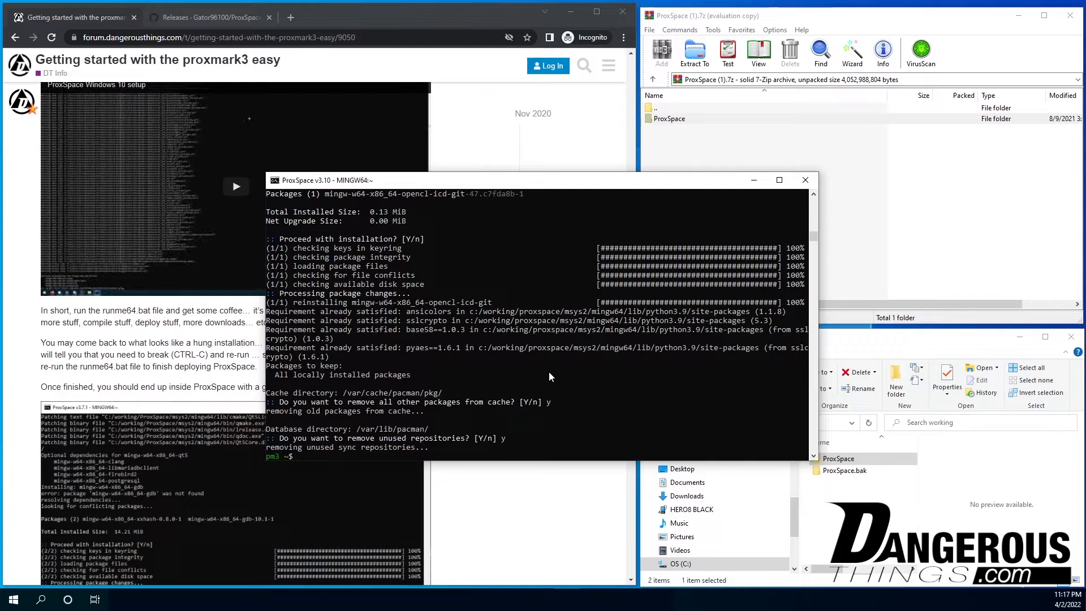
mouse_move(542, 368)
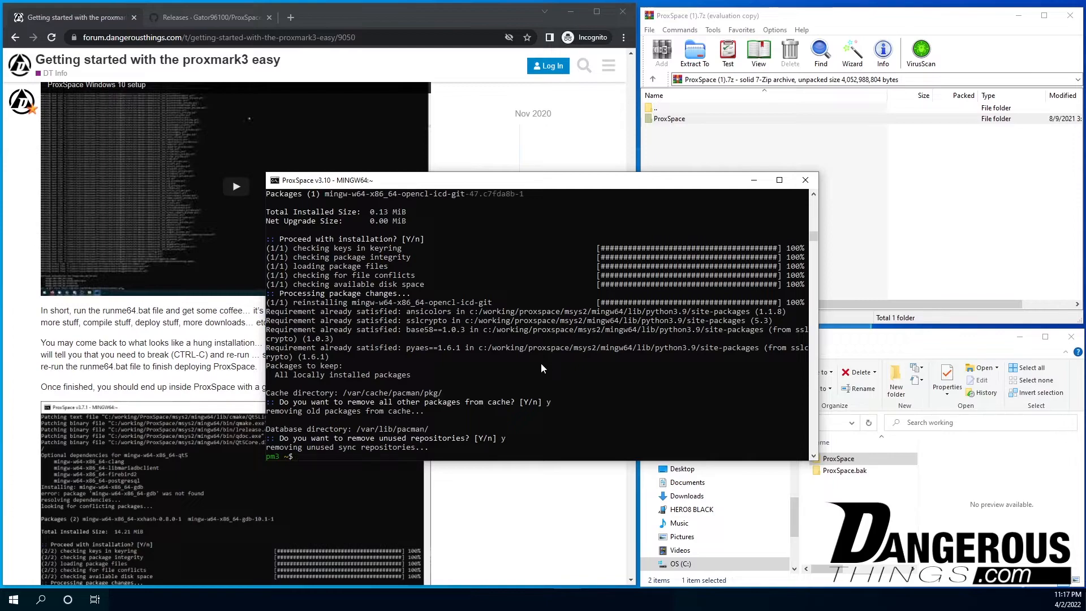
mouse_move(542, 183)
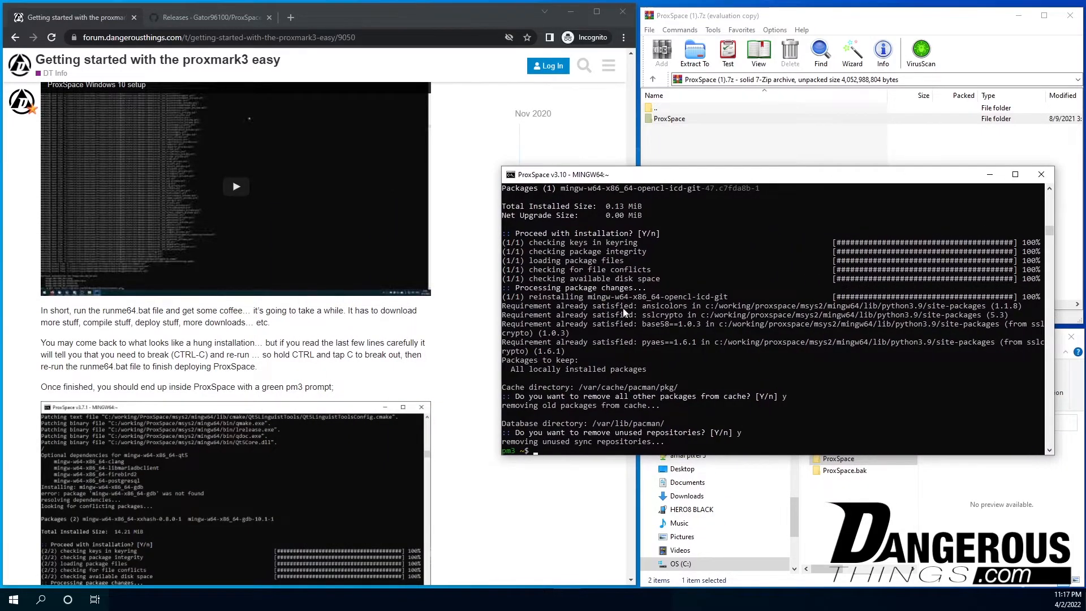
Scroll the guide down to the 'Getting the latest firmware' section
scroll("down", 3)
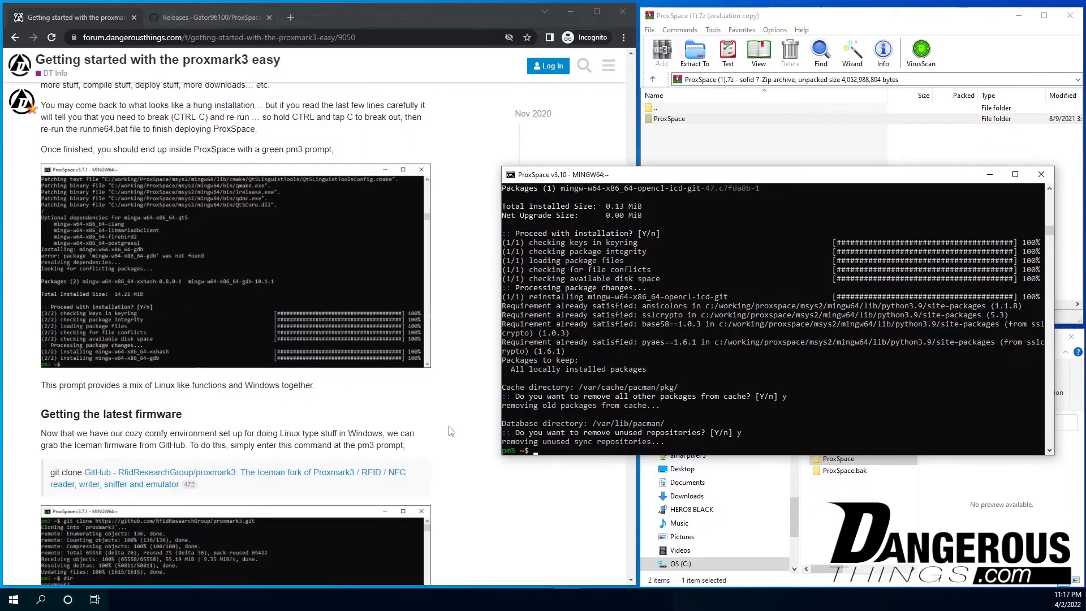
scroll("down", 3)
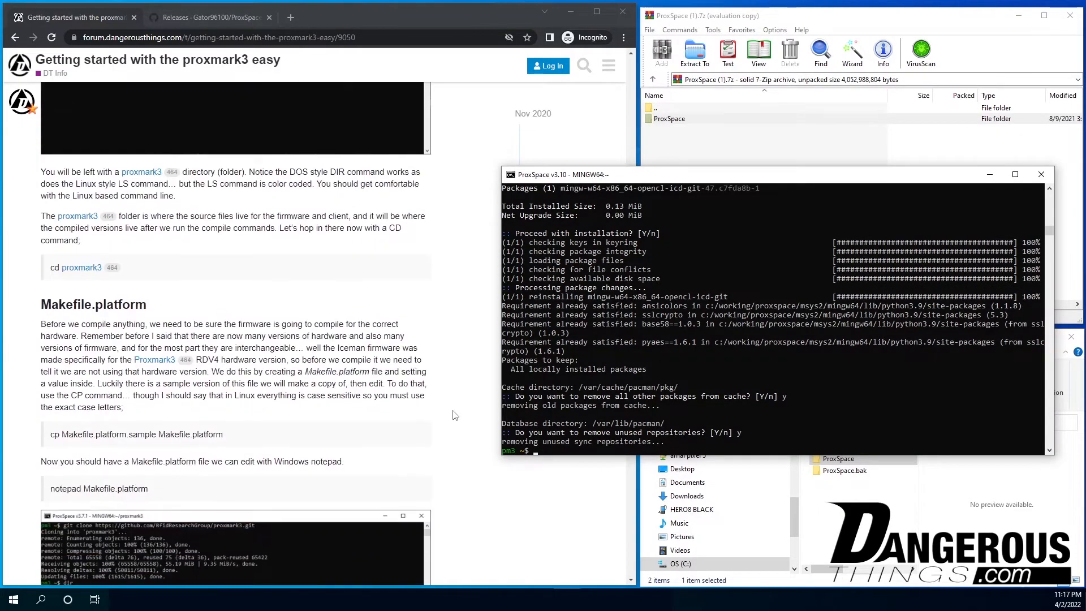
scroll("down", 3)
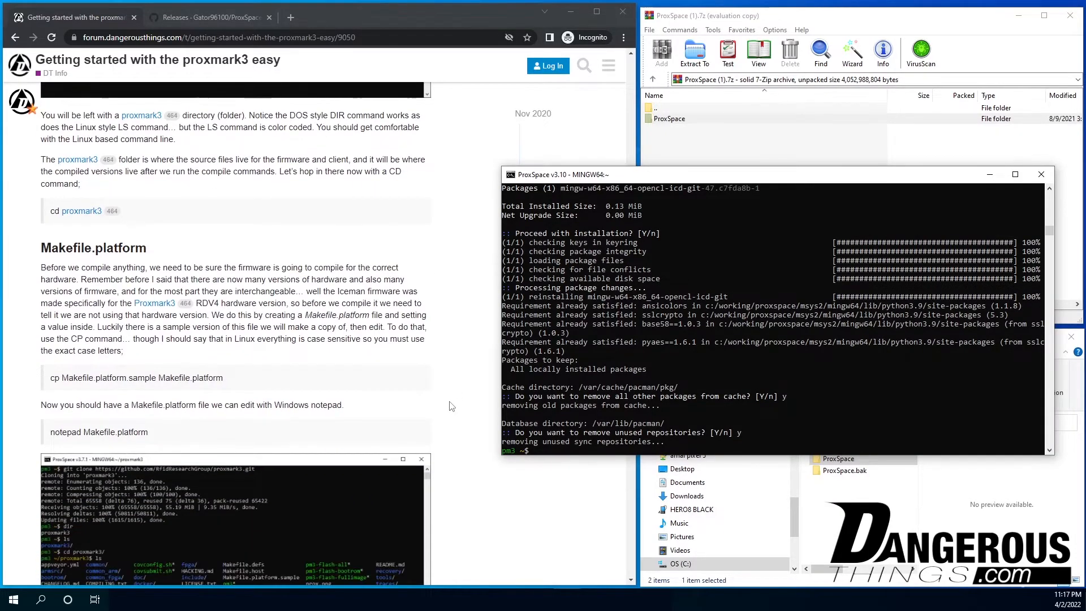
scroll("down", 3)
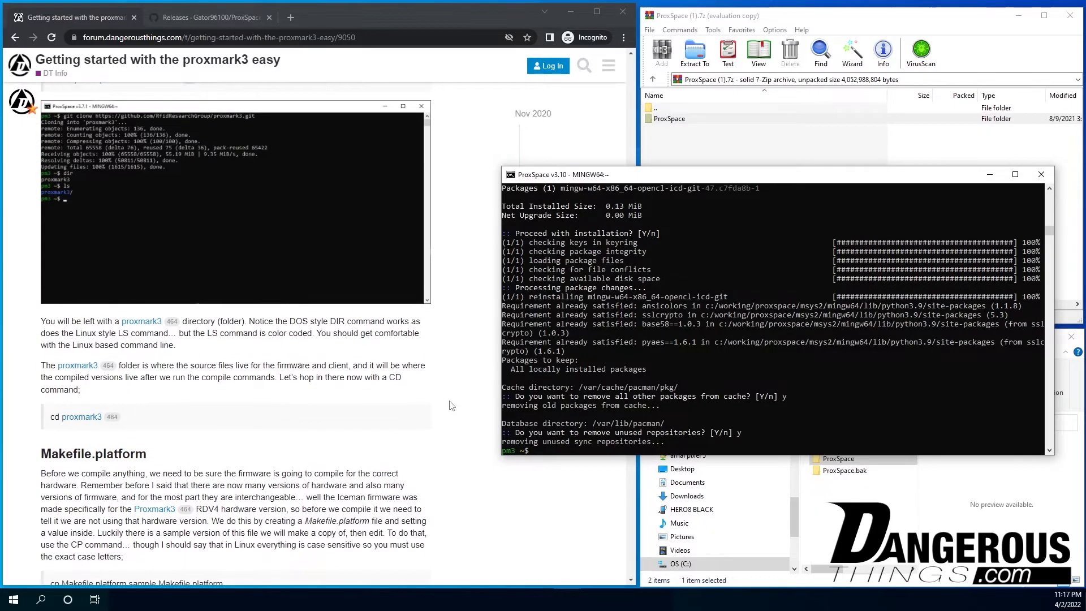
scroll("down", 3)
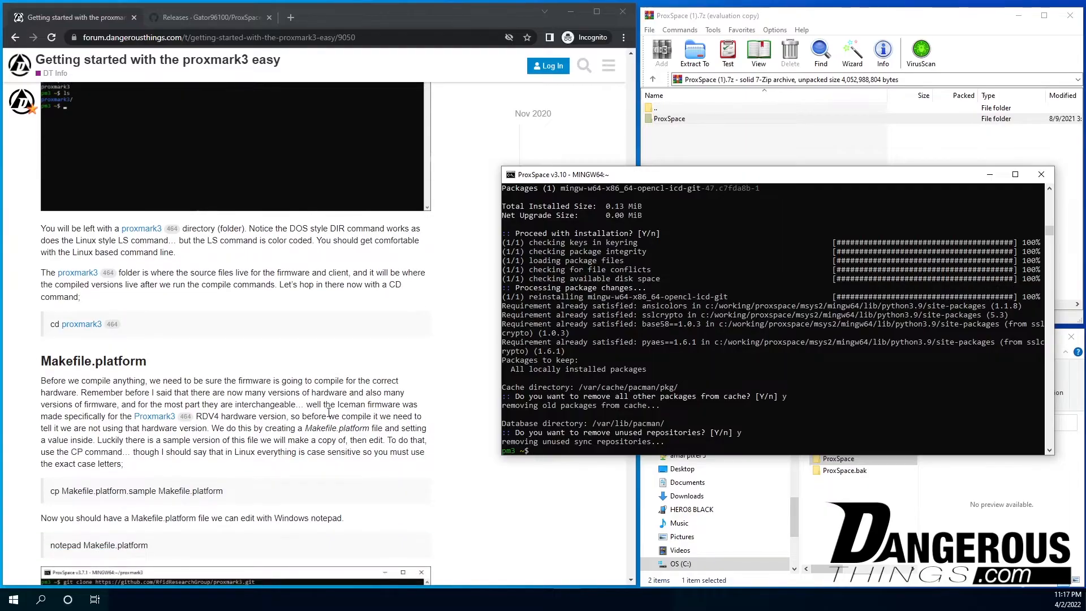
scroll("down", 3)
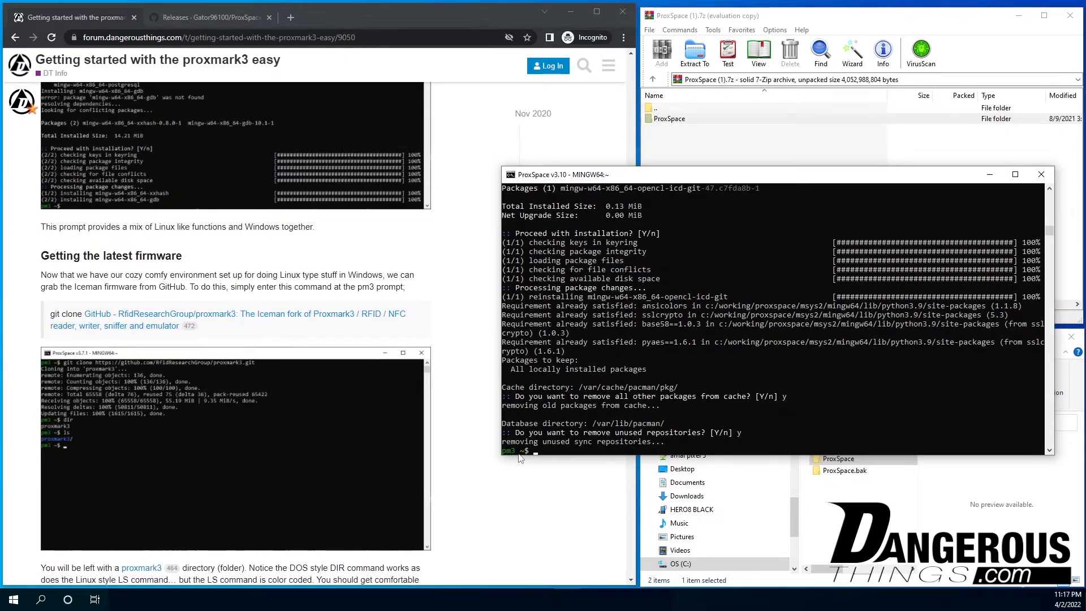
mouse_move(548, 454)
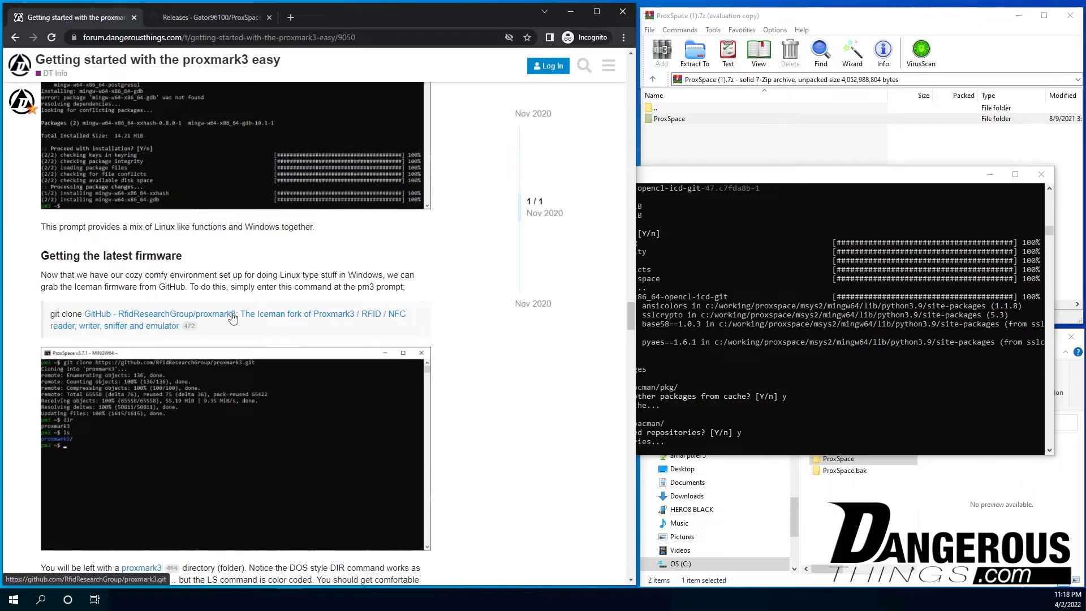
Browse the RfidResearchGroup proxmark3 repository file list, then go back to the guide's git clone step
left_click(156, 313)
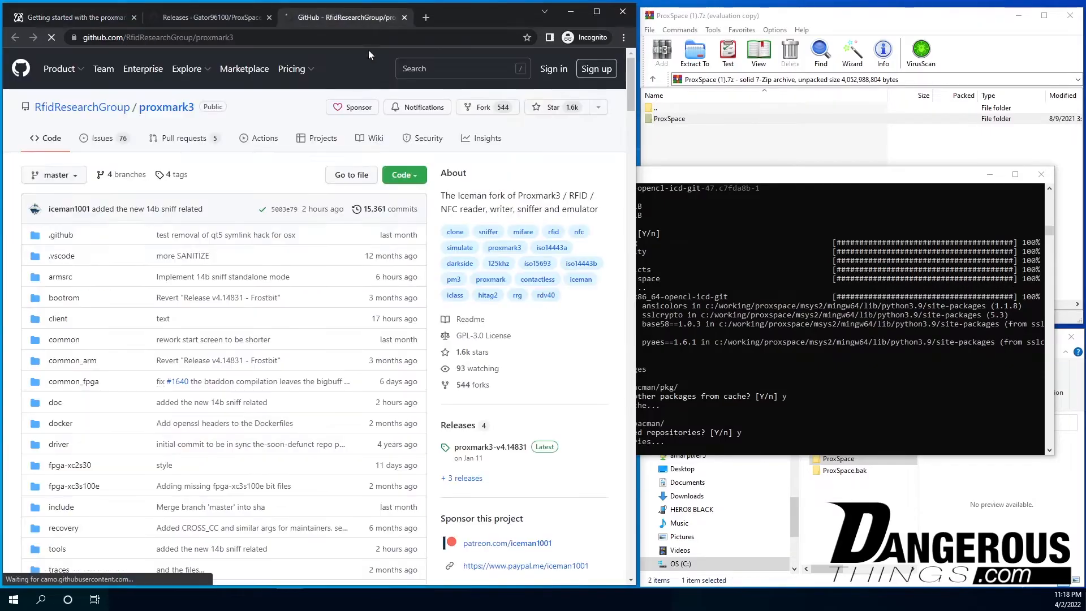
mouse_move(224, 246)
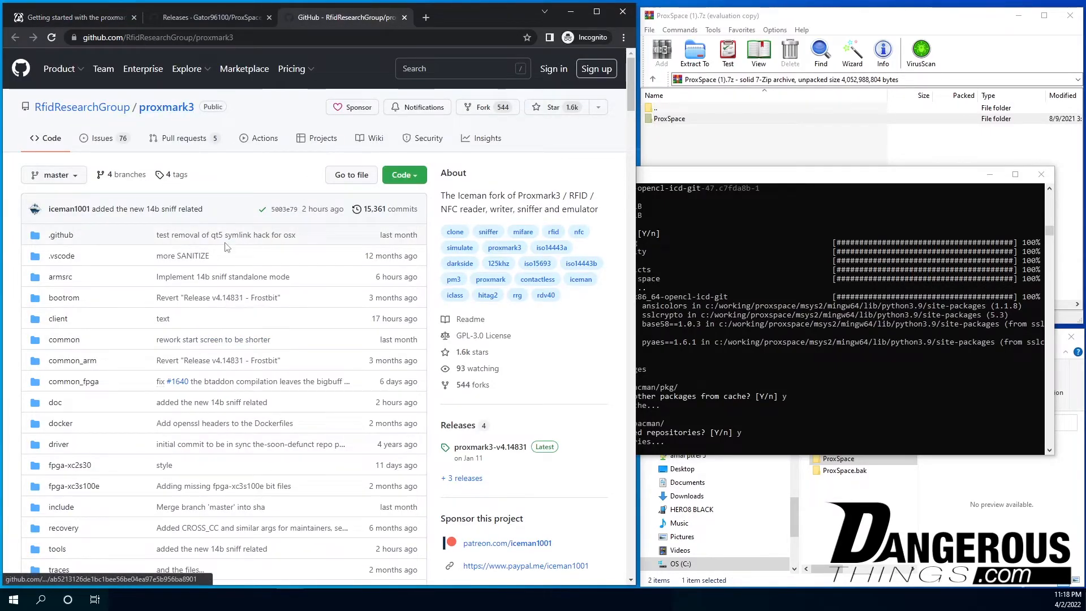
scroll("down", 3)
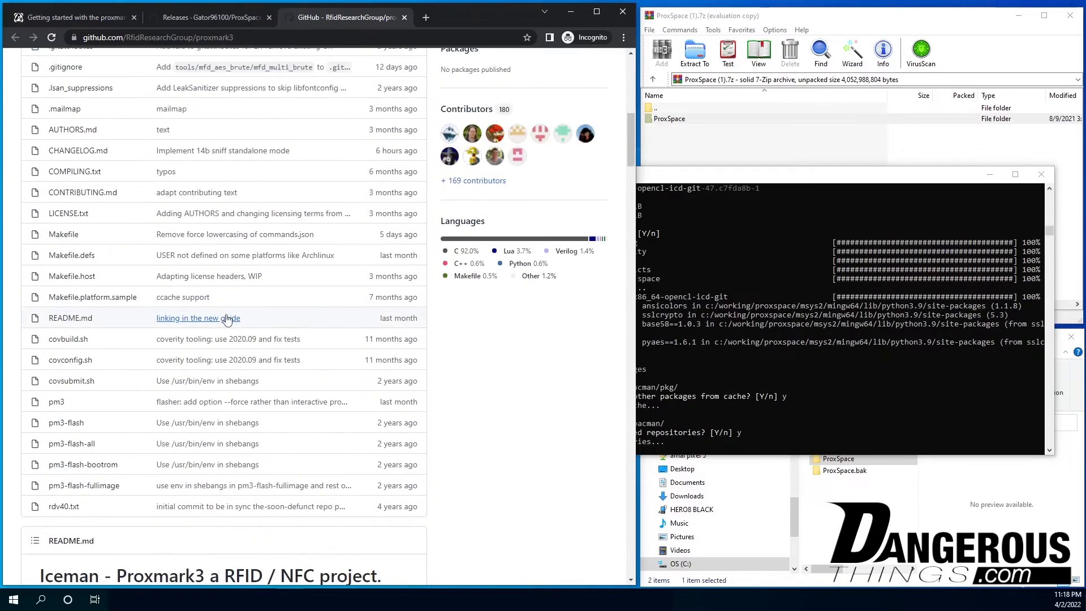
scroll("down", 3)
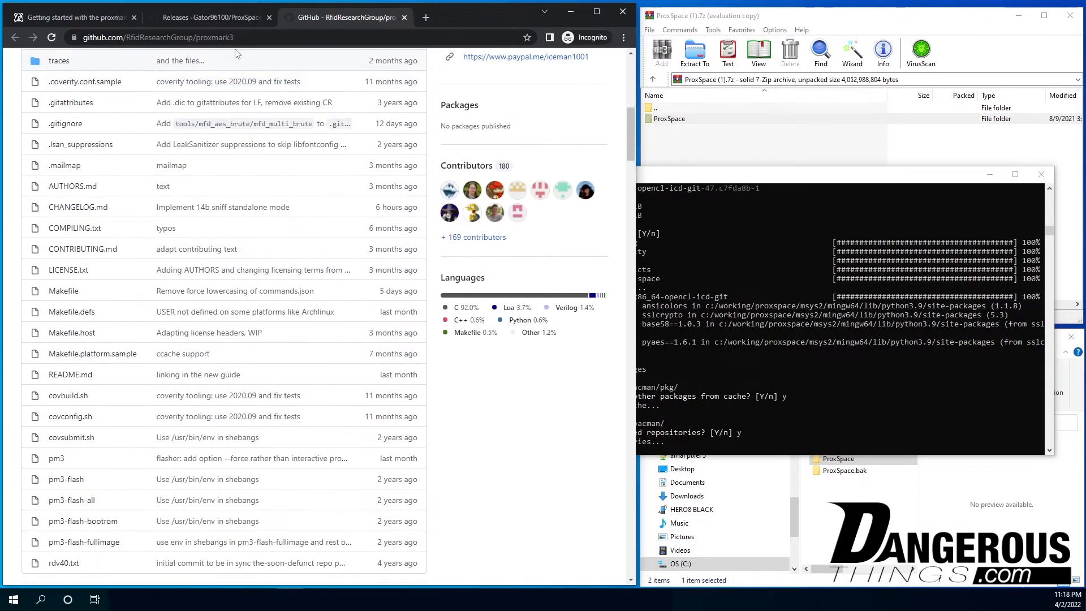
left_click(73, 17)
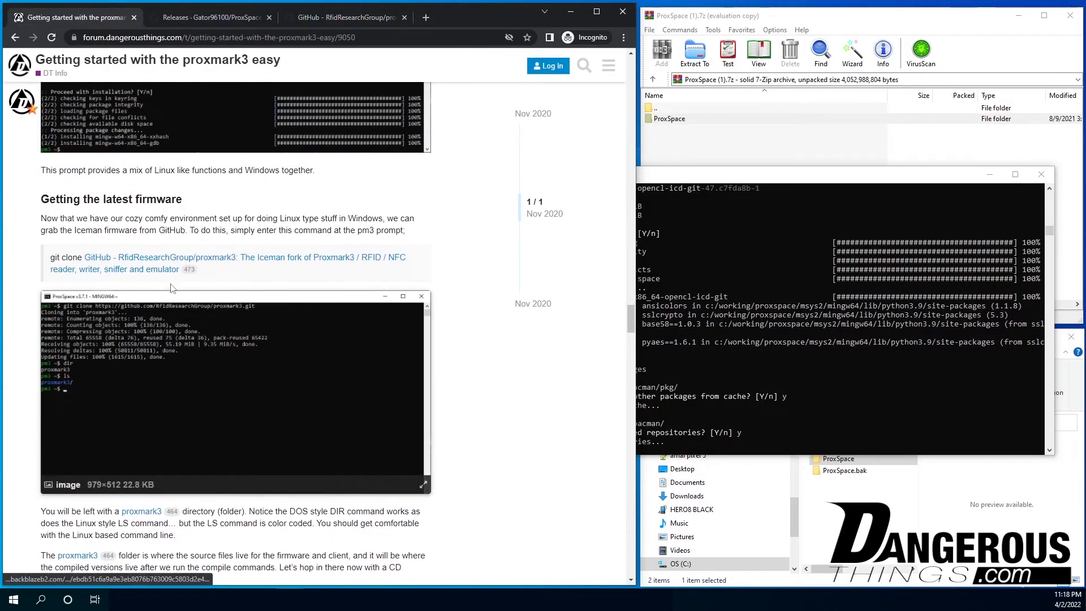
mouse_move(65, 257)
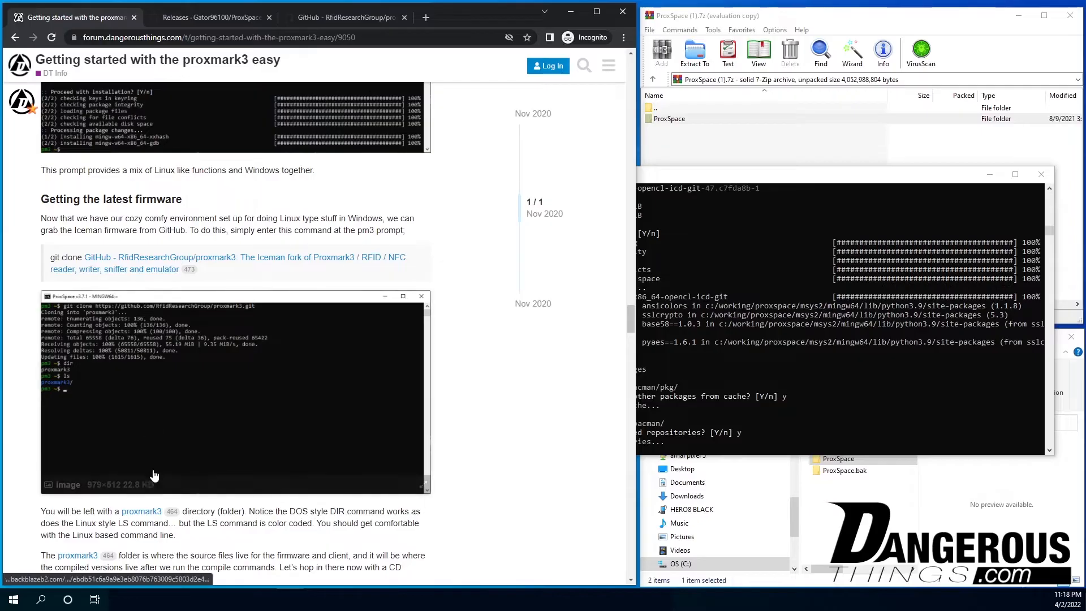
Focus the terminal, clear the partial line and run dir at the pm3 prompt
right_click(205, 264)
type("git c")
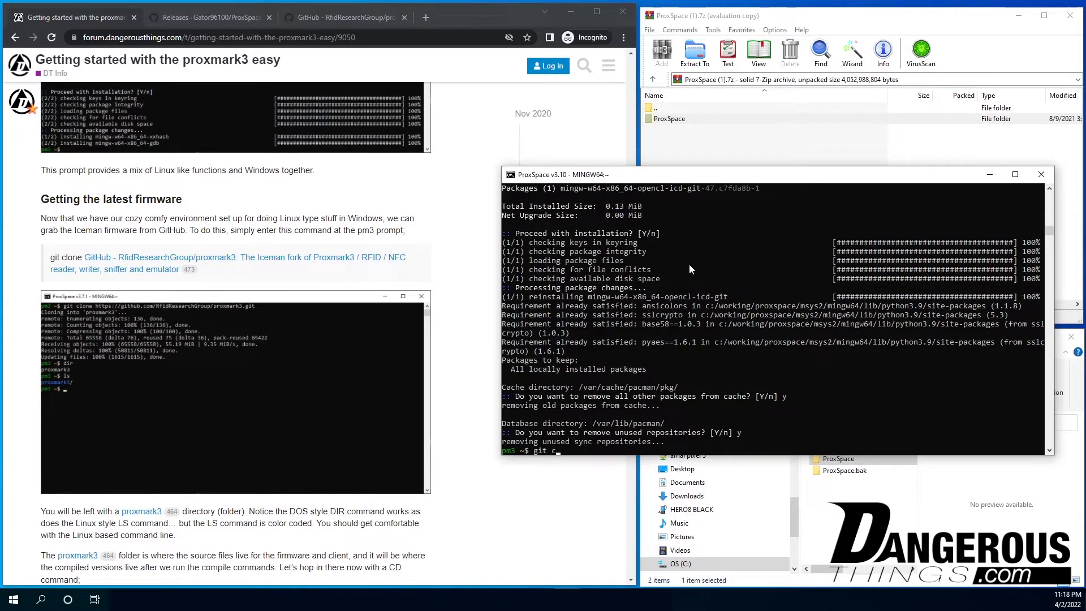
key("Backspace")
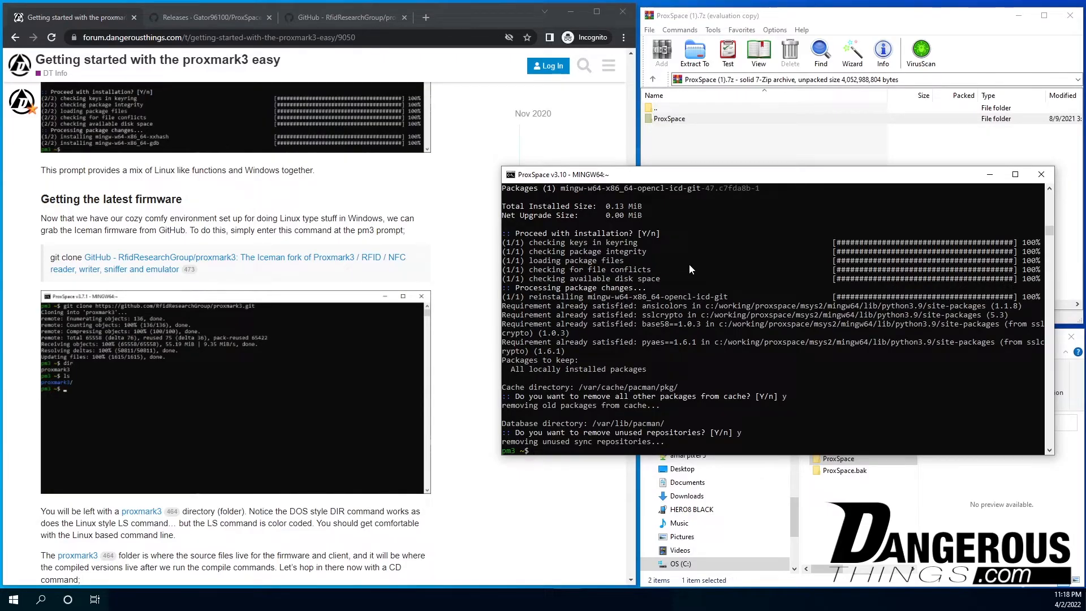
type("dir")
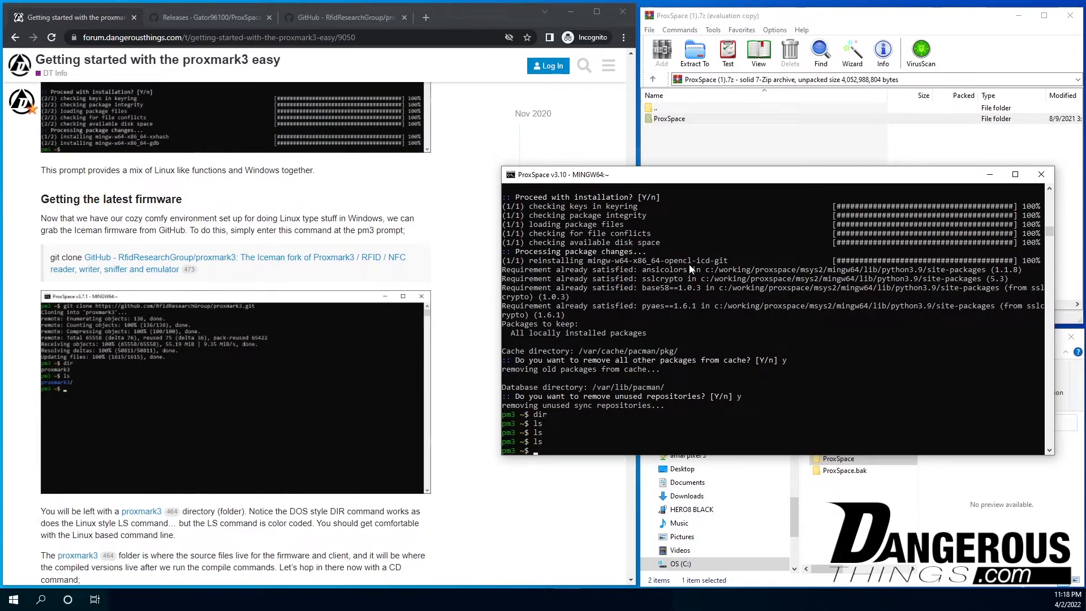
type("git clone")
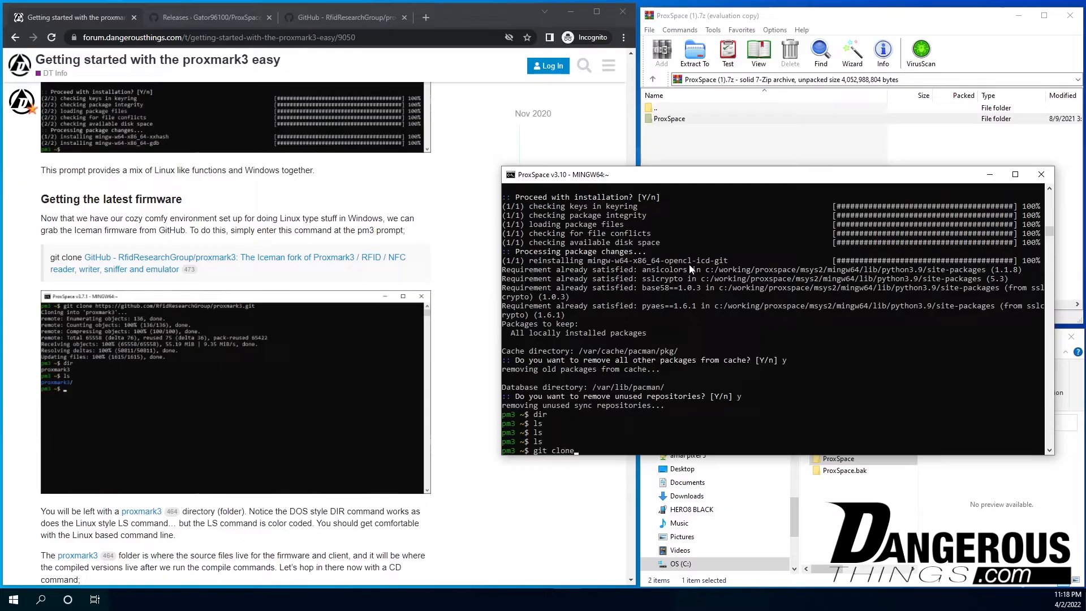
type("https://github.com/RfidResearchGroup/proxmark3.git")
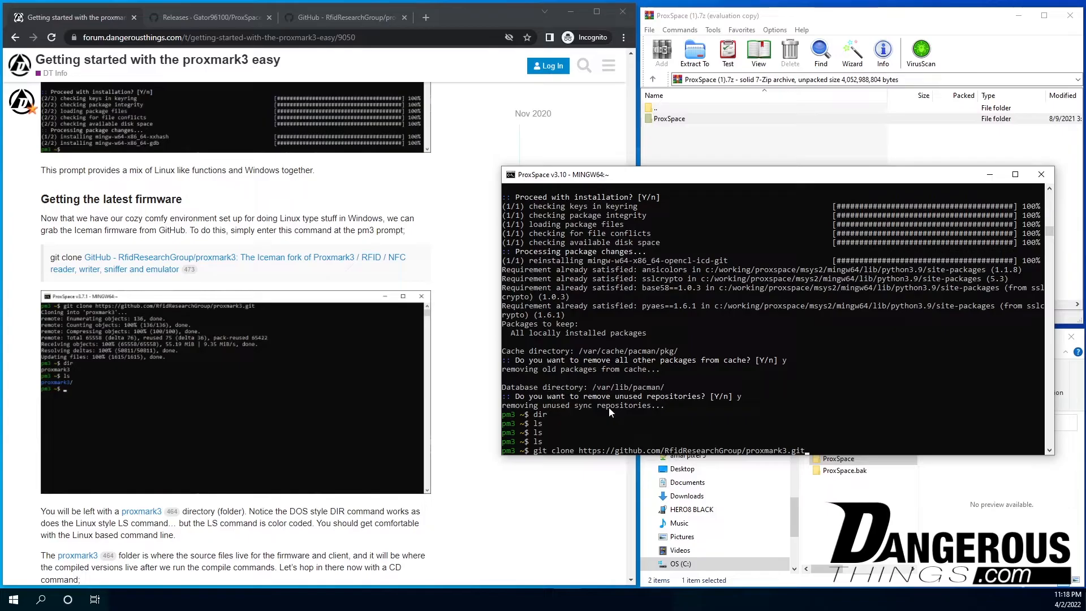
mouse_move(610, 399)
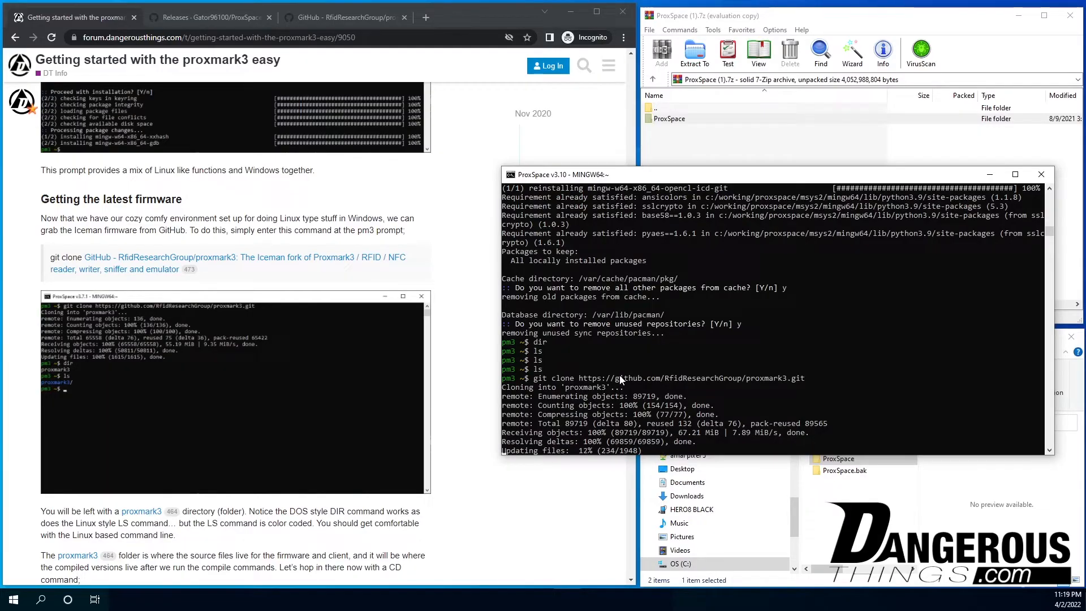
mouse_move(656, 377)
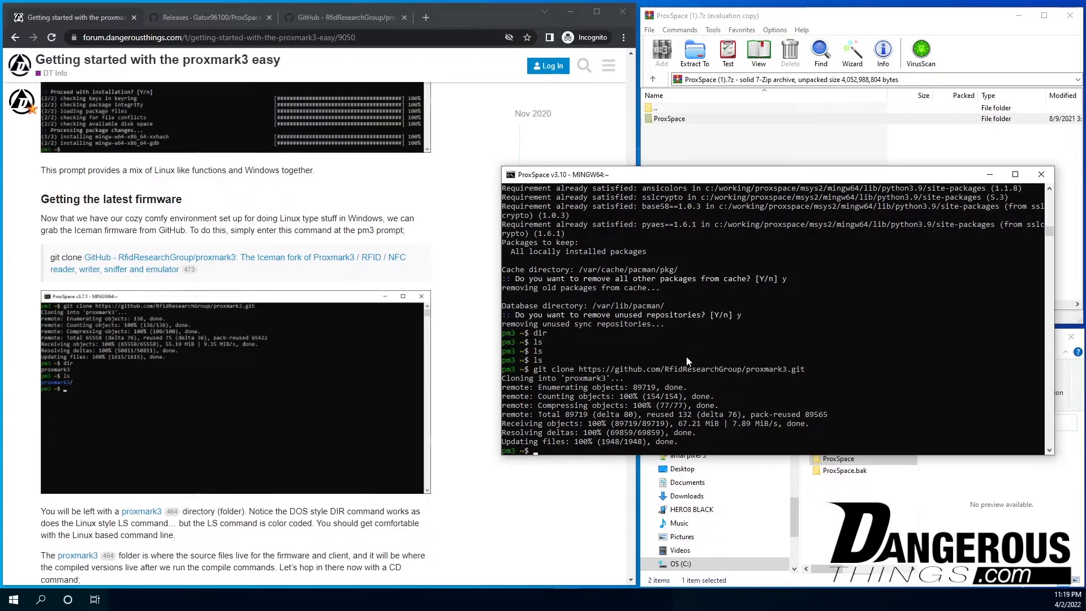
type("cd proxmark3/")
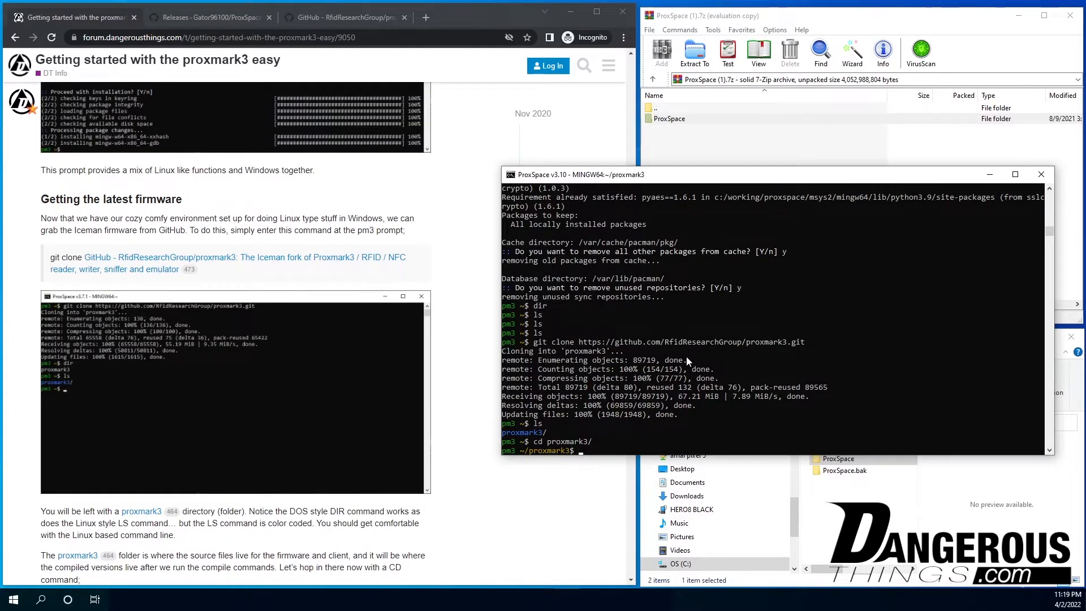
type("ls")
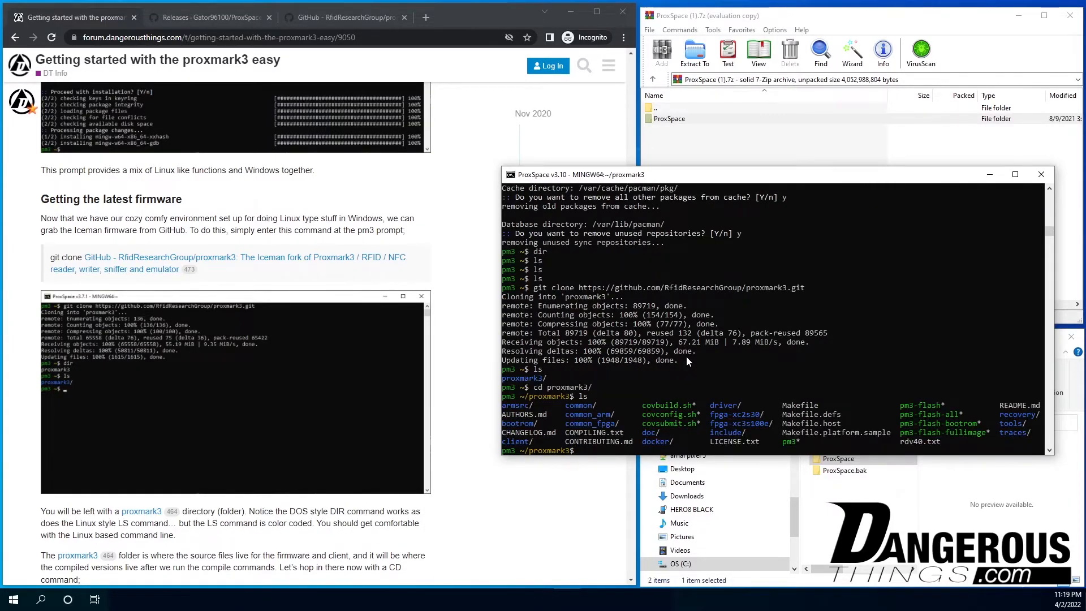
Run cp Makefile.platform.sample Makefile.platform in the proxmark3 folder
scroll("down", 3)
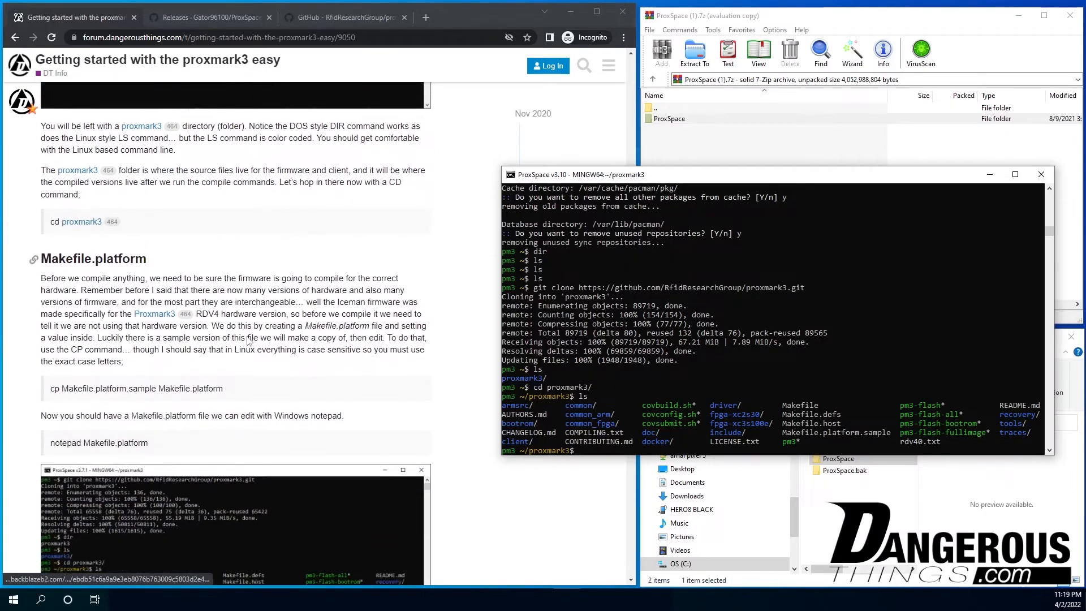
double_click(128, 248)
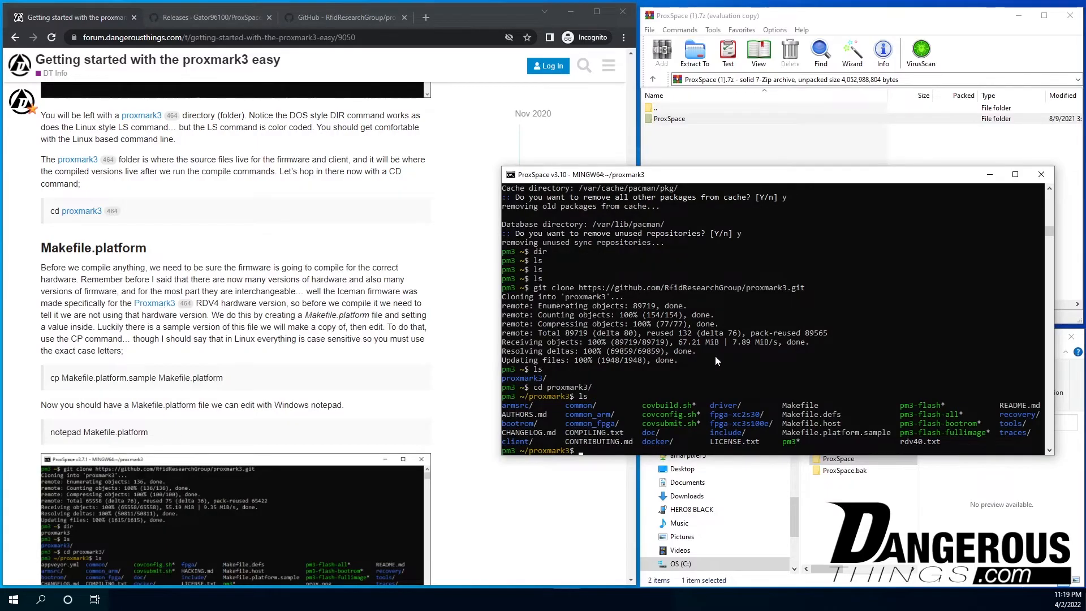
mouse_move(720, 362)
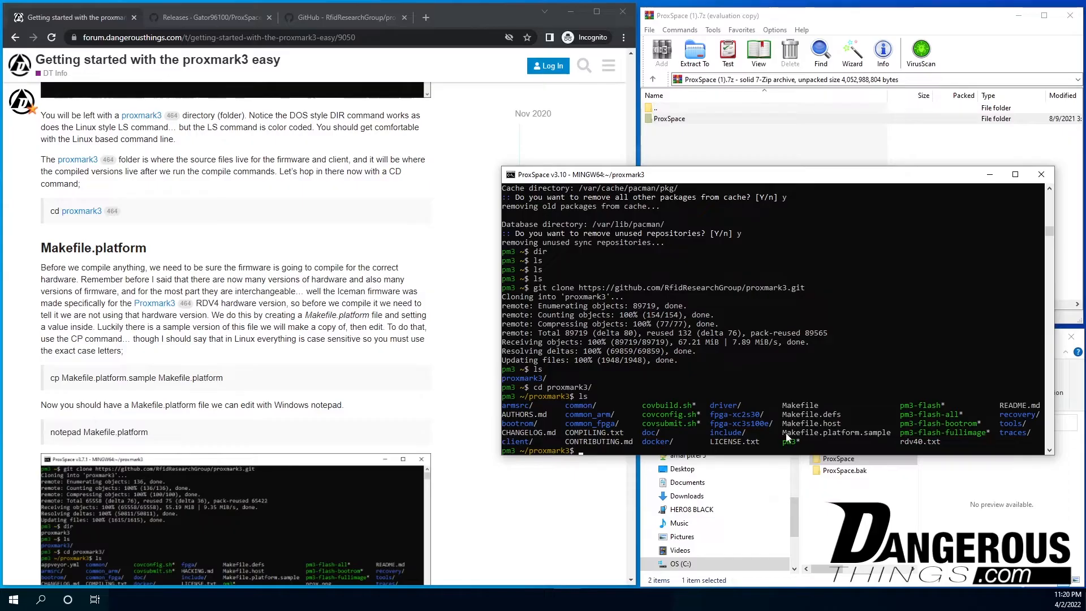
double_click(835, 432)
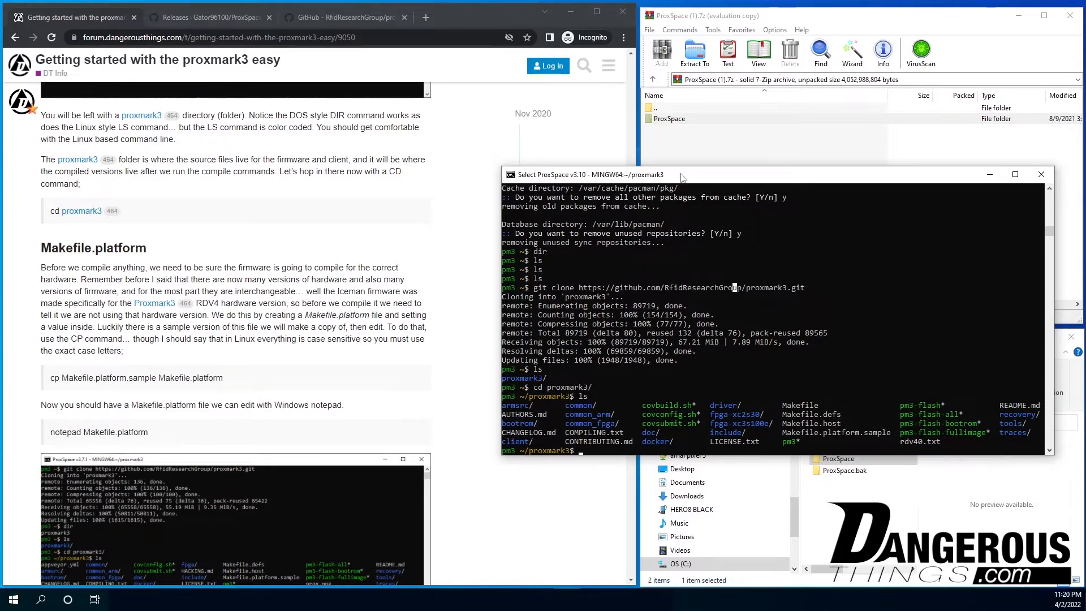
type("cp")
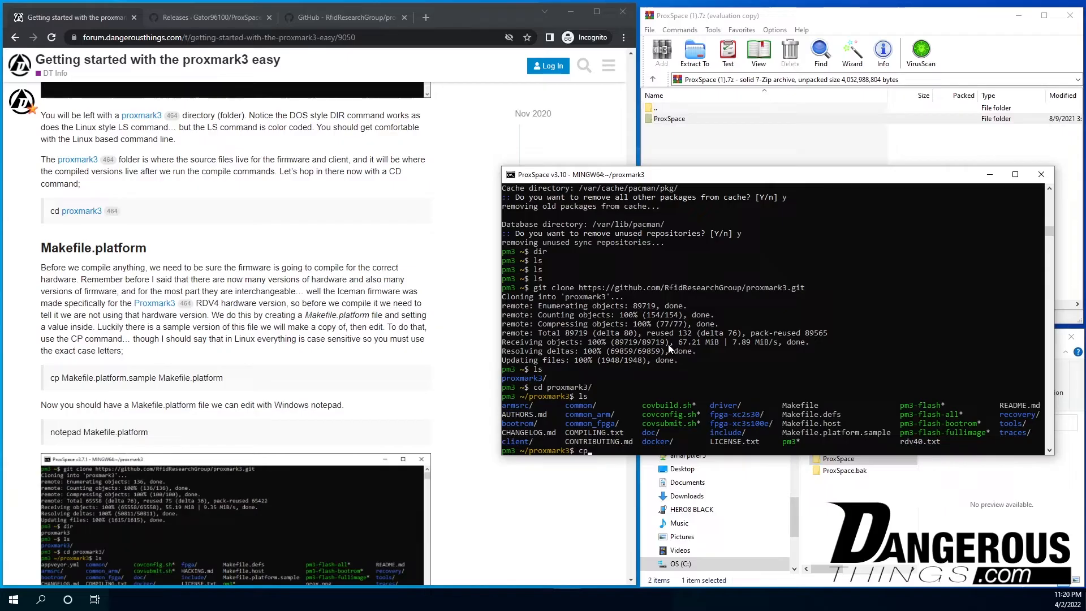
type("M")
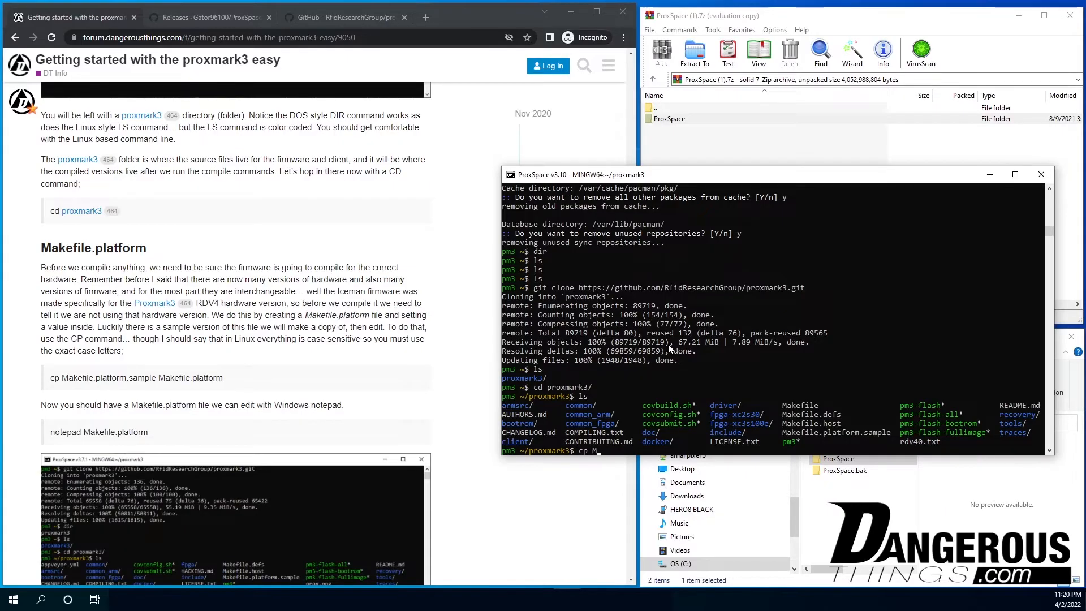
type("M")
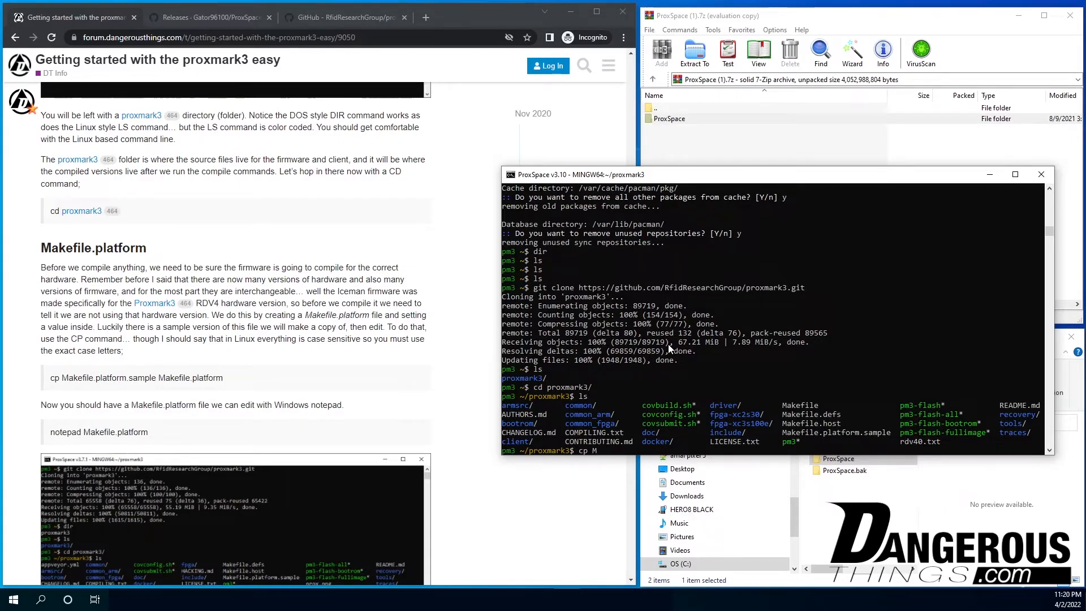
type("akefile.")
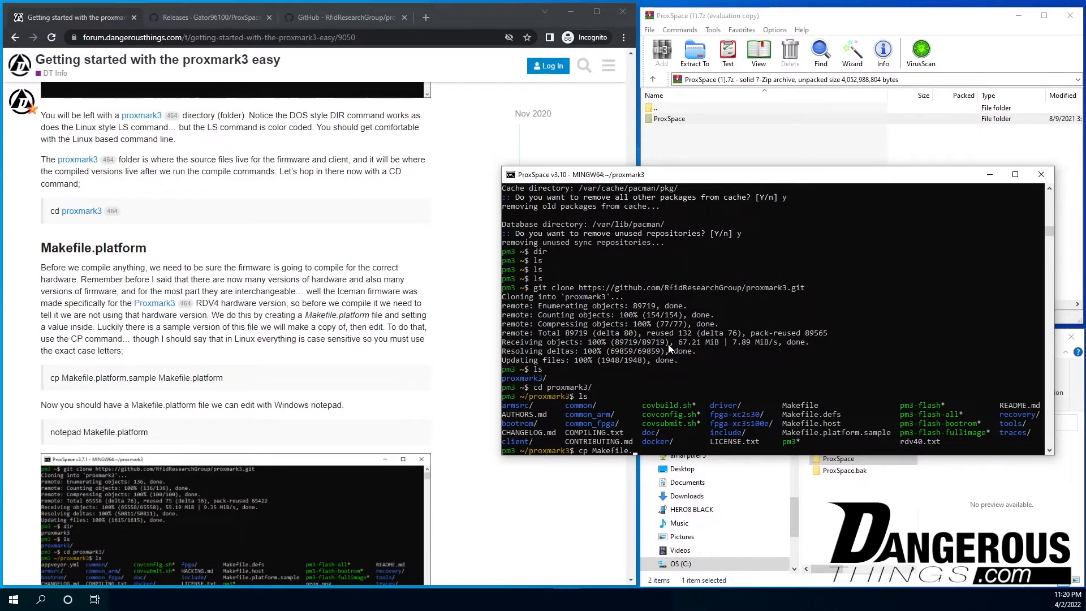
type("platform.sample")
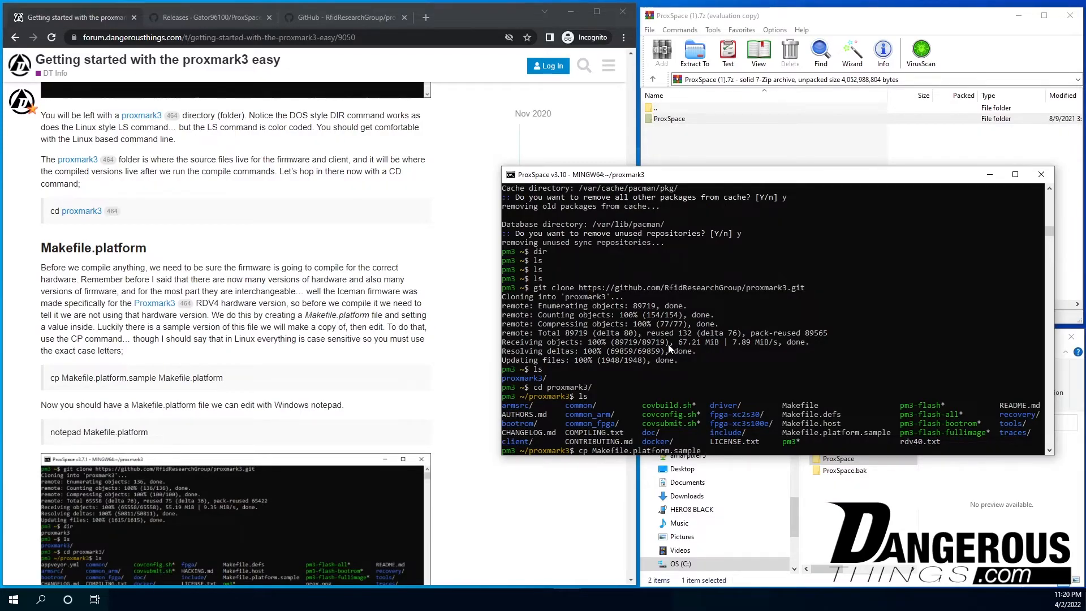
type("Makefile.platform.")
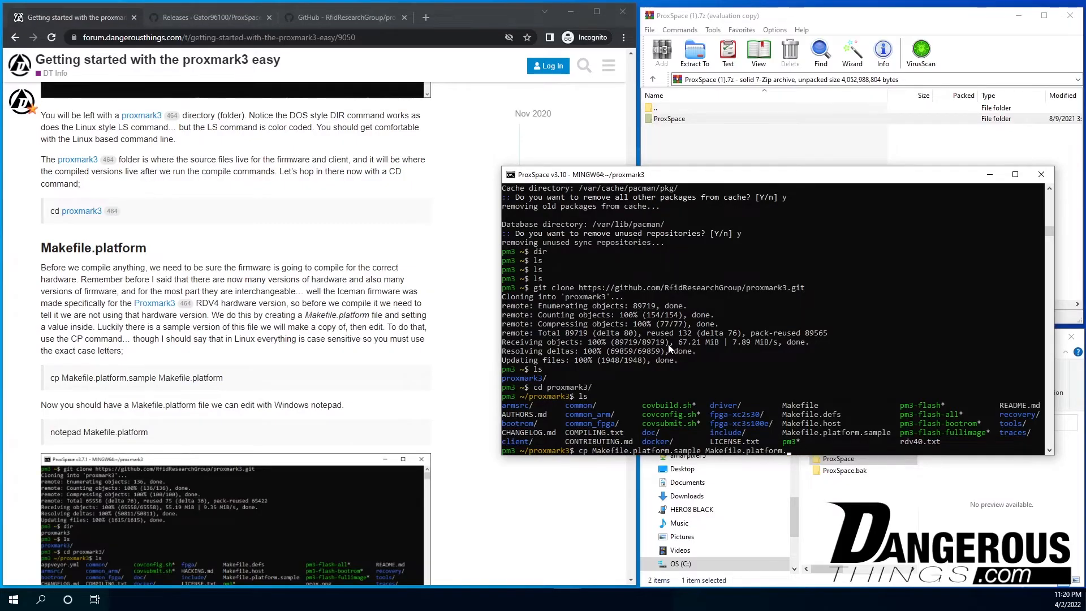
key("Return")
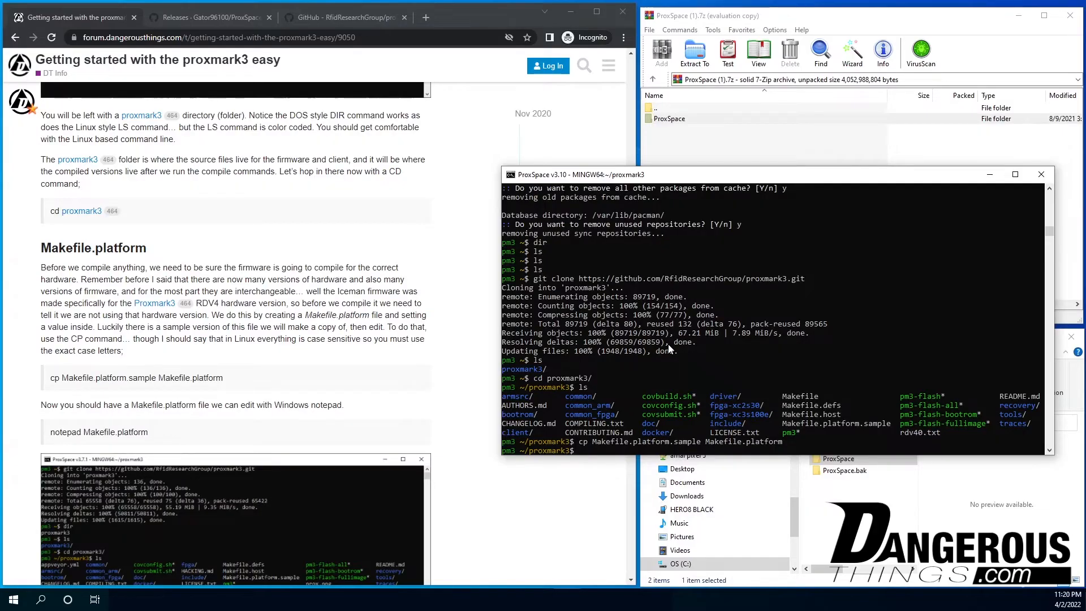
Begin the notepad Makefile.platform command to edit the new file
type("notepad")
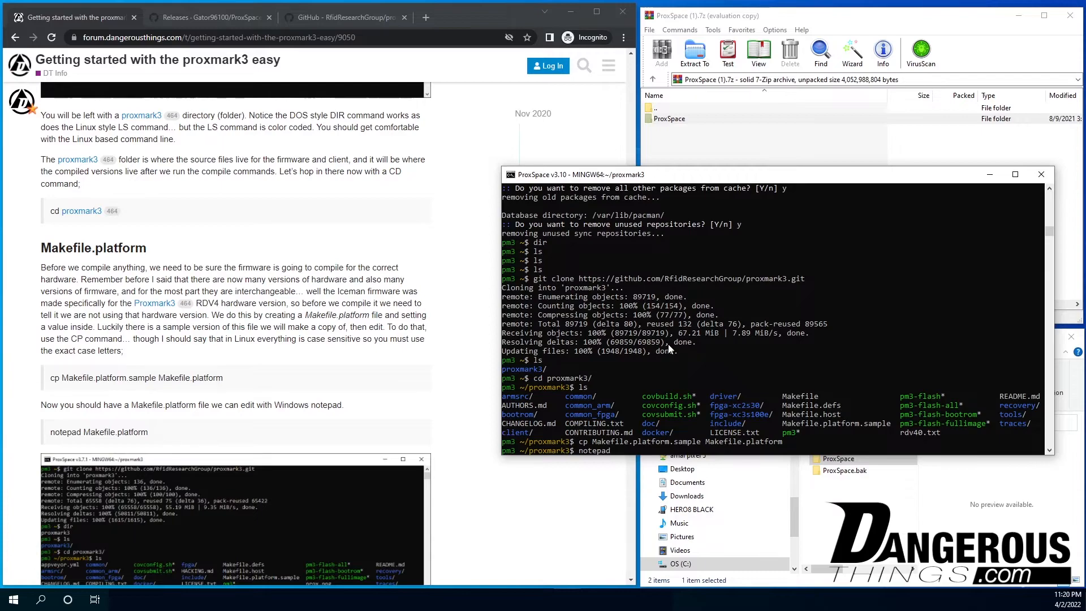
type("Makefile")
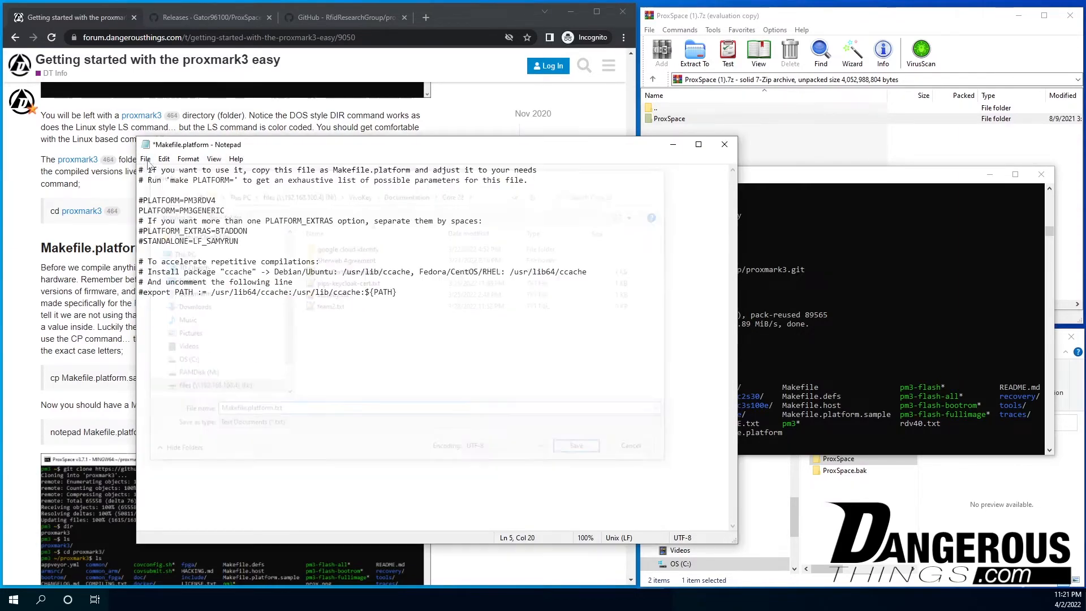
Save the edited Makefile.platform with PM3GENERIC selected instead of PM3RDV4
left_click(575, 444)
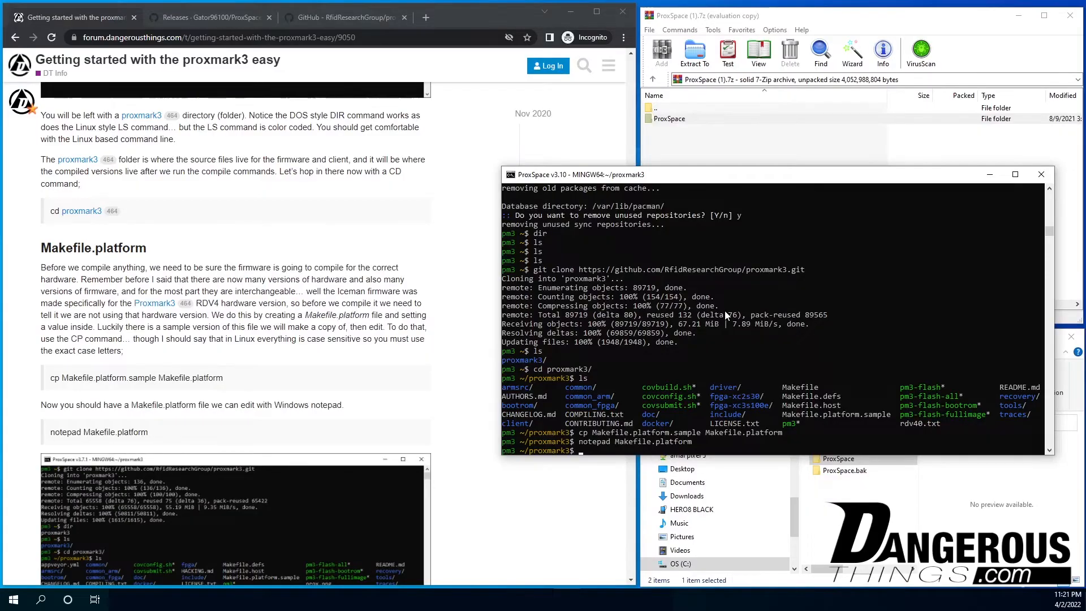
Run make -j8 all to compile the proxmark3 firmware and client
scroll("down", 3)
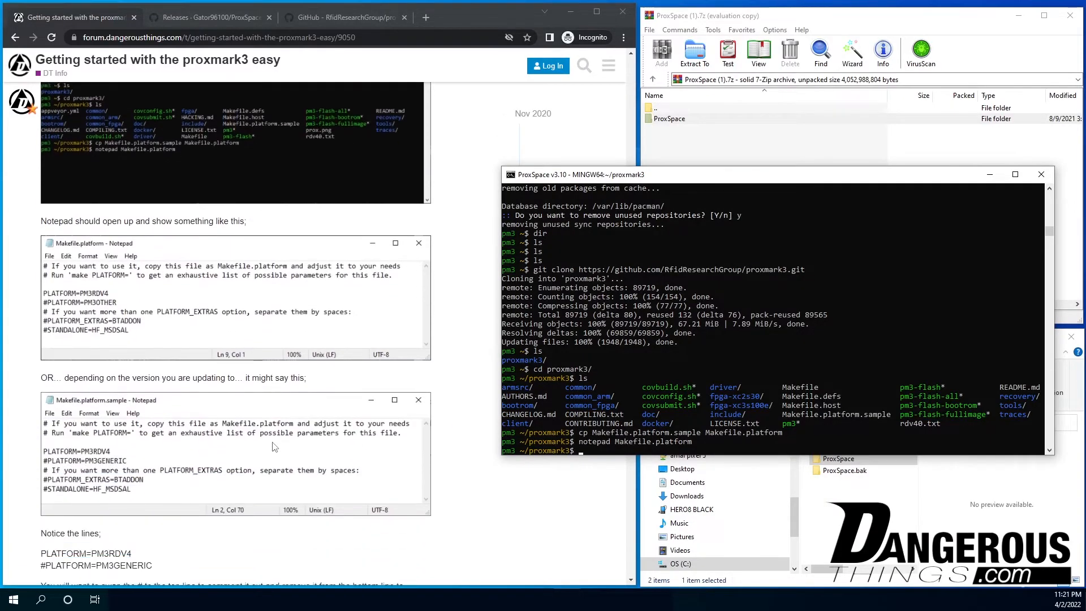
scroll("down", 3)
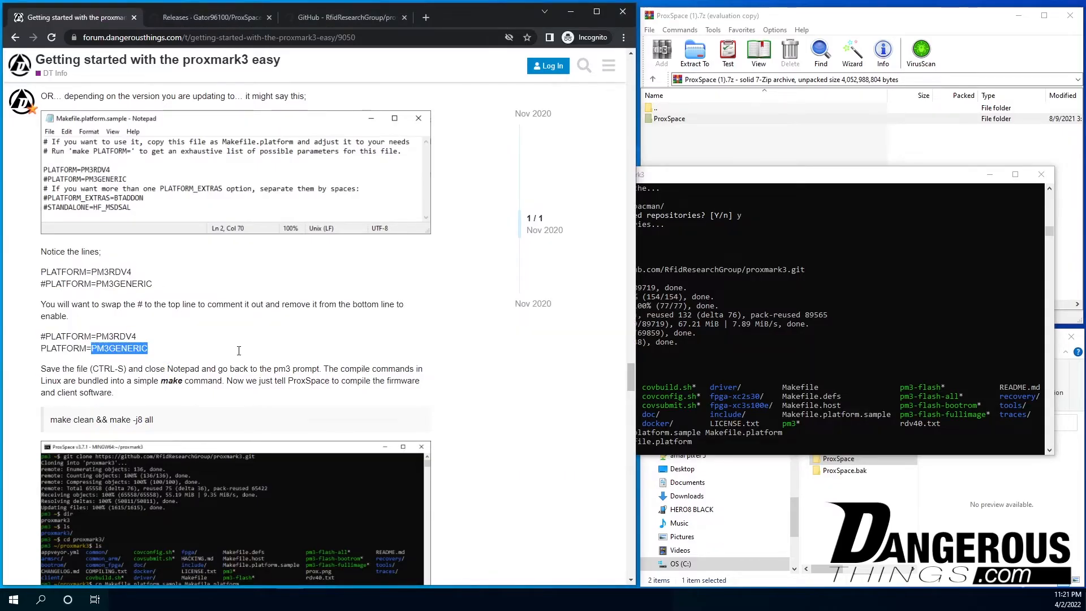
scroll("down", 3)
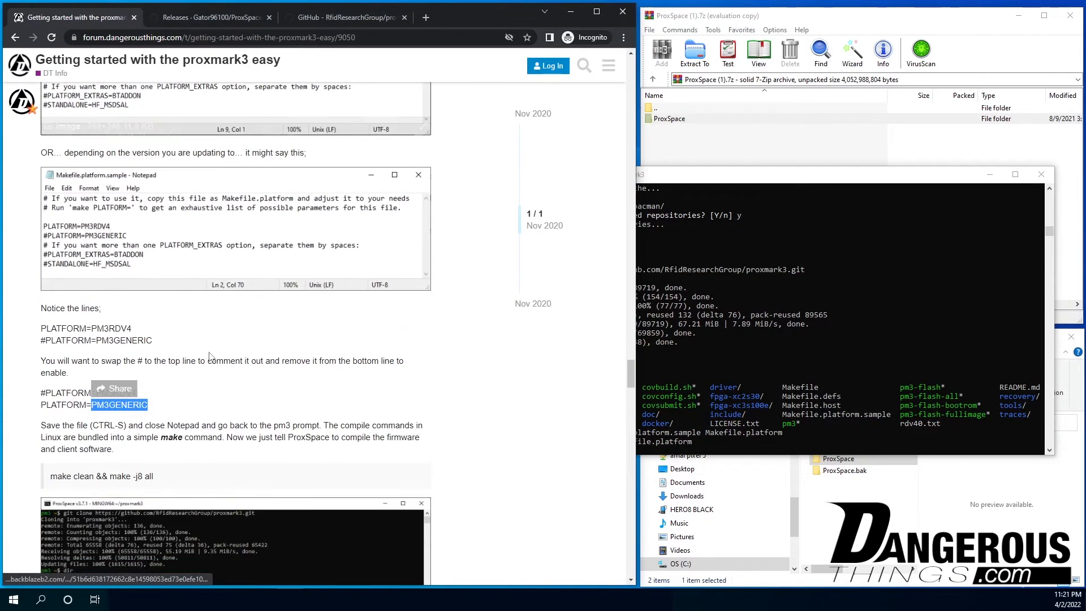
scroll("down", 3)
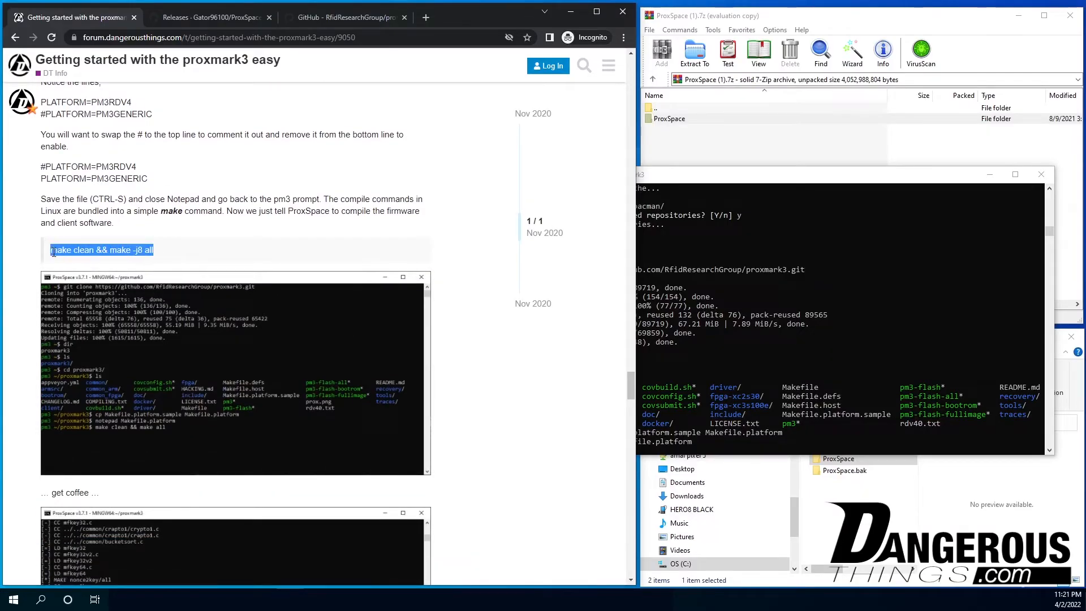
mouse_move(128, 252)
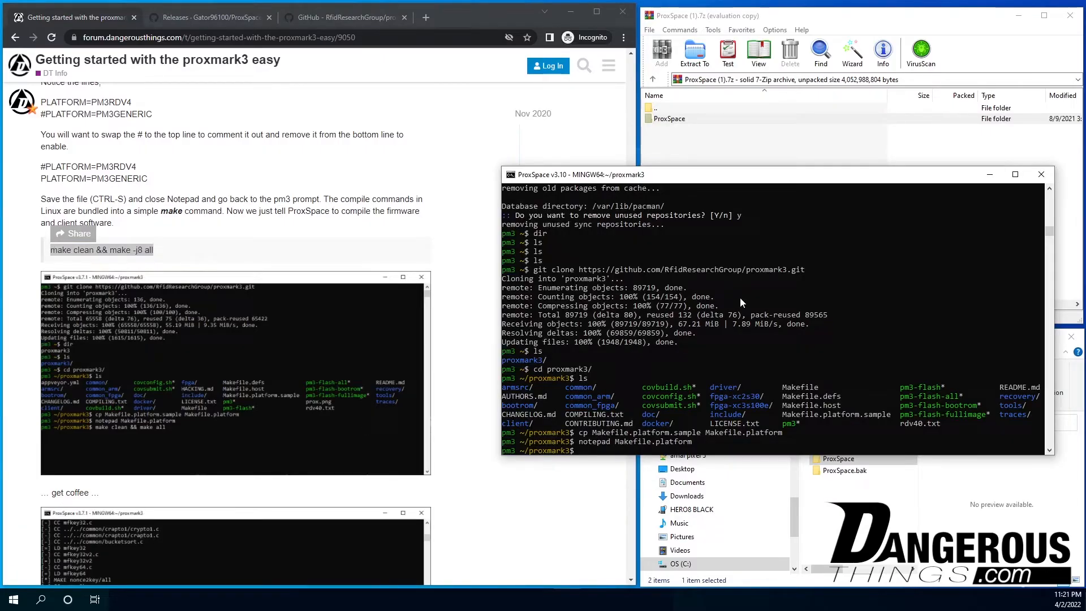
type("make -j")
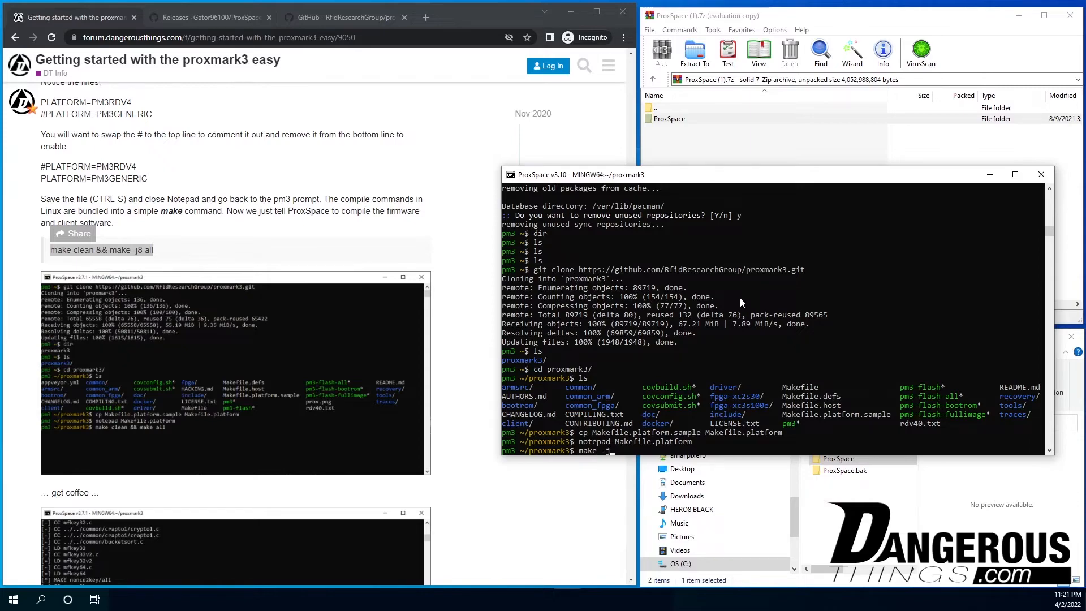
type("8")
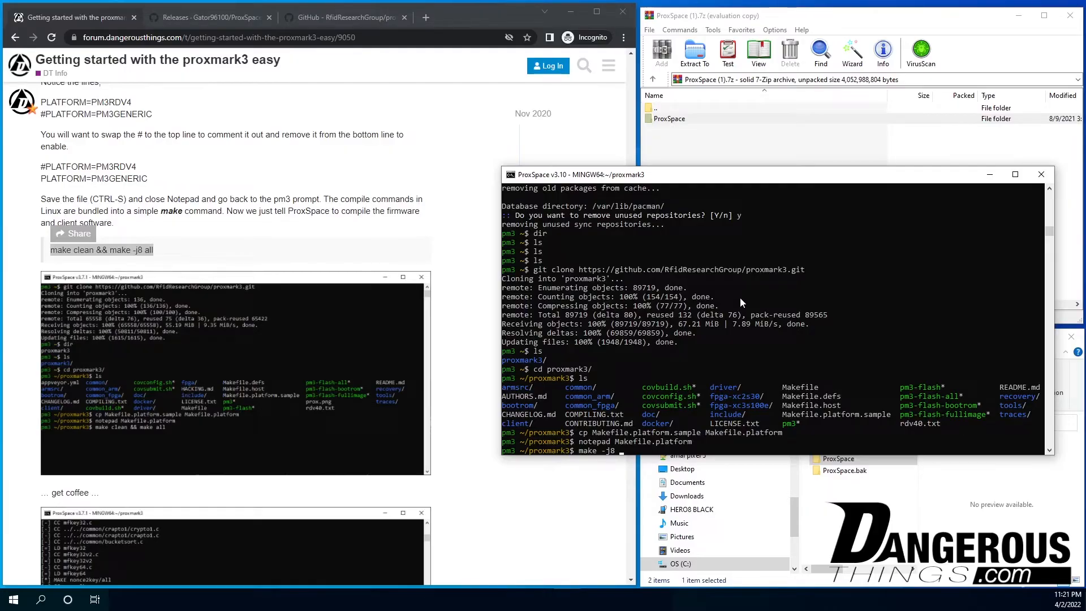
type("all")
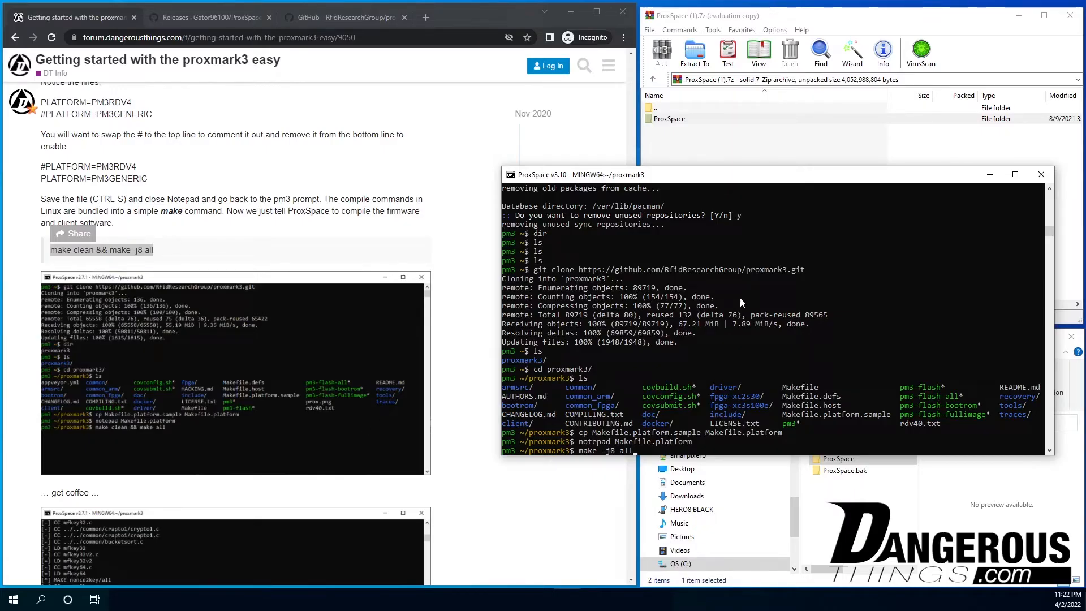
key("Return")
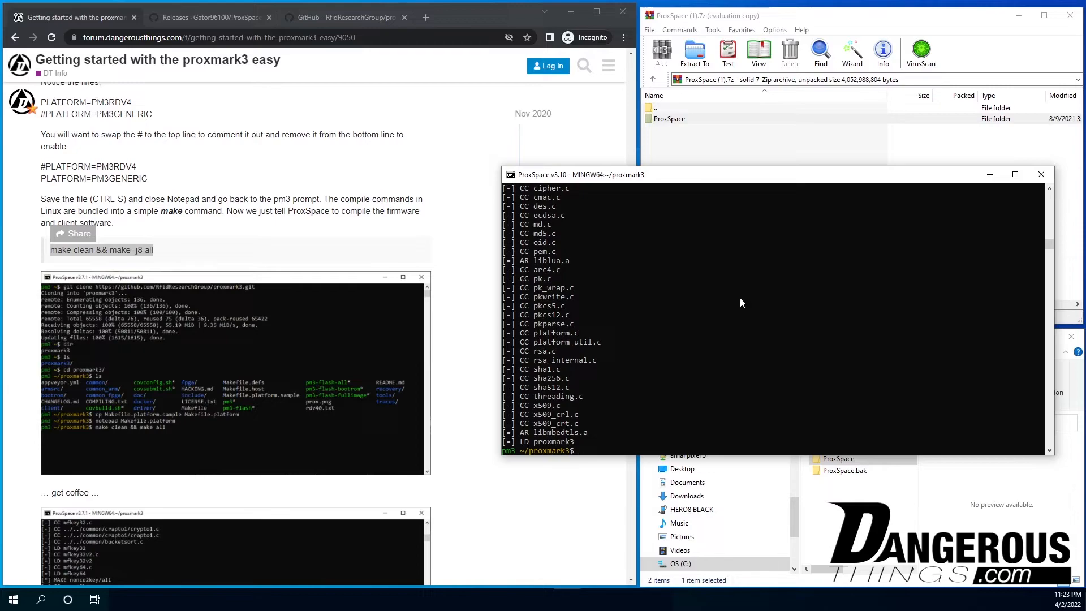
List the folder and run the ./pm3-flash scripts to write bootrom.elf and fullimage.elf
type("ls")
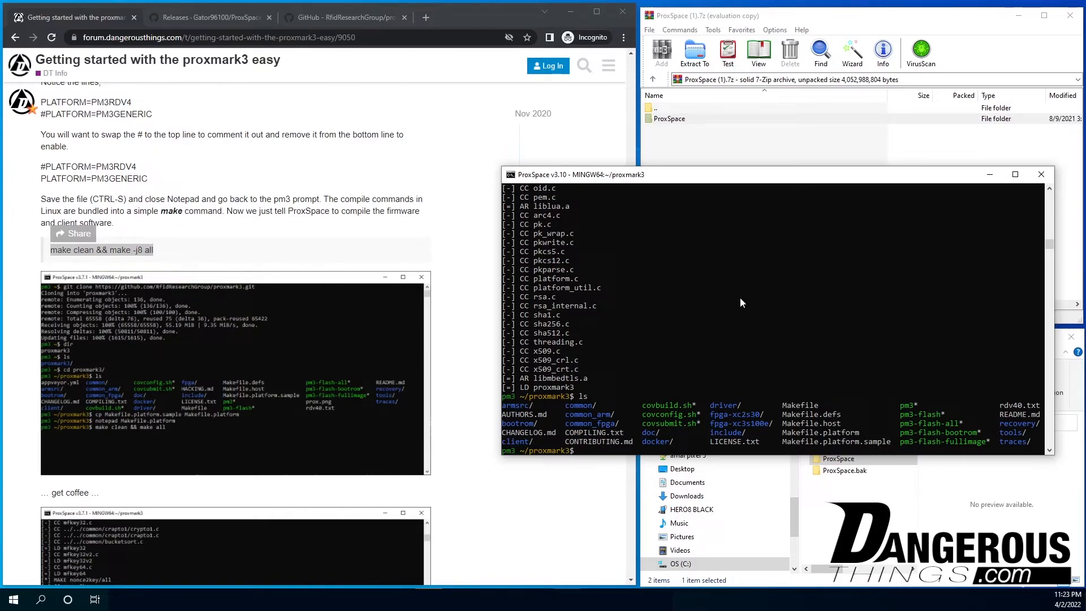
type("./")
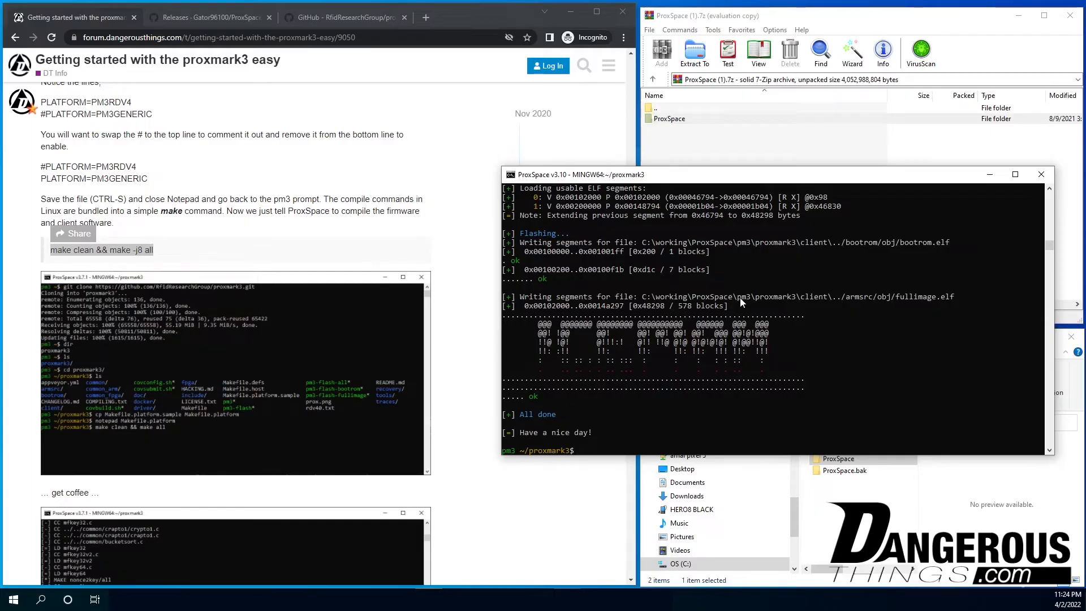
Run ./pm3, check hw ve reports matching Iceman PM3 GENERIC versions, then exit
type("./pm3")
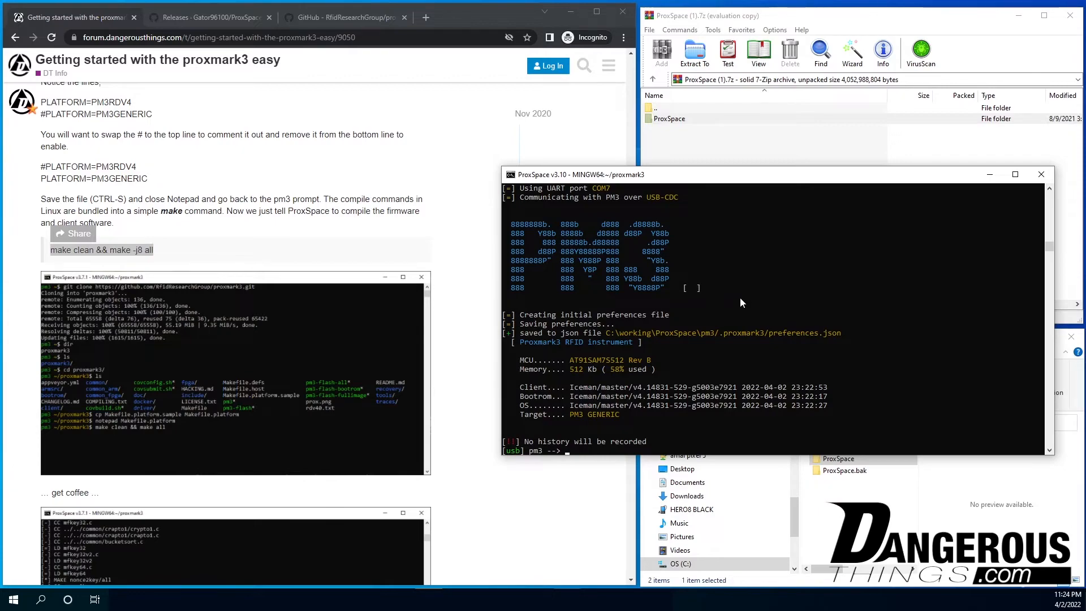
type("hw ve")
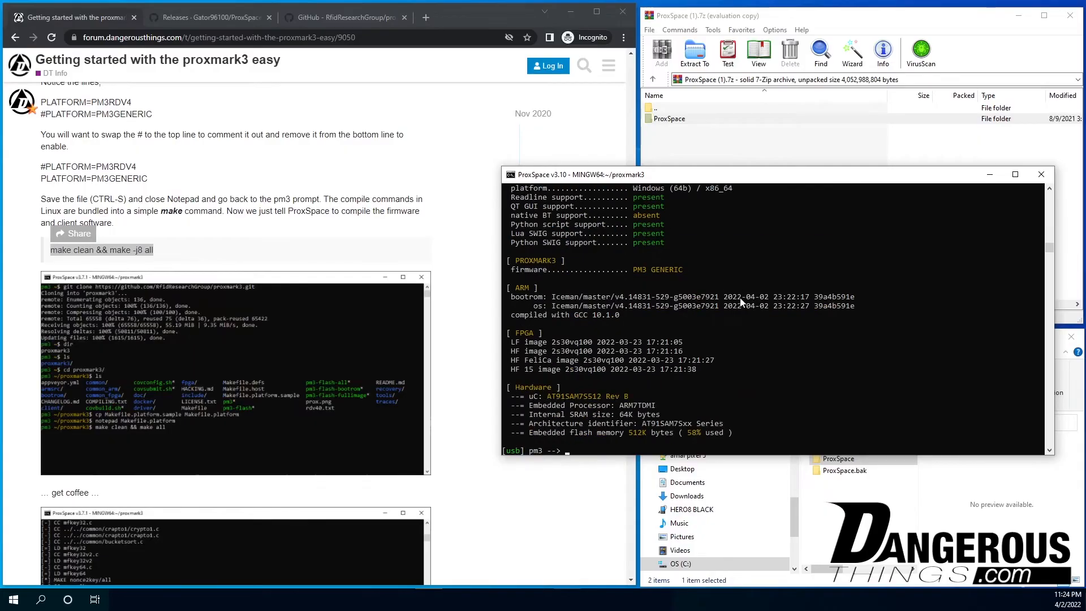
mouse_move(744, 319)
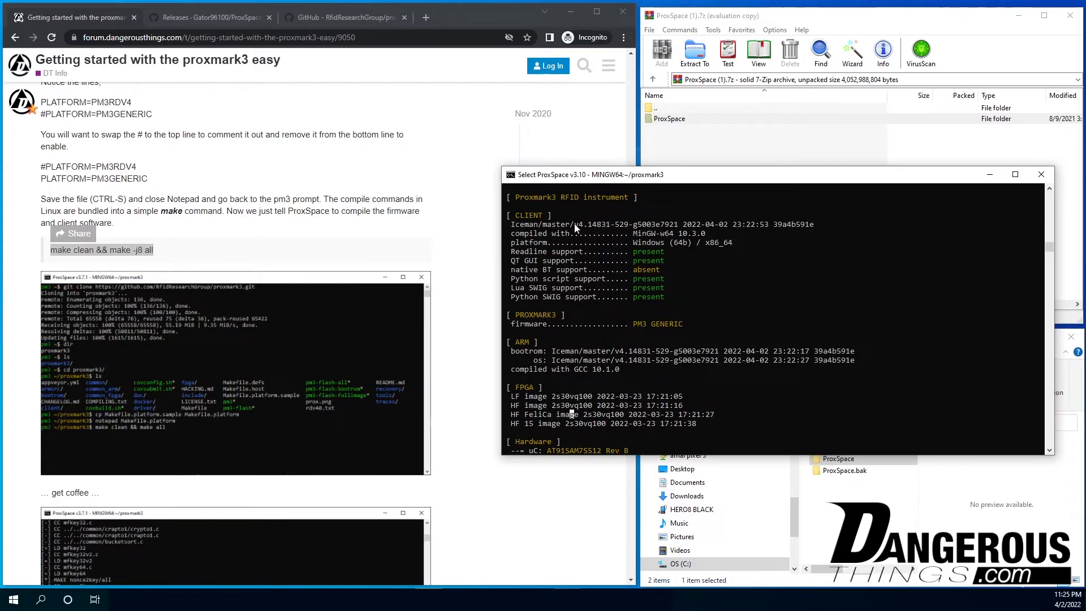
left_click_drag(575, 224, 814, 224)
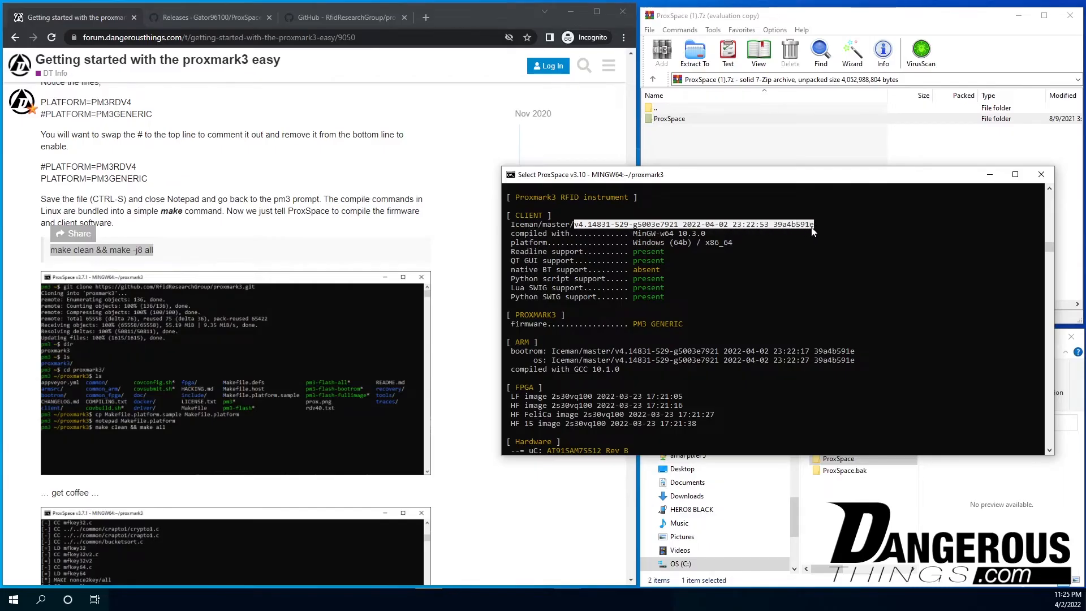
scroll("down", 3)
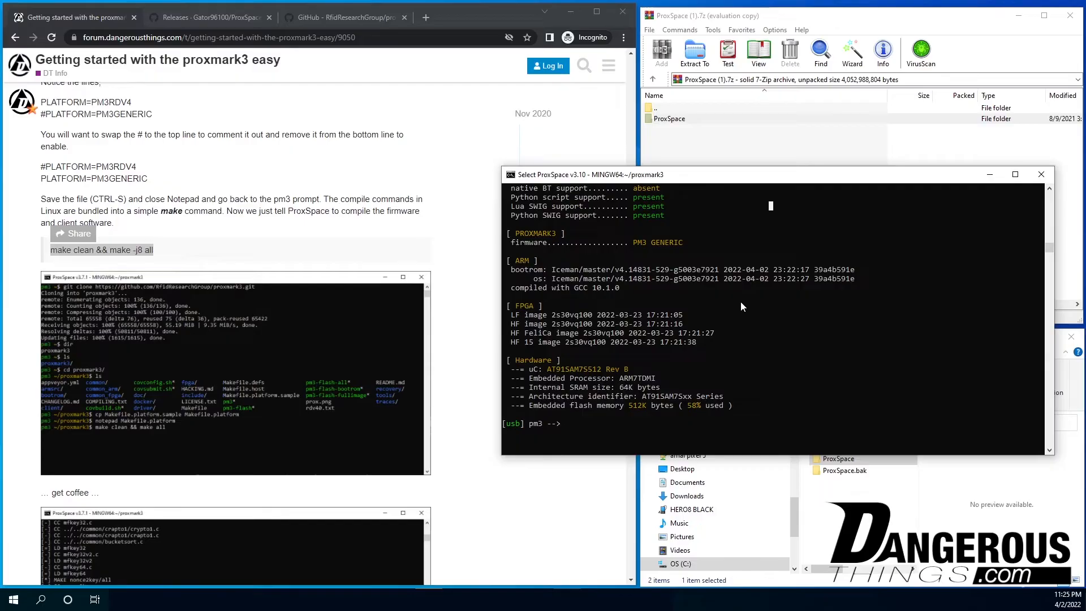
type("exit")
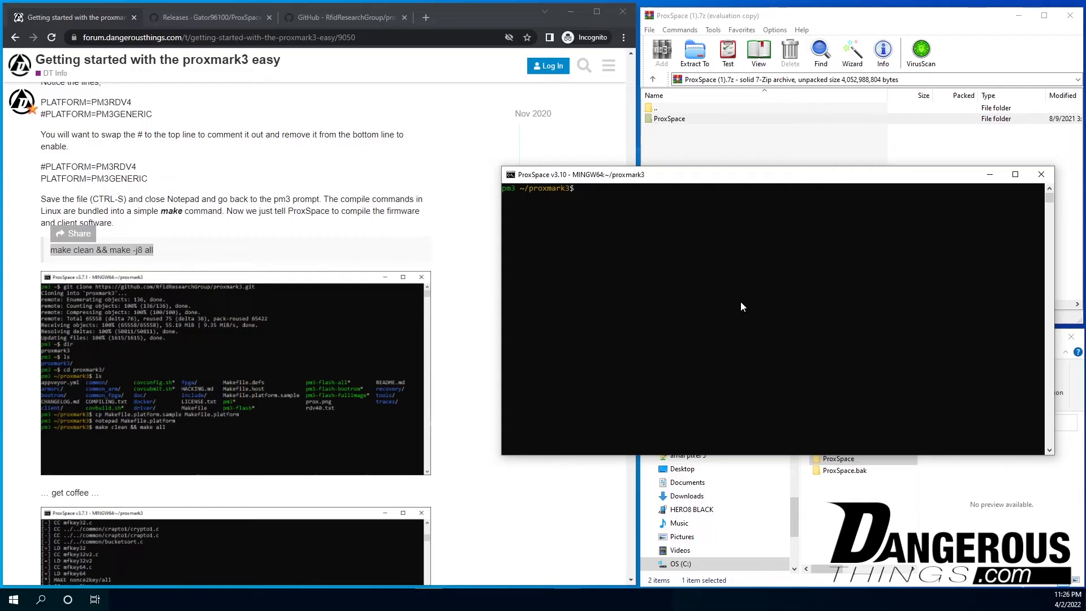
Run git pull showing the repo up to date, then discard a make clean && make -j8 all command
type("git pull")
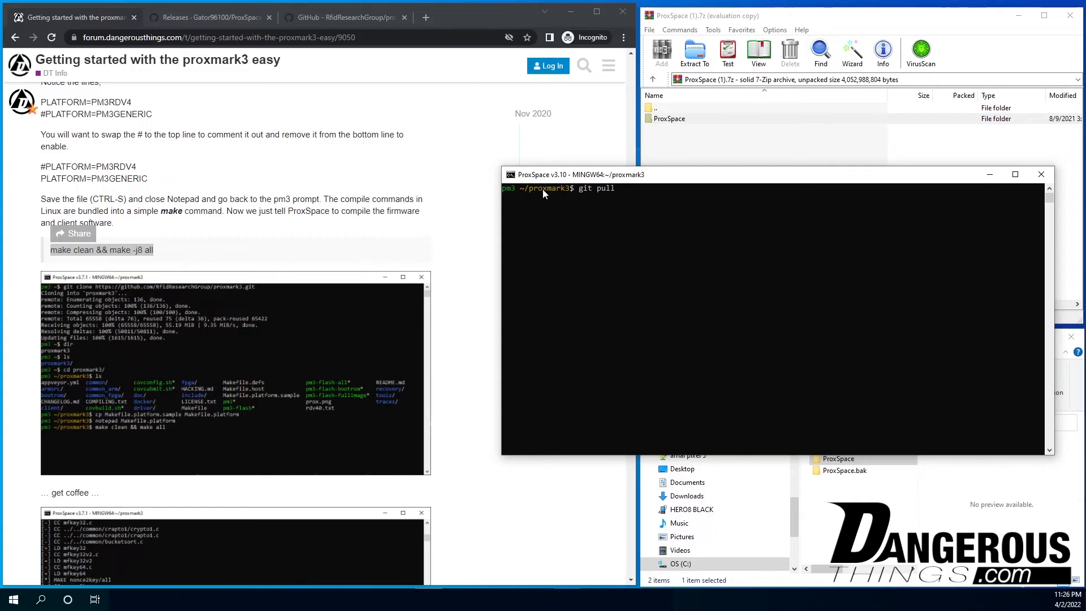
mouse_move(587, 231)
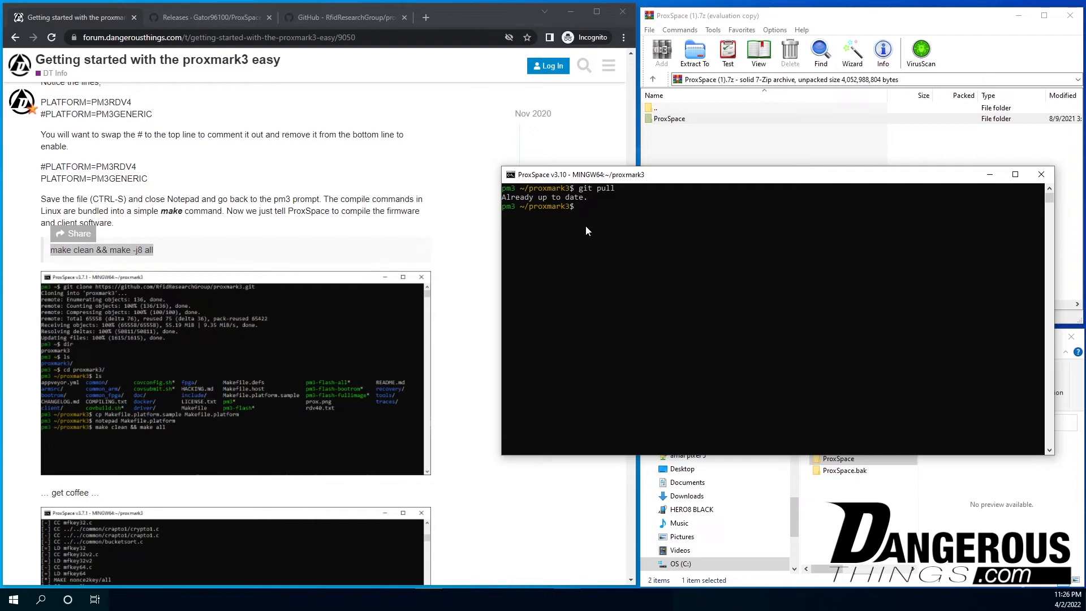
type("amke")
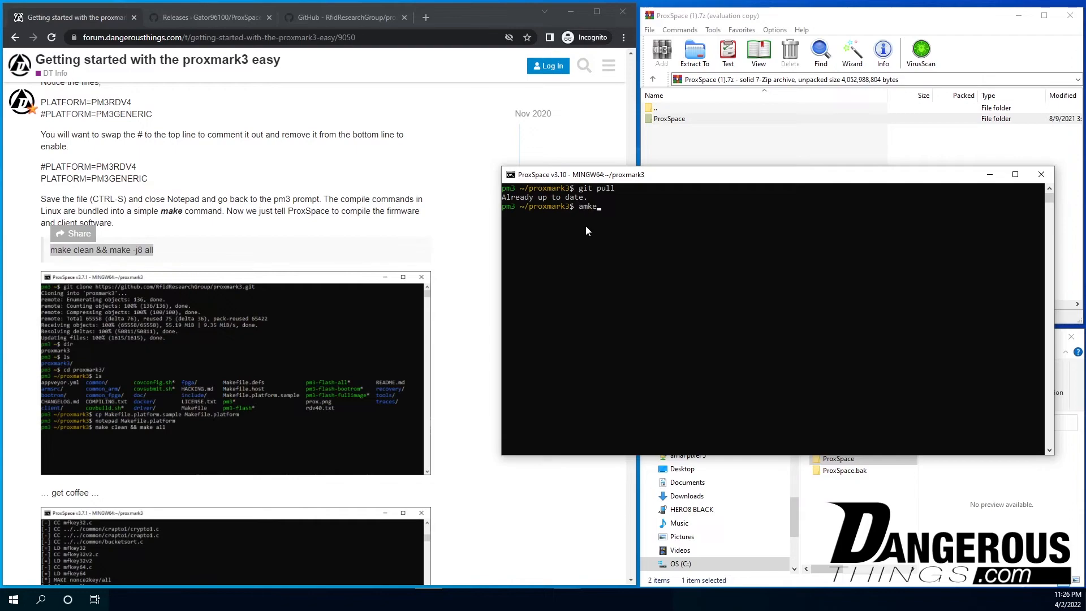
type("make clean")
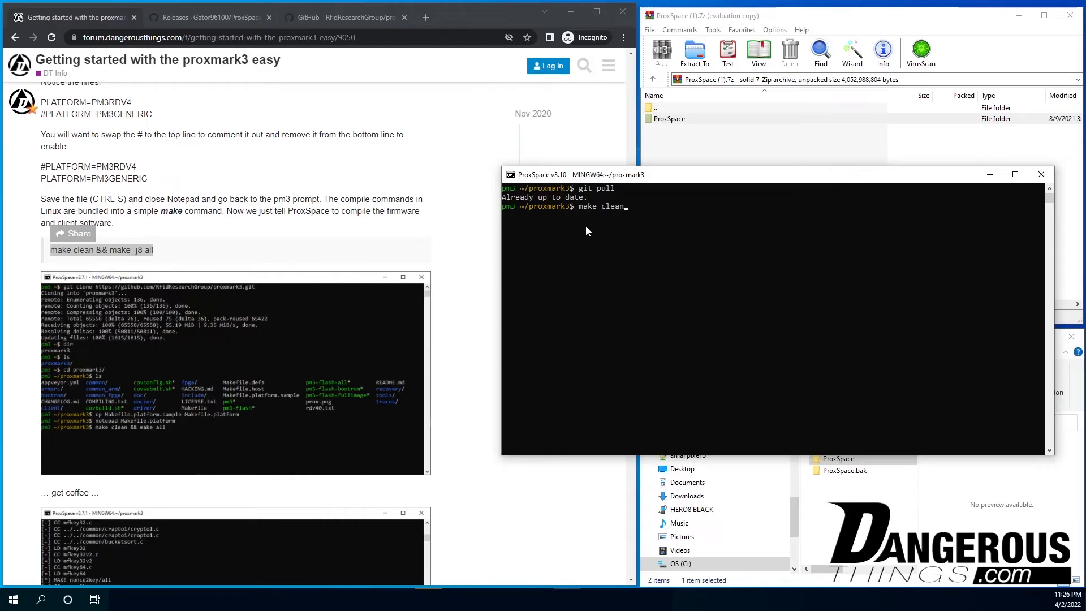
type("&& mak")
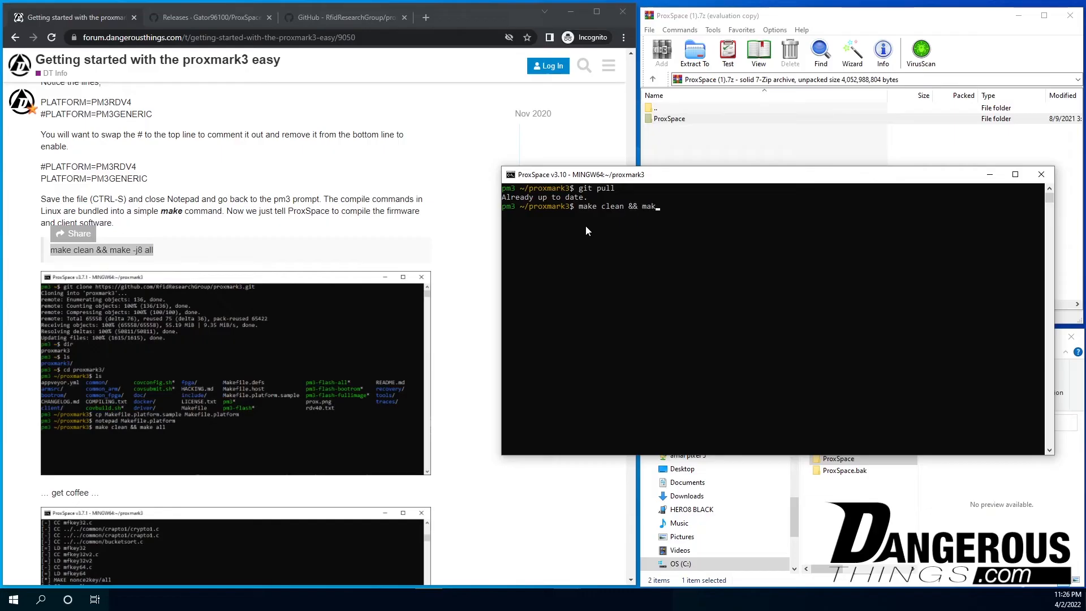
type("-j8 all")
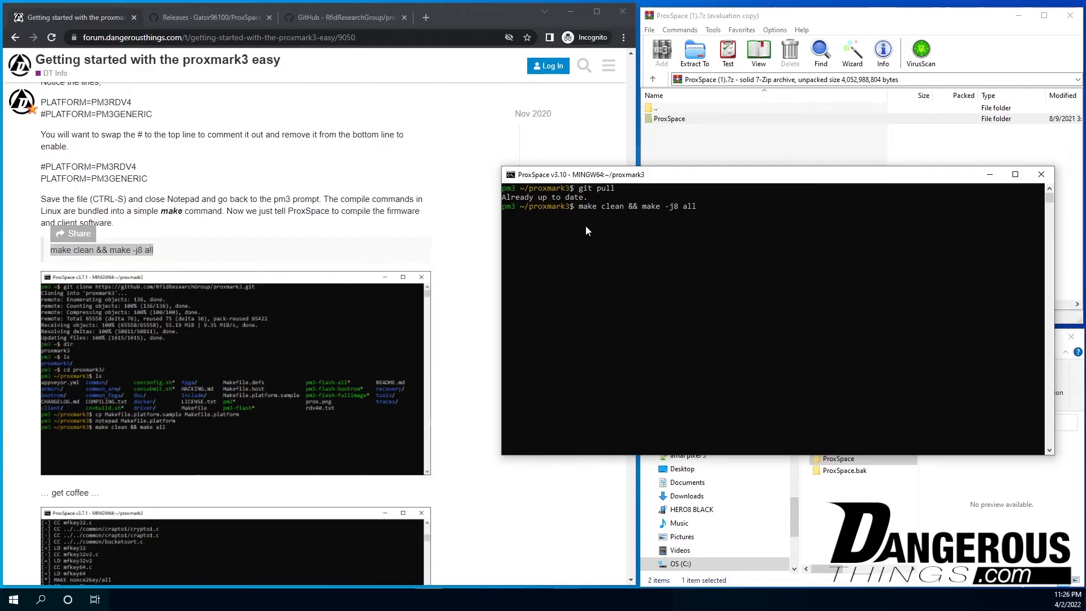
key("Backspace")
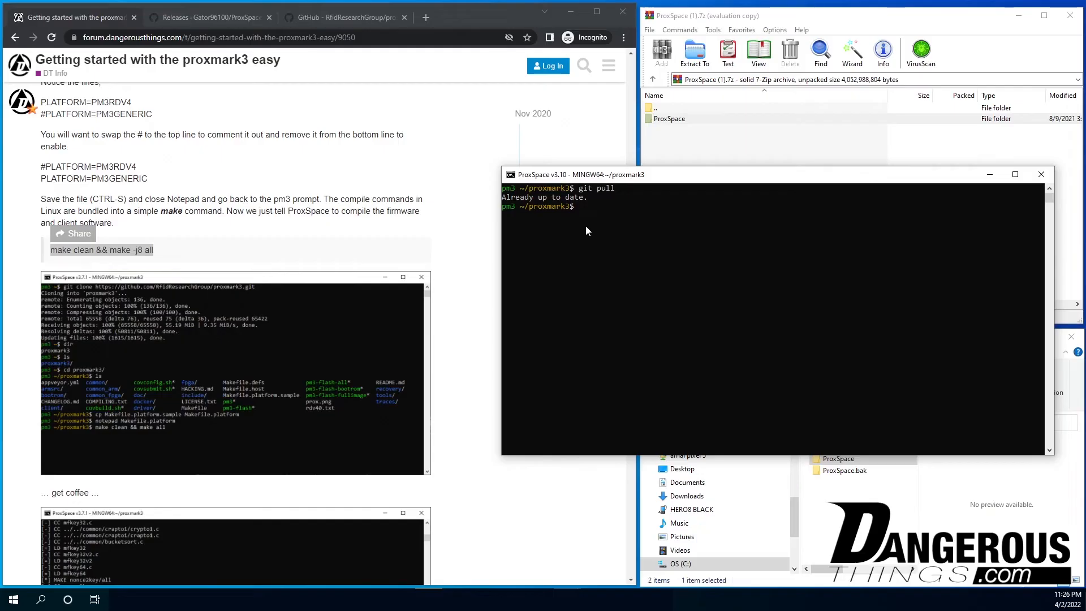
List the contents of the proxmark3 source folder again
type("pull/")
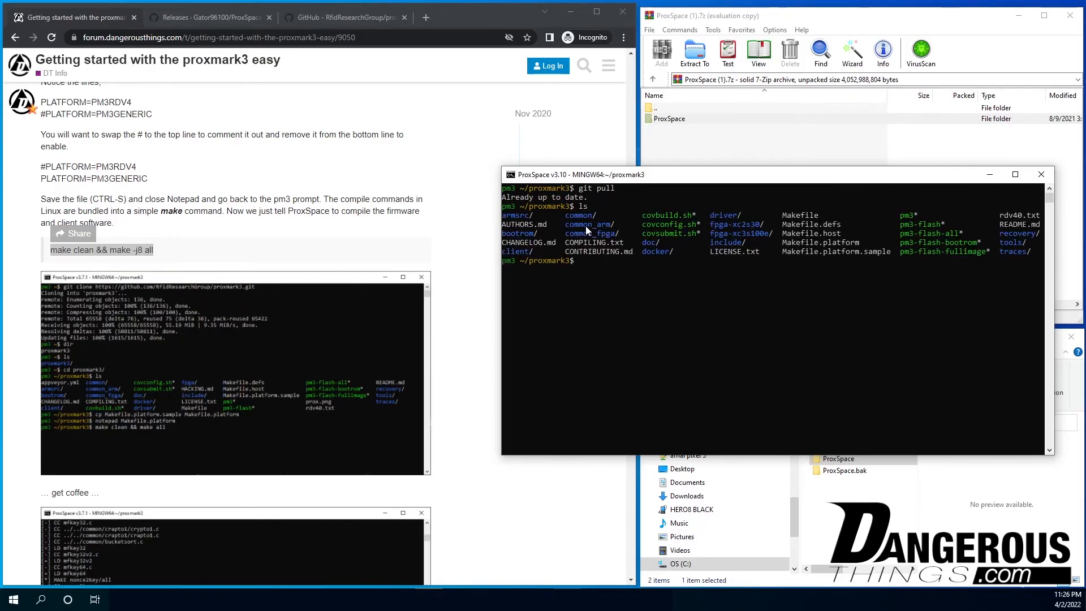
type("./")
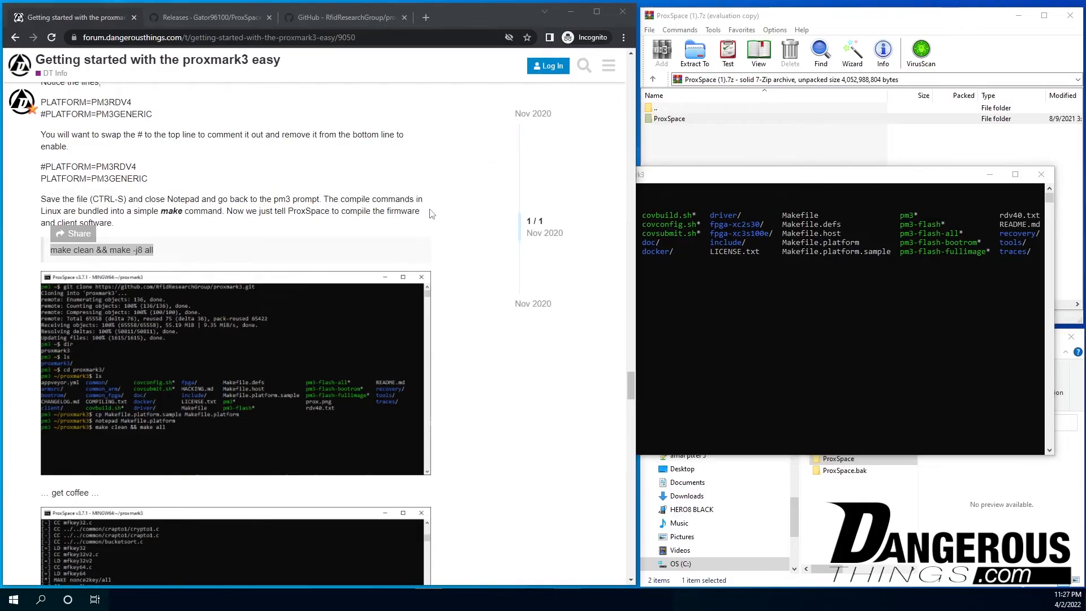
Scroll the guide to 'A simple trick to speed things up' and bring the terminal into view
scroll("down", 3)
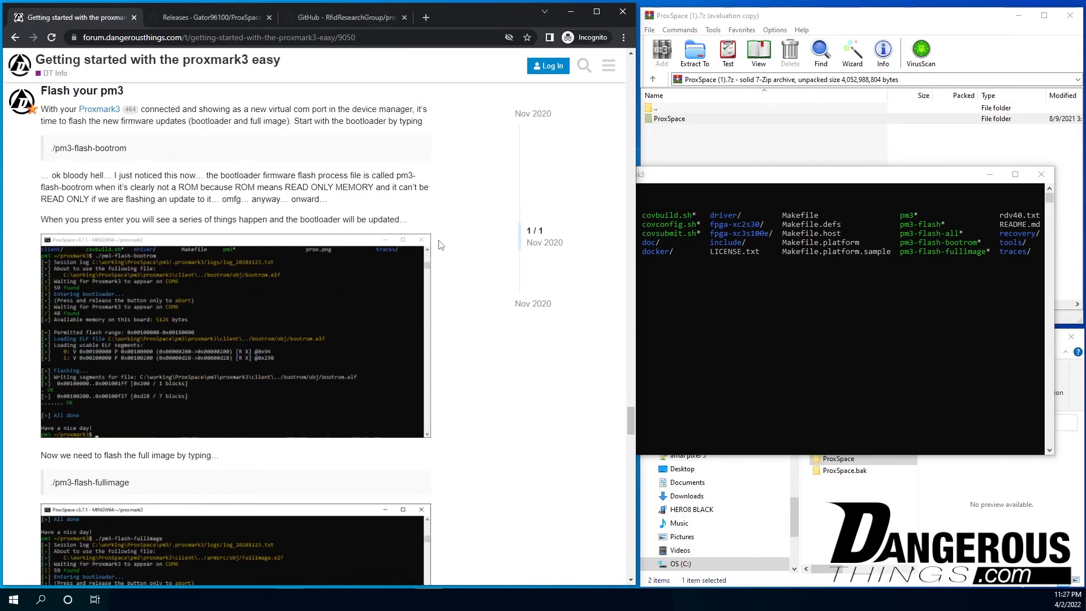
scroll("down", 3)
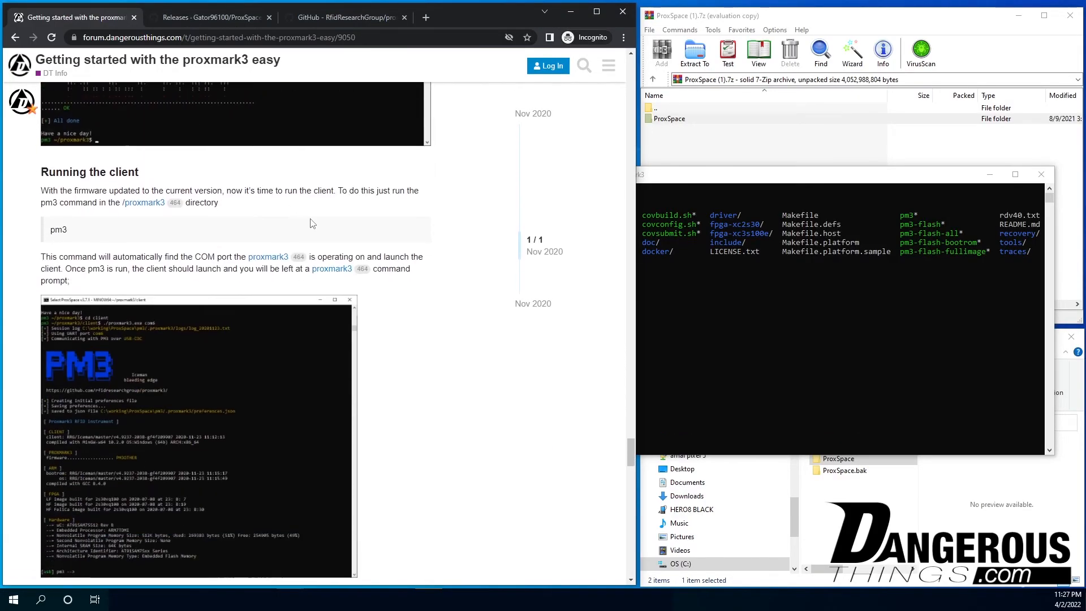
scroll("down", 3)
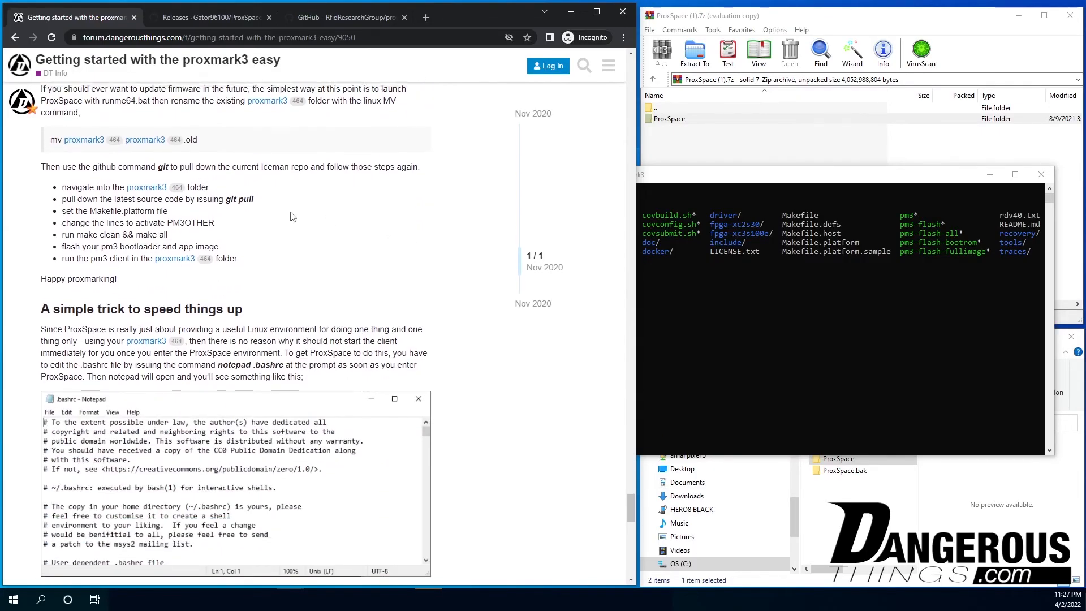
scroll("down", 3)
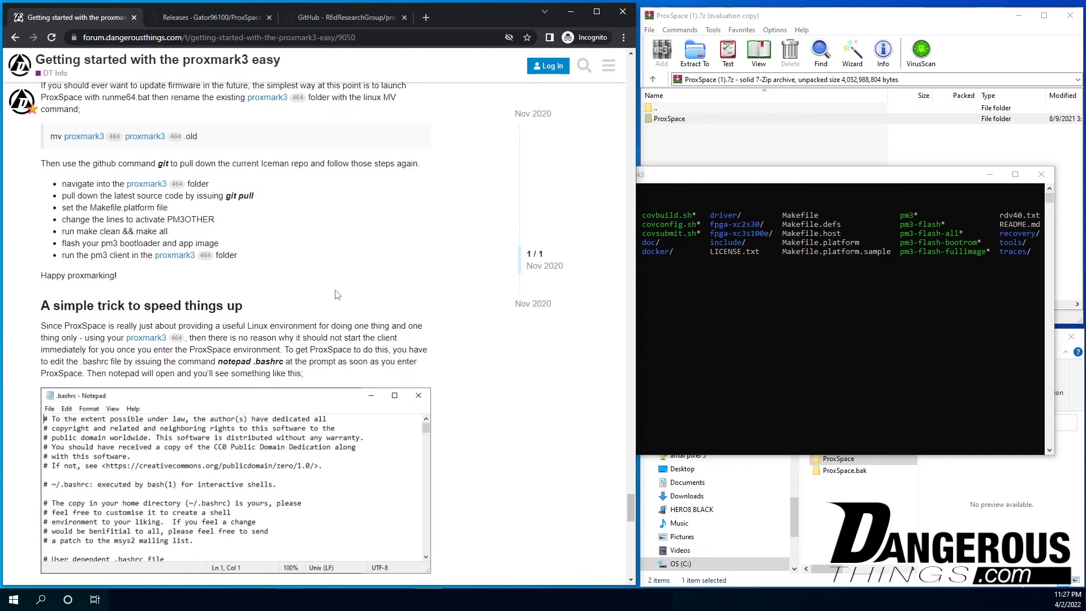
scroll("down", 3)
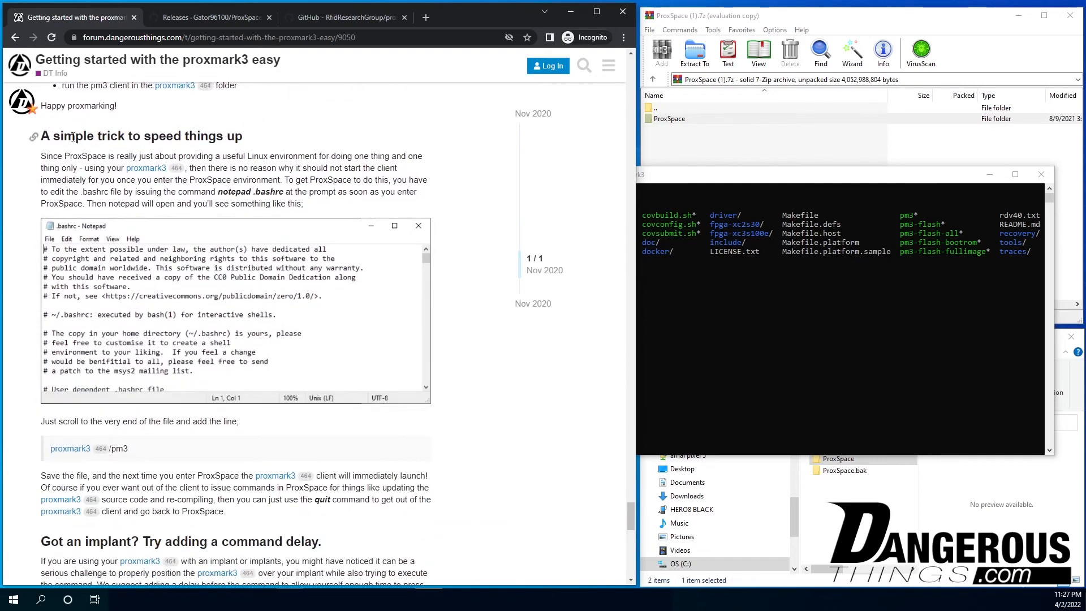
left_click_drag(40, 156, 253, 168)
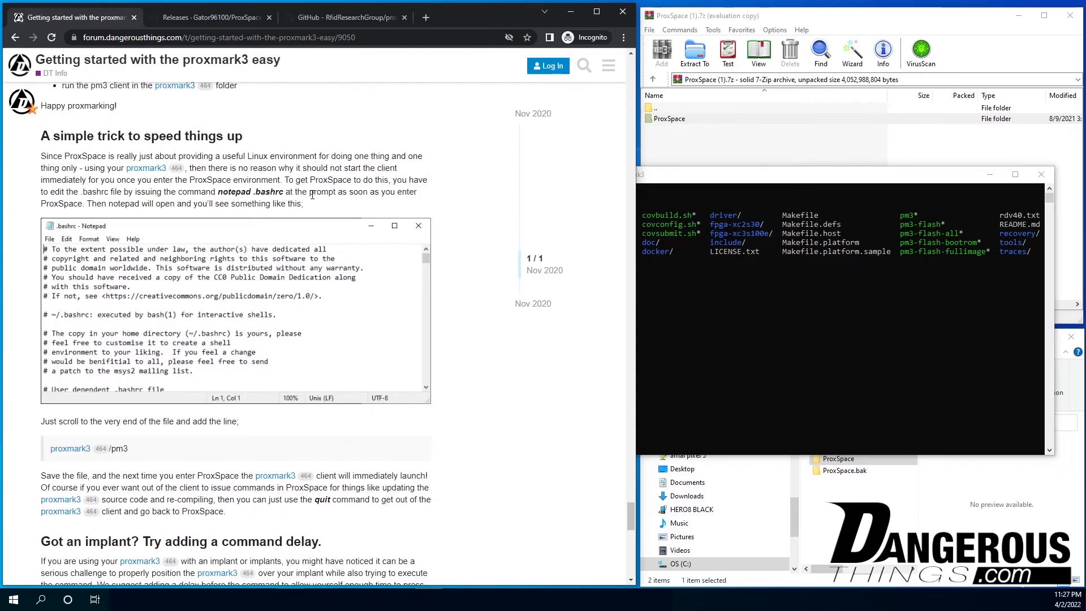
mouse_move(745, 184)
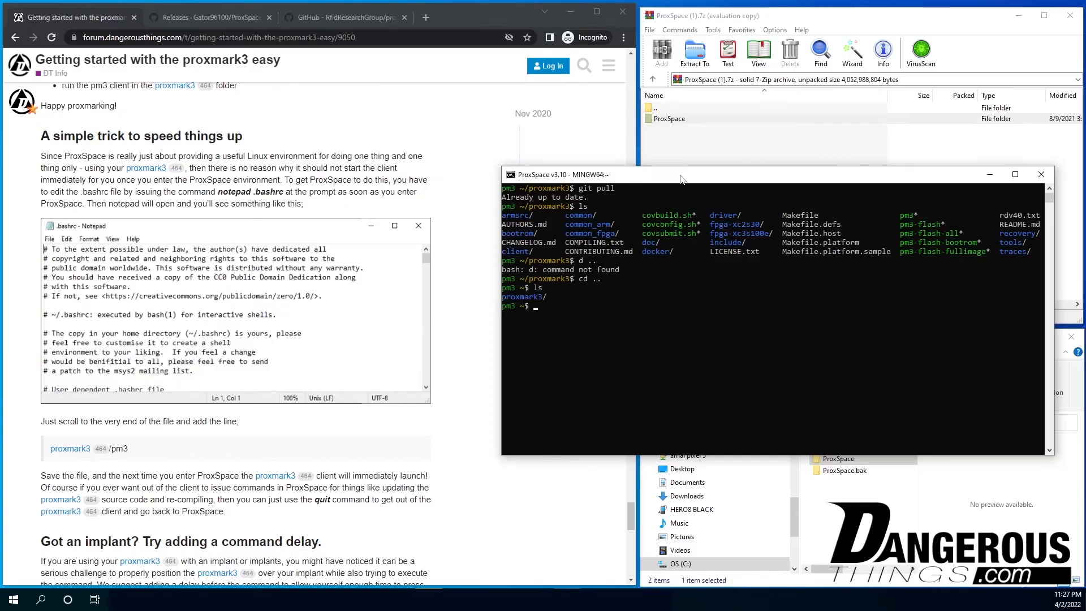
List the home folder with ls -la and open .bashrc in Notepad
type("ls -la")
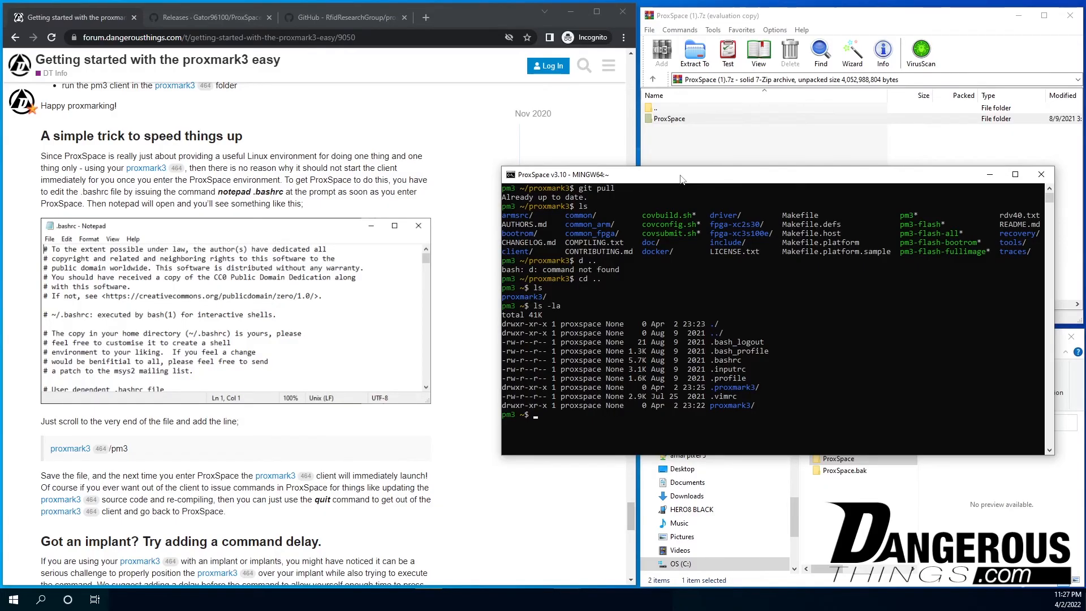
type("notepad")
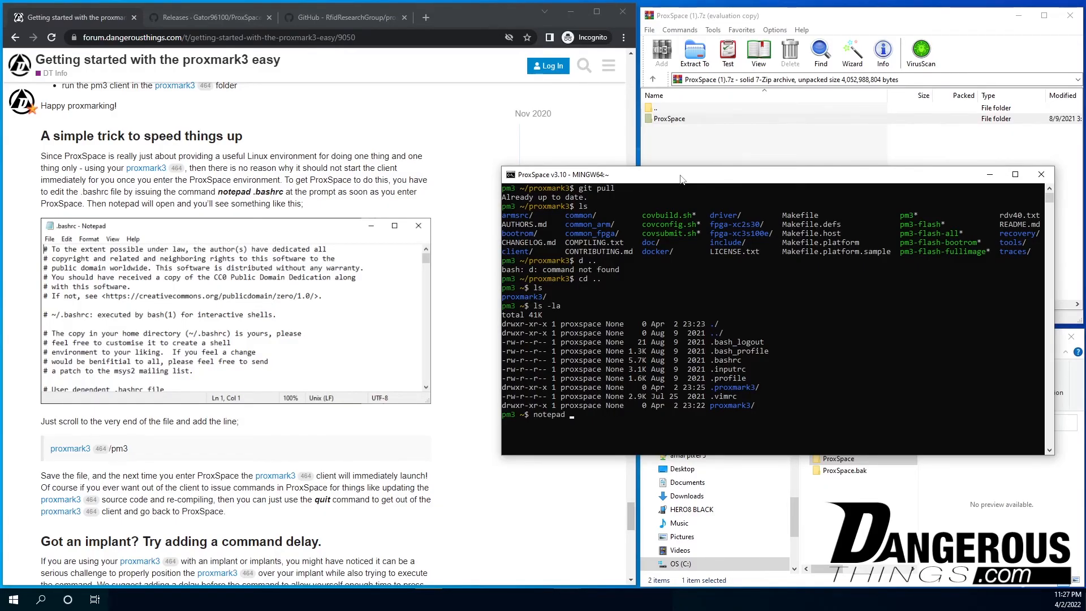
type(".")
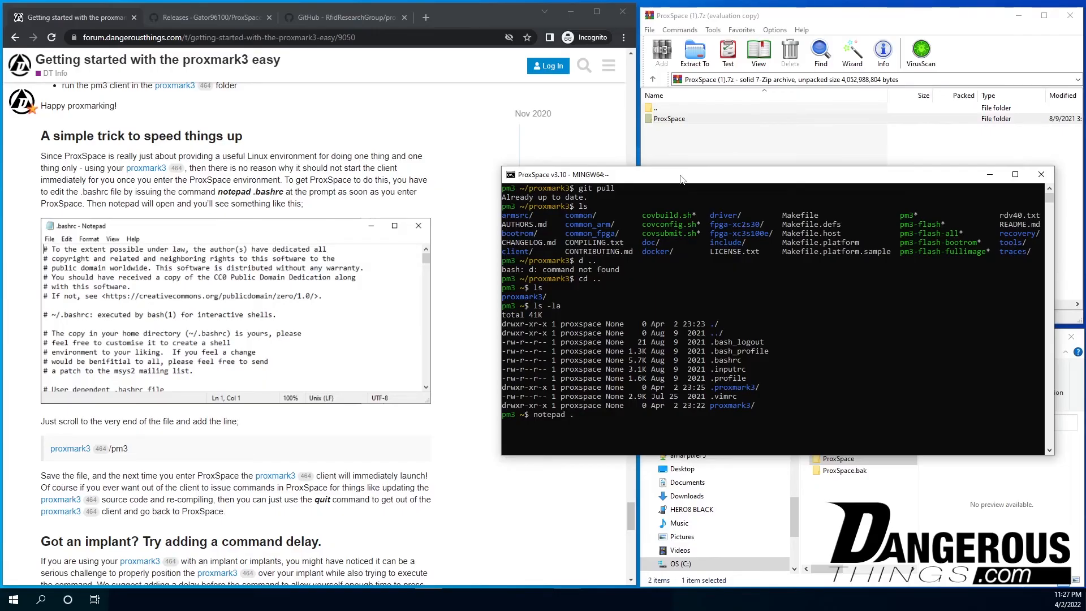
type("bashrc")
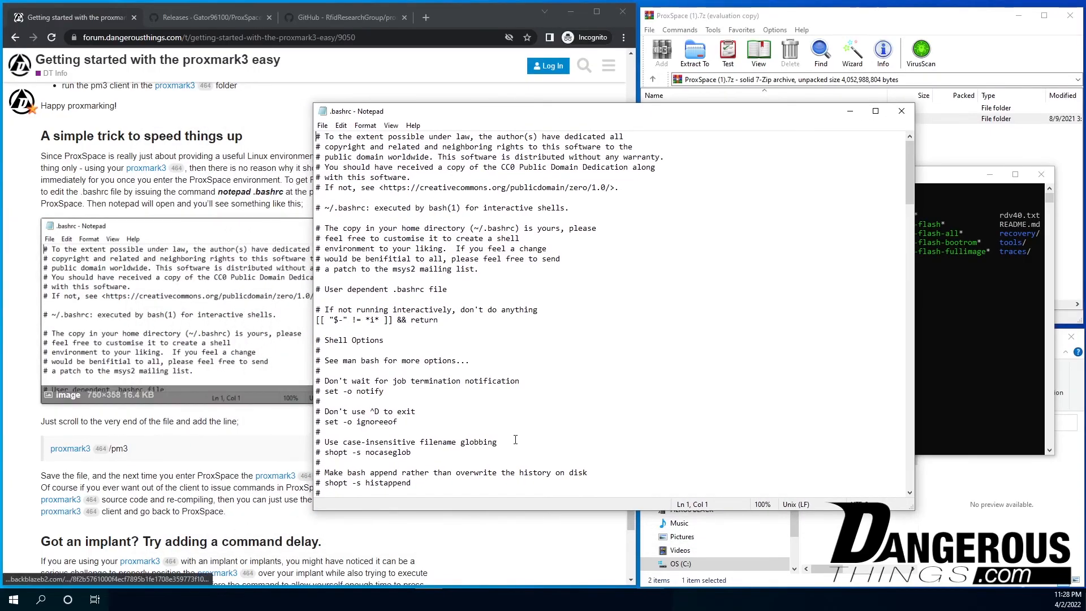
Append '#added by me :)' and 'proxmark3/pm3' to the end of .bashrc and save it
scroll("down", 3)
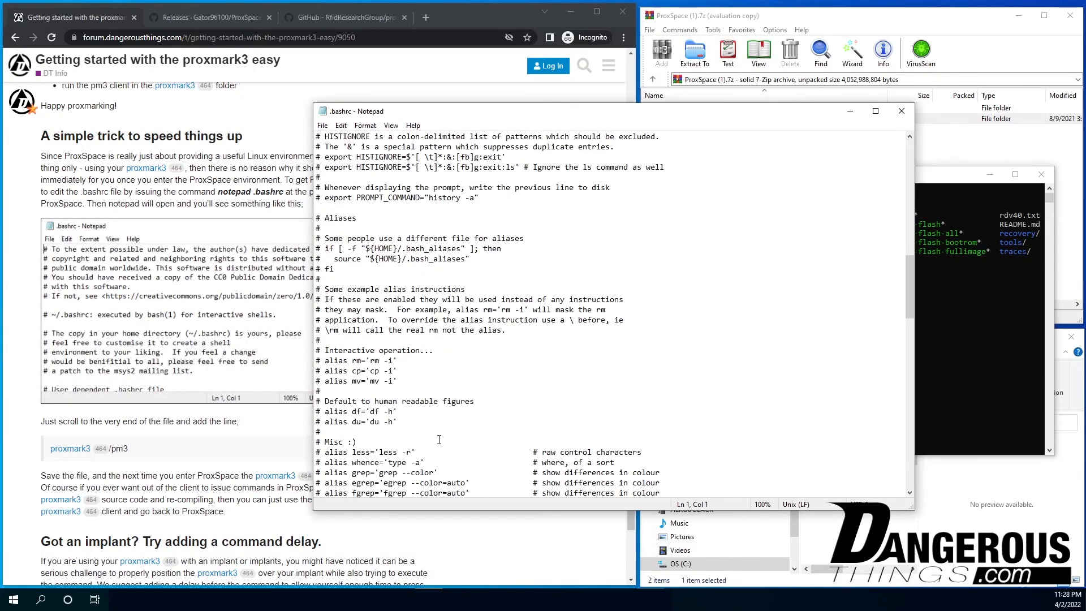
scroll("down", 3)
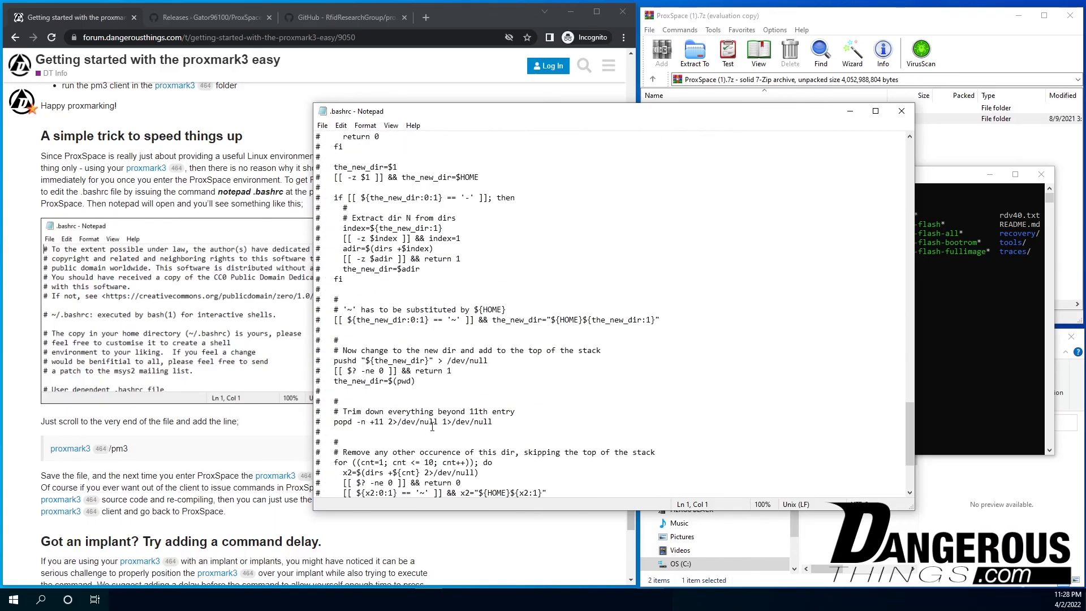
scroll("down", 3)
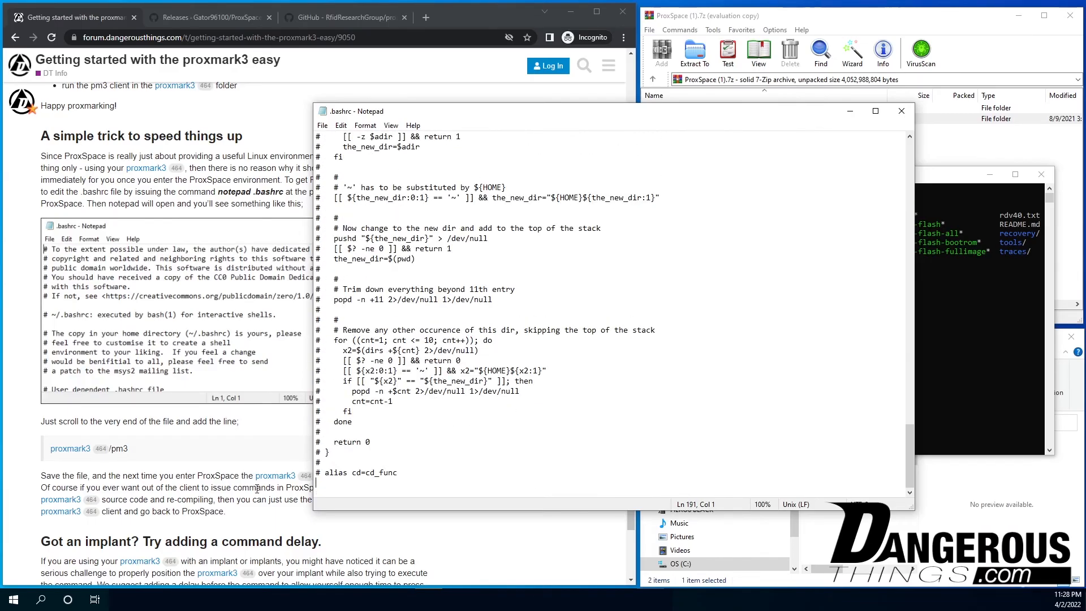
left_click(430, 473)
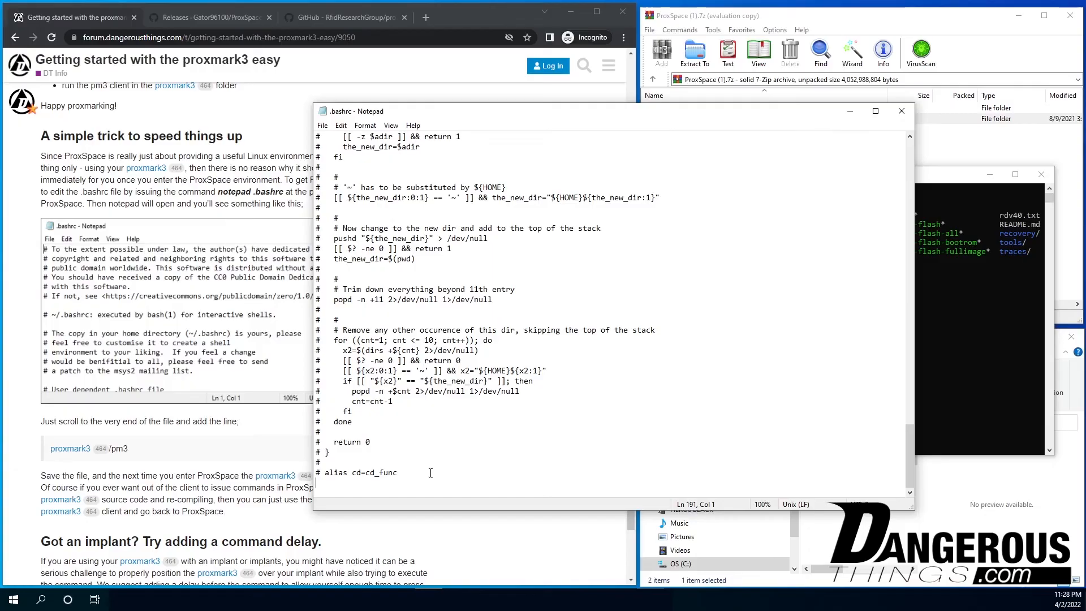
mouse_move(372, 460)
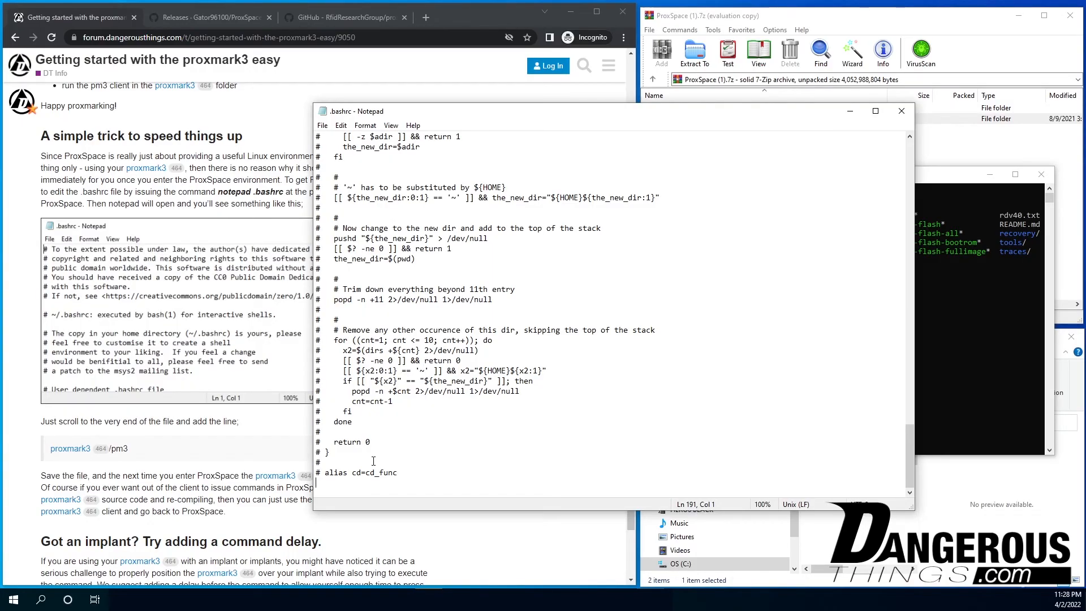
mouse_move(110, 477)
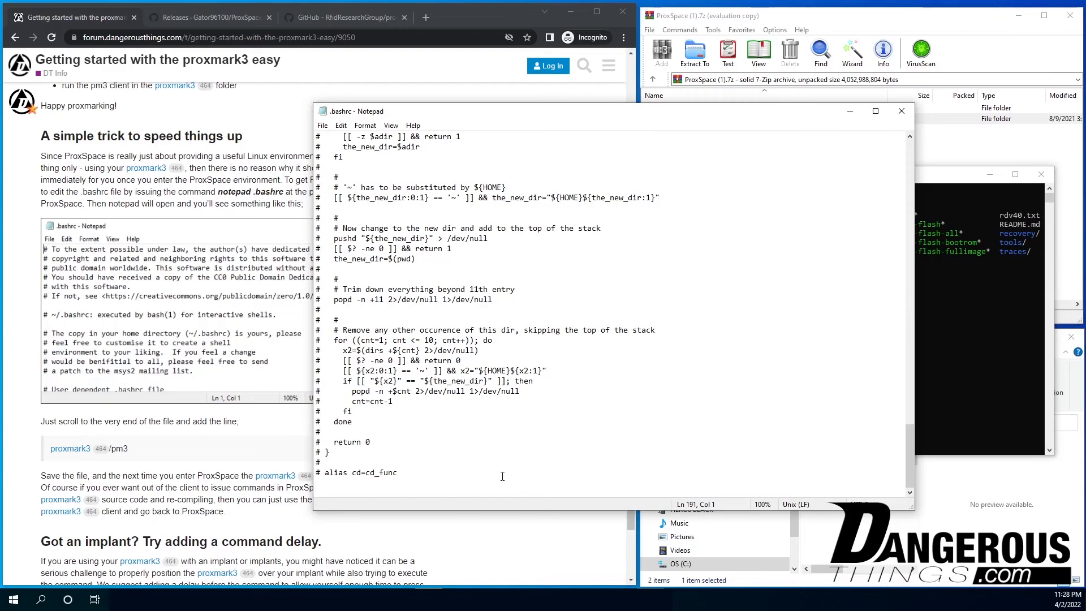
type("proxmark3/pm3")
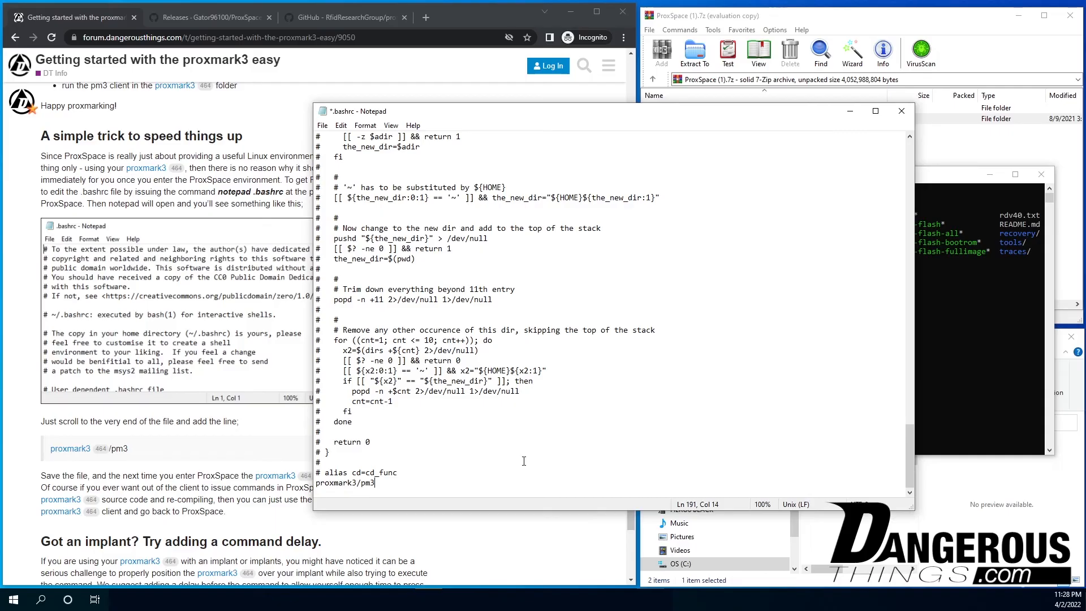
type("#added by me")
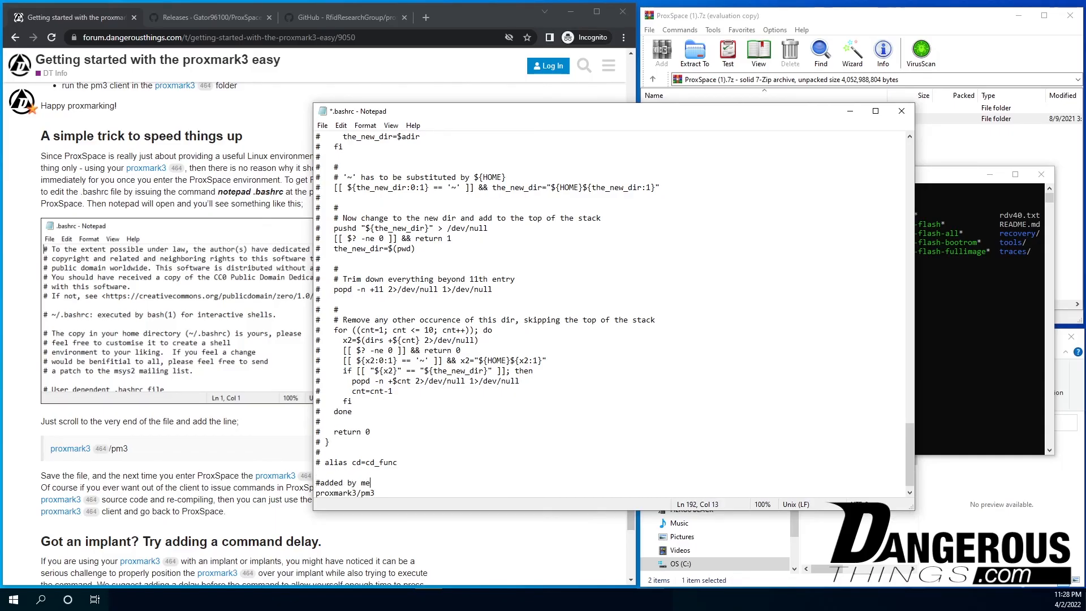
type(":)")
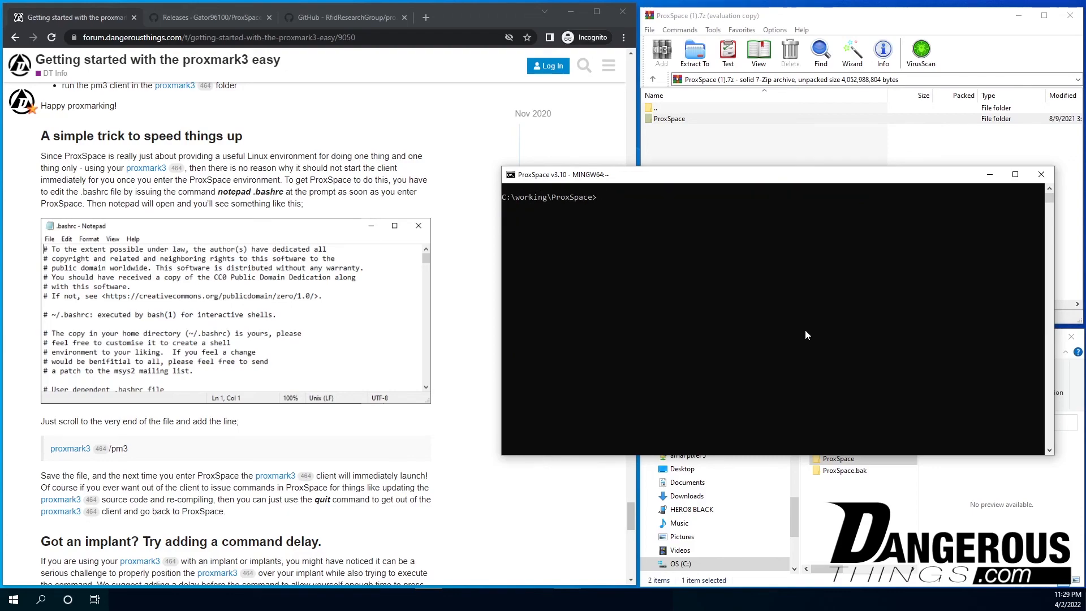
Run runme64.bat so the pm3 client auto-starts, then exit and cd into proxmark3
type("dir")
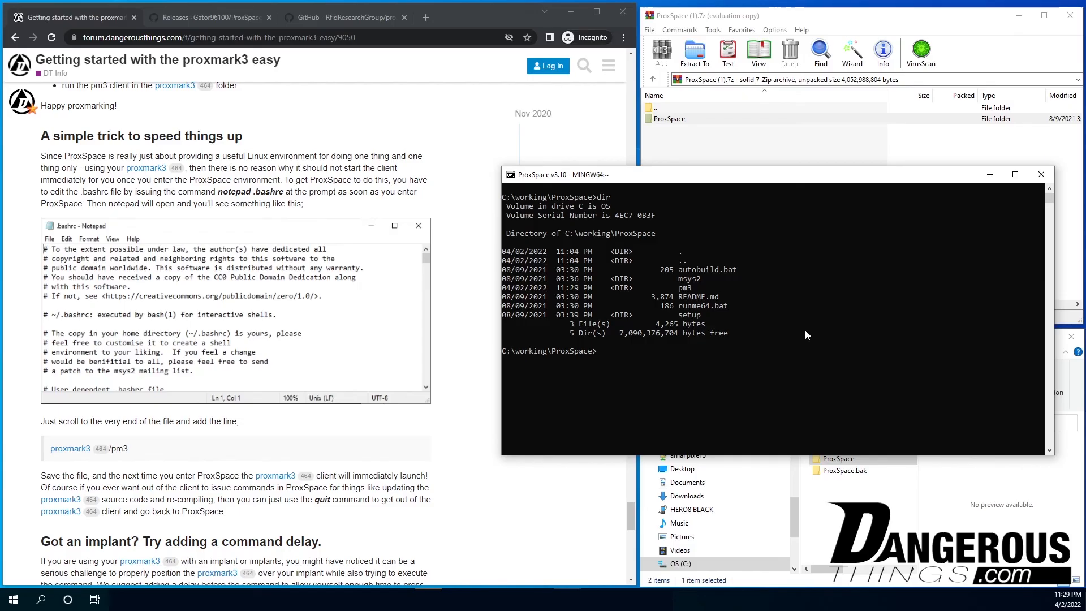
type("runme64.bat")
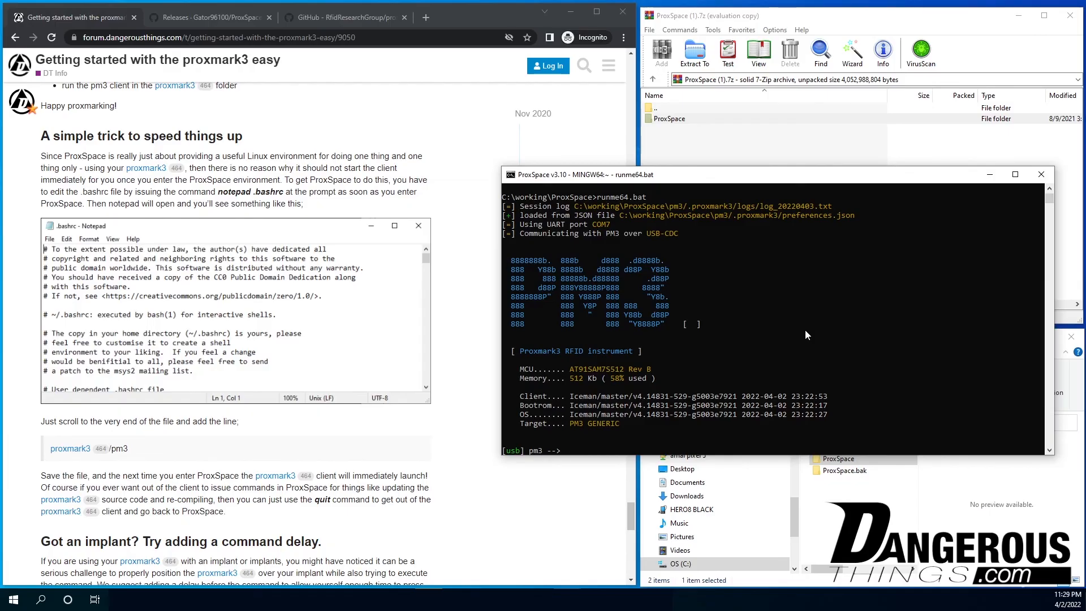
type("exit")
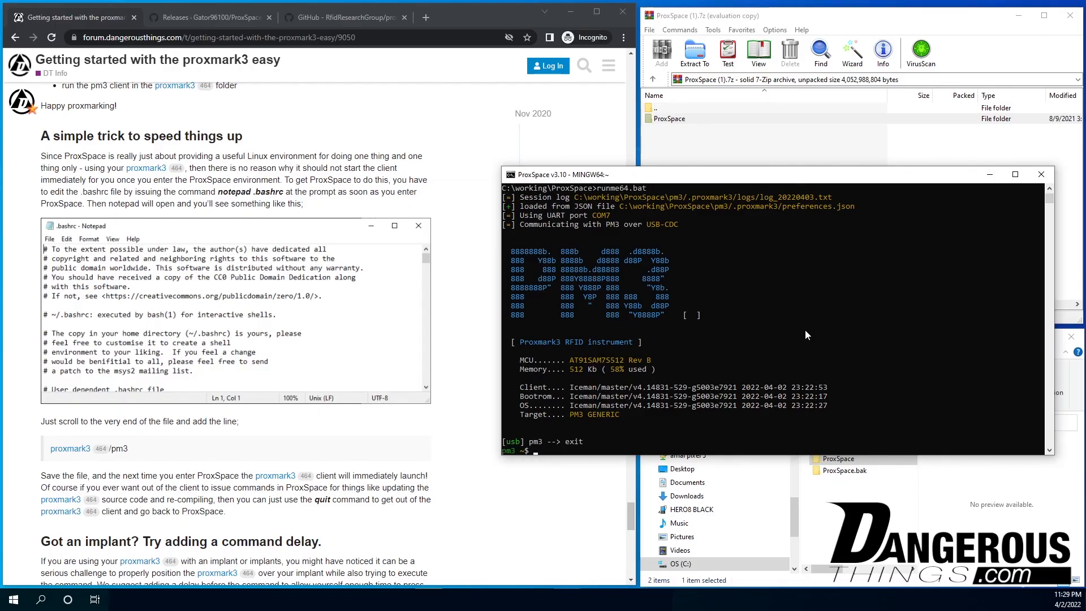
type("ls")
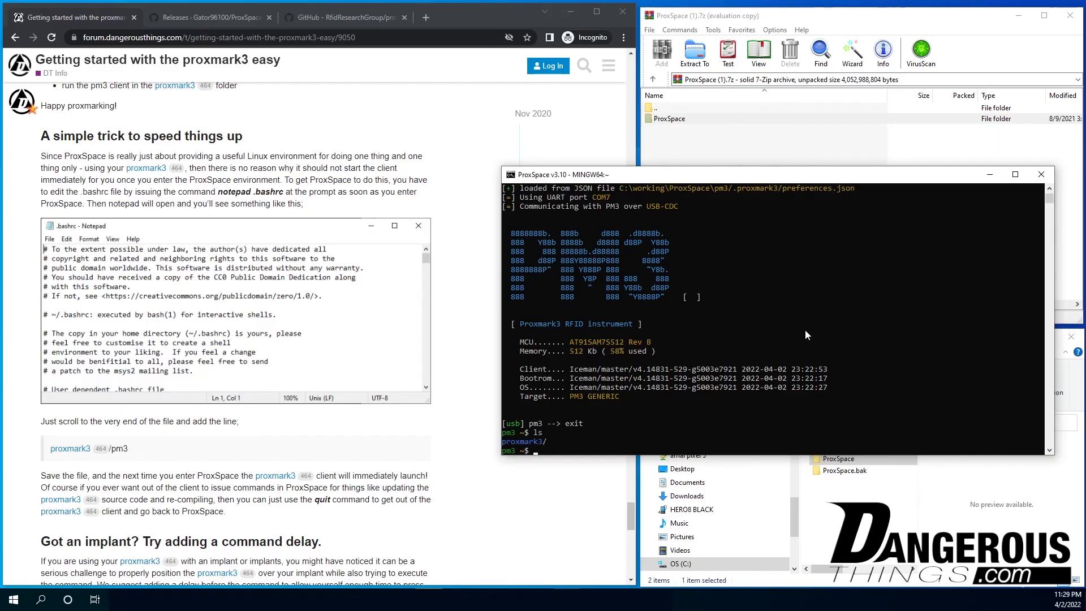
type("cd pro")
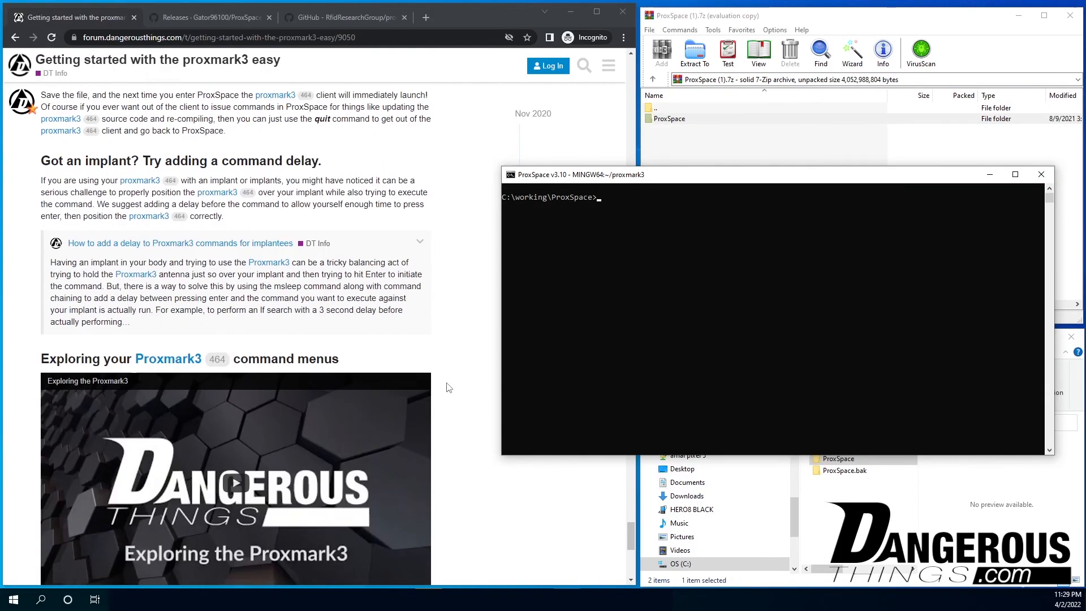
Scroll the forum guide back to its title and Guide Outline
scroll("down", 3)
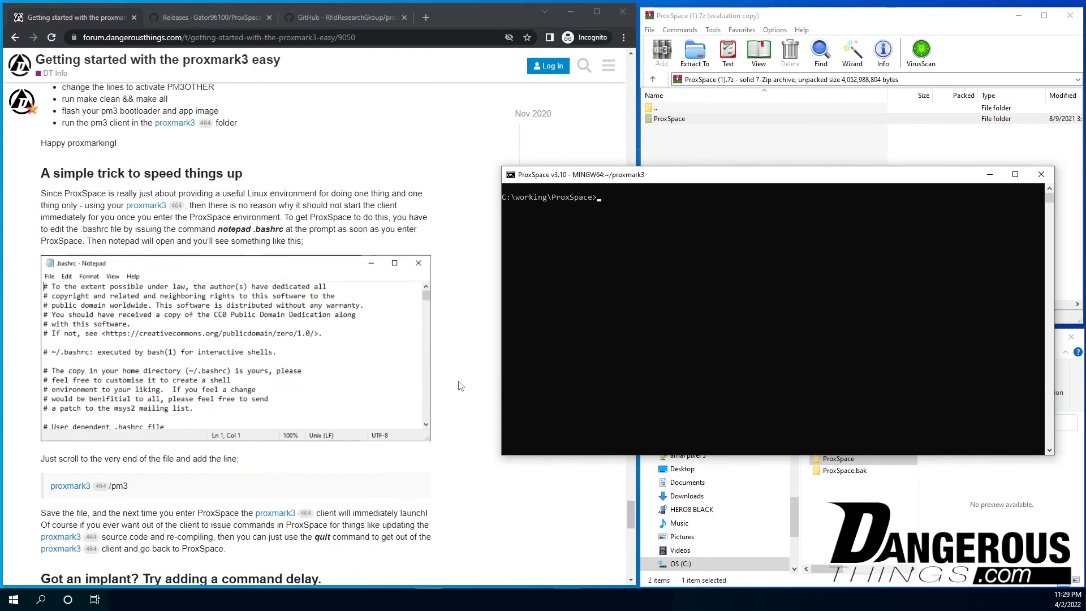
scroll("down", 3)
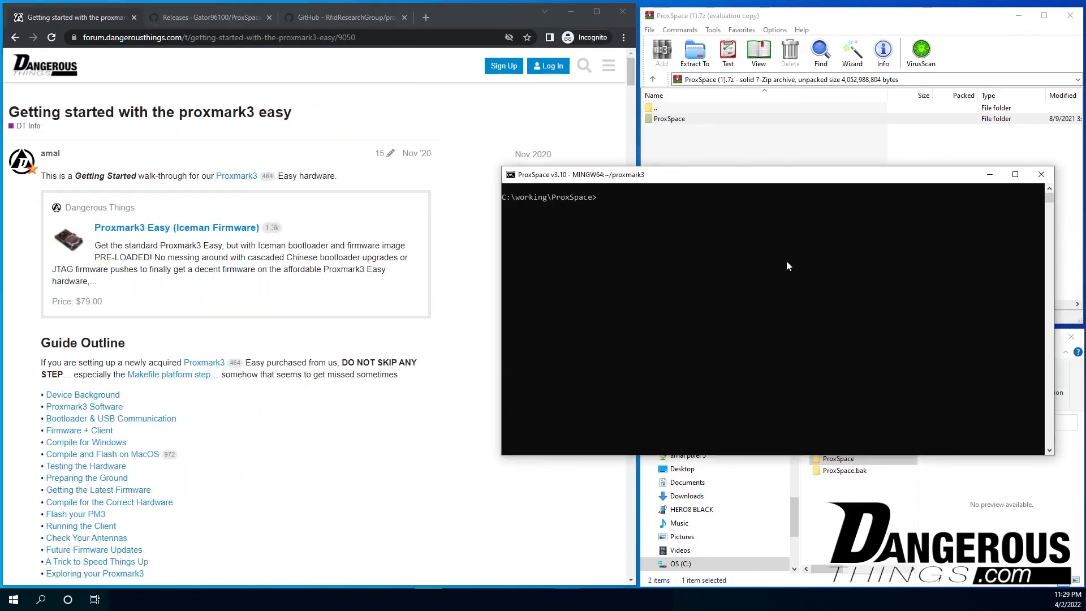
scroll("down", 3)
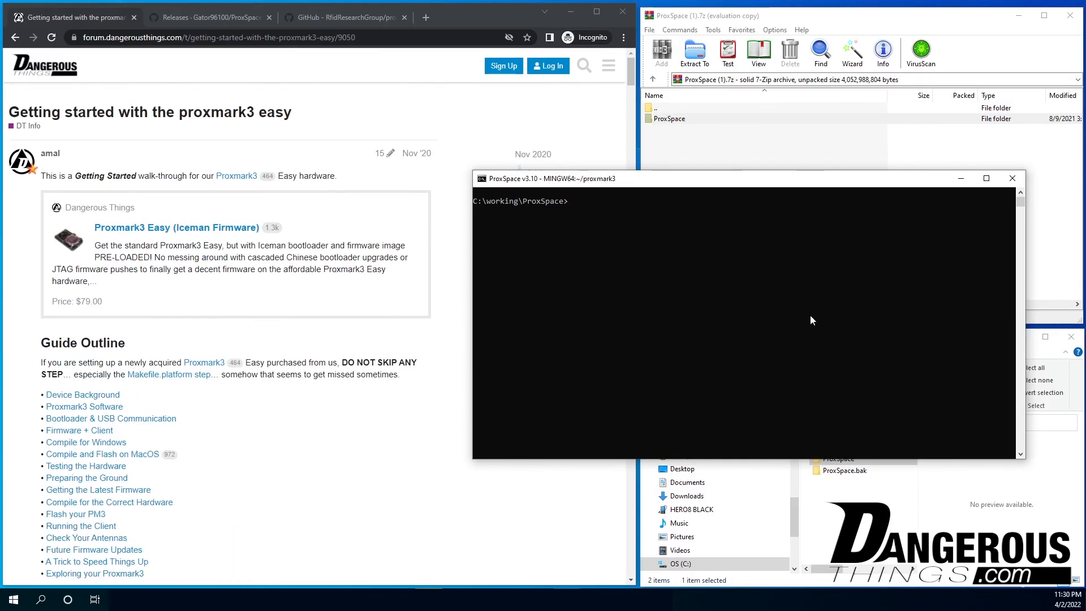
mouse_move(980, 211)
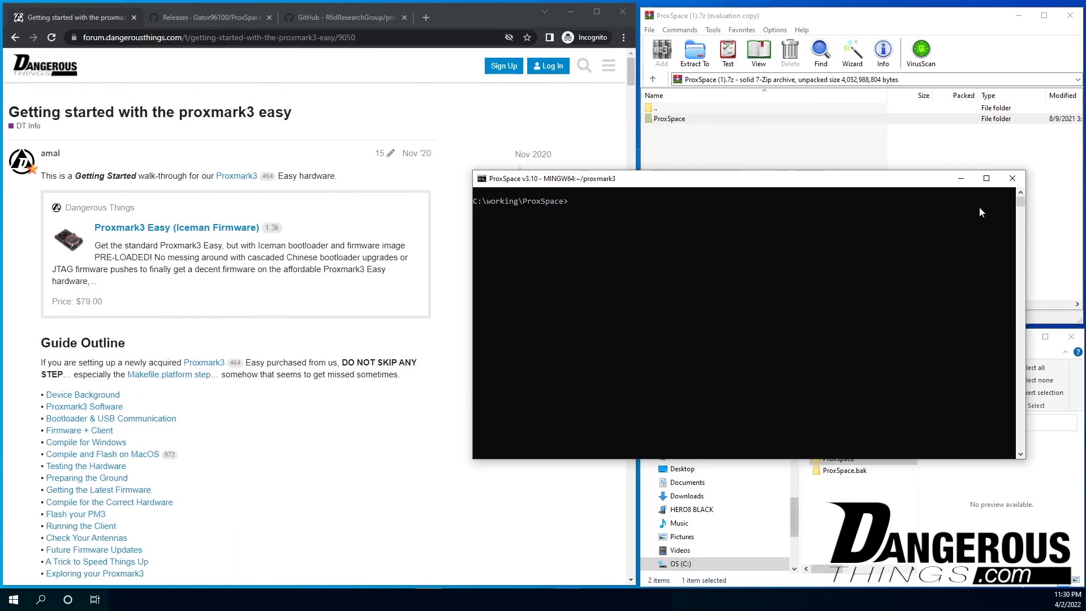